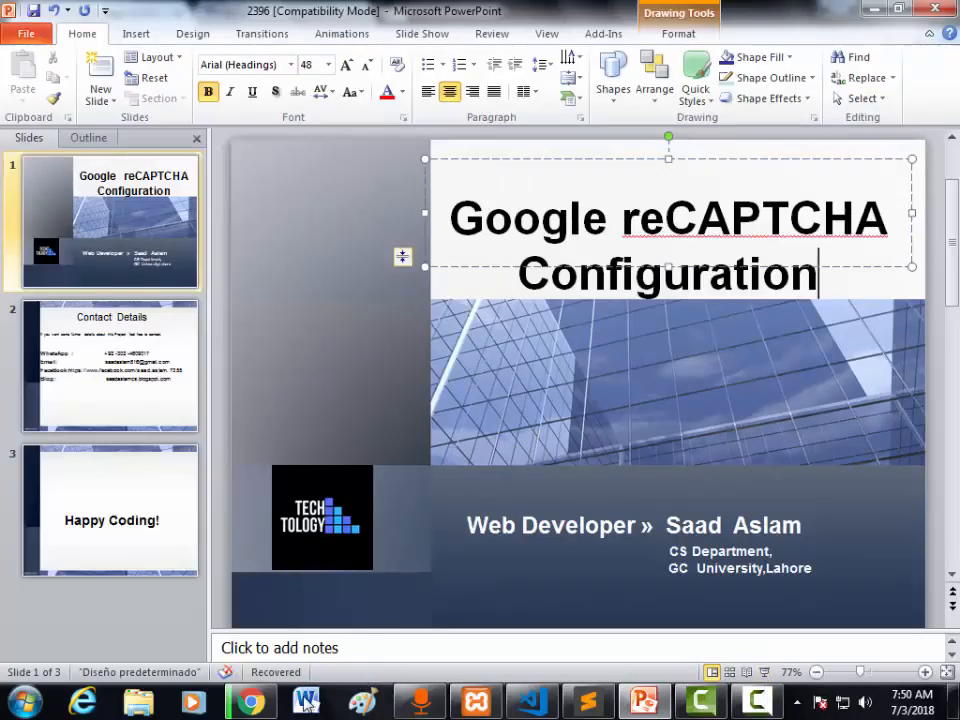
- Bring the Chrome browser with the reCAPTCHA site to the front from the taskbar
click(250, 700)
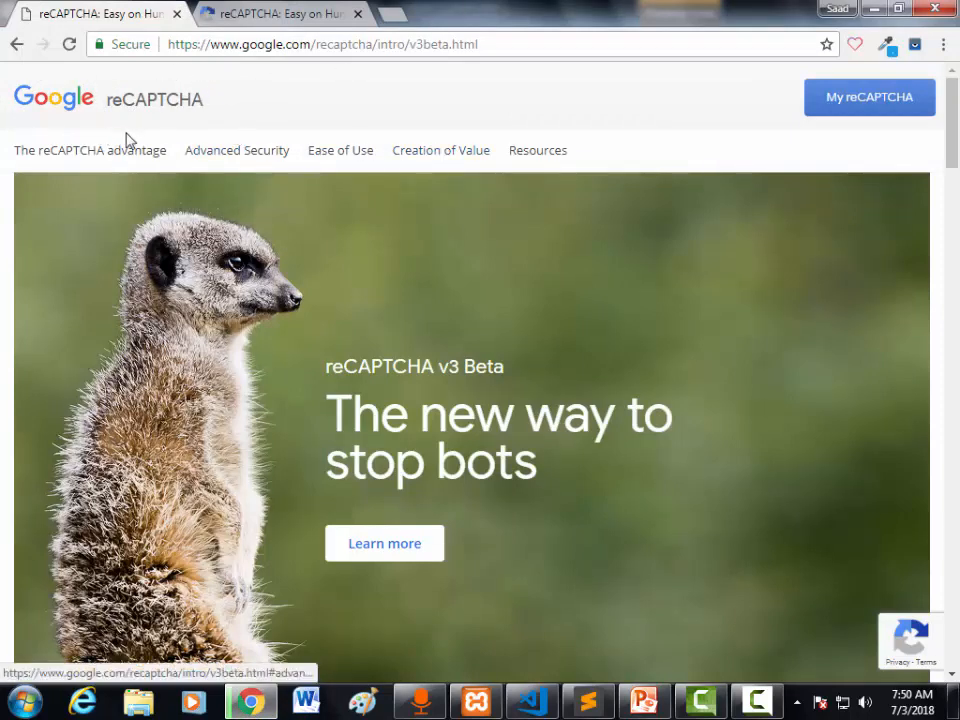
mouse_move(869, 97)
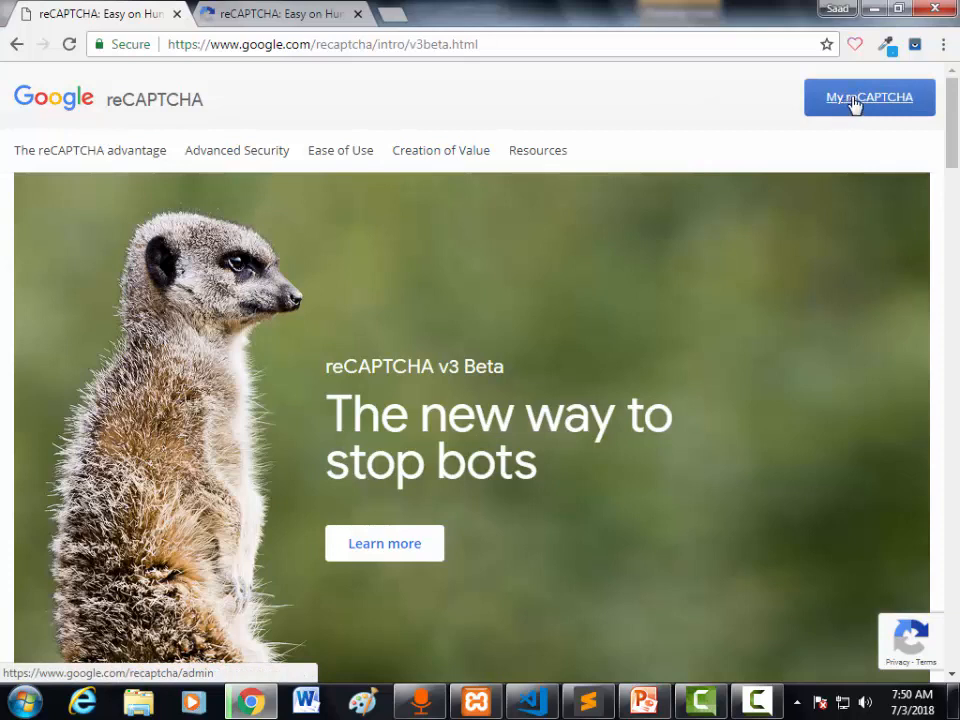
- Go to My reCAPTCHA and show the admin console listing the registered sites
click(869, 97)
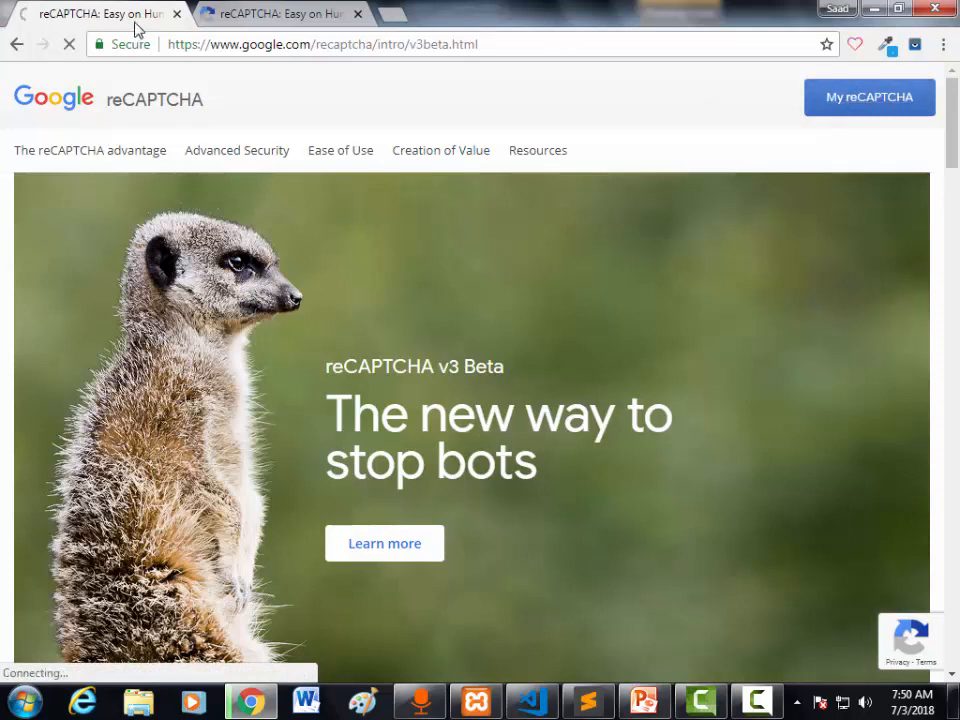
click(869, 97)
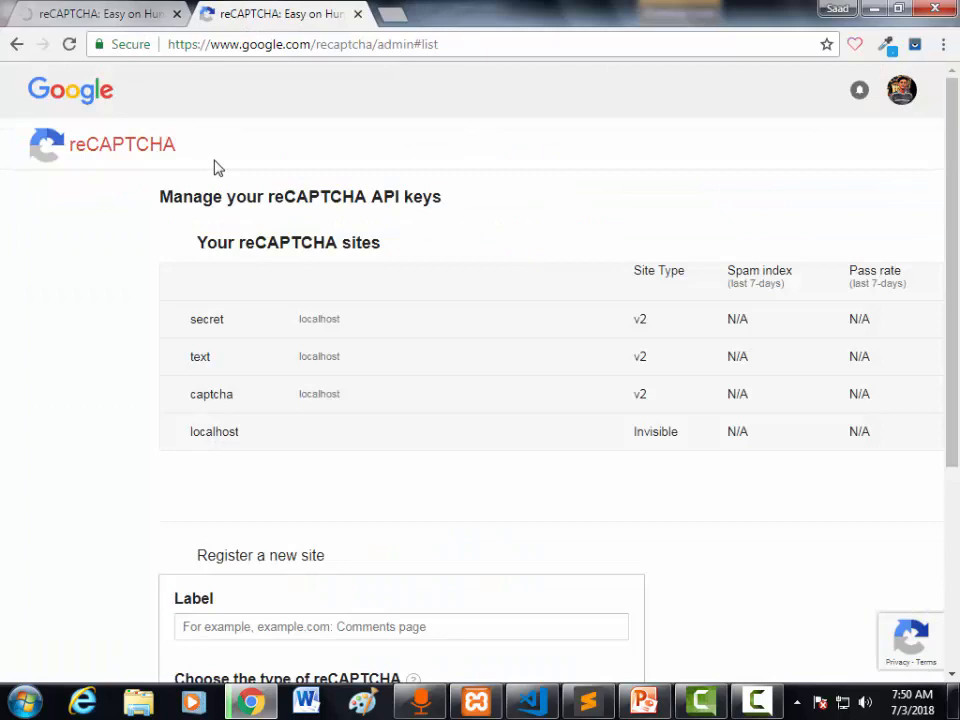
mouse_move(200, 347)
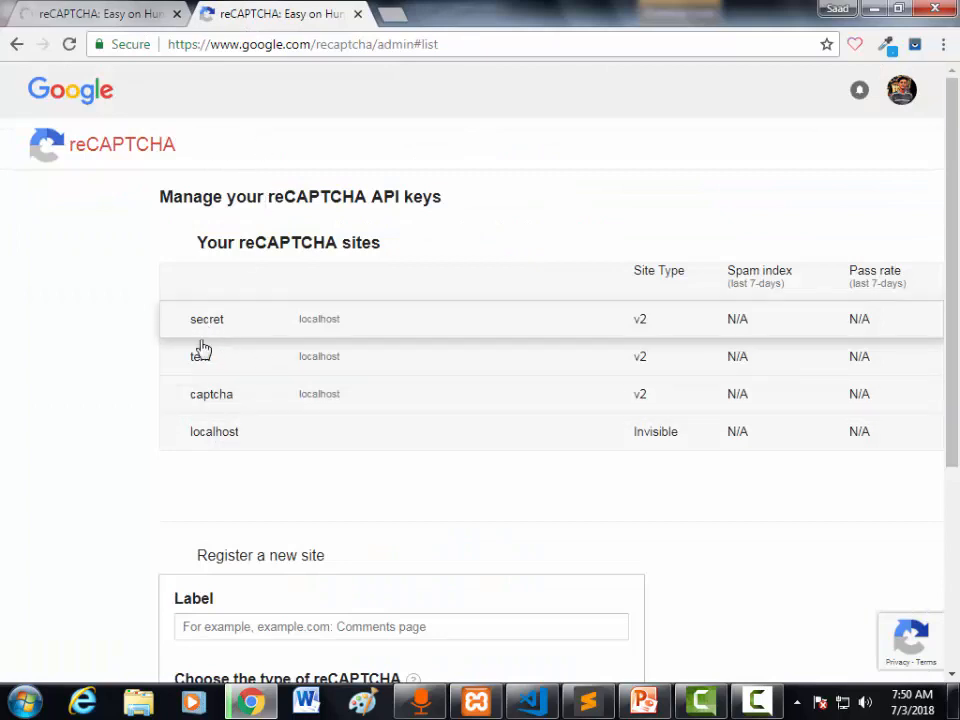
mouse_move(242, 373)
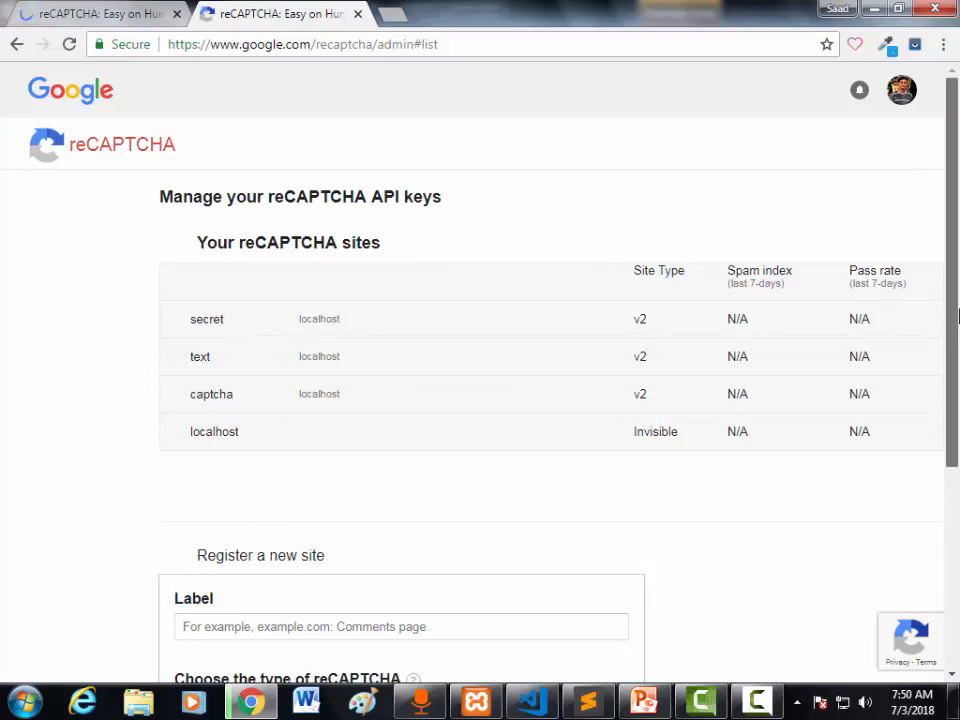
- Start a new site registration labelled 'new' with the reCAPTCHA v2 checkbox type
scroll(down, 3)
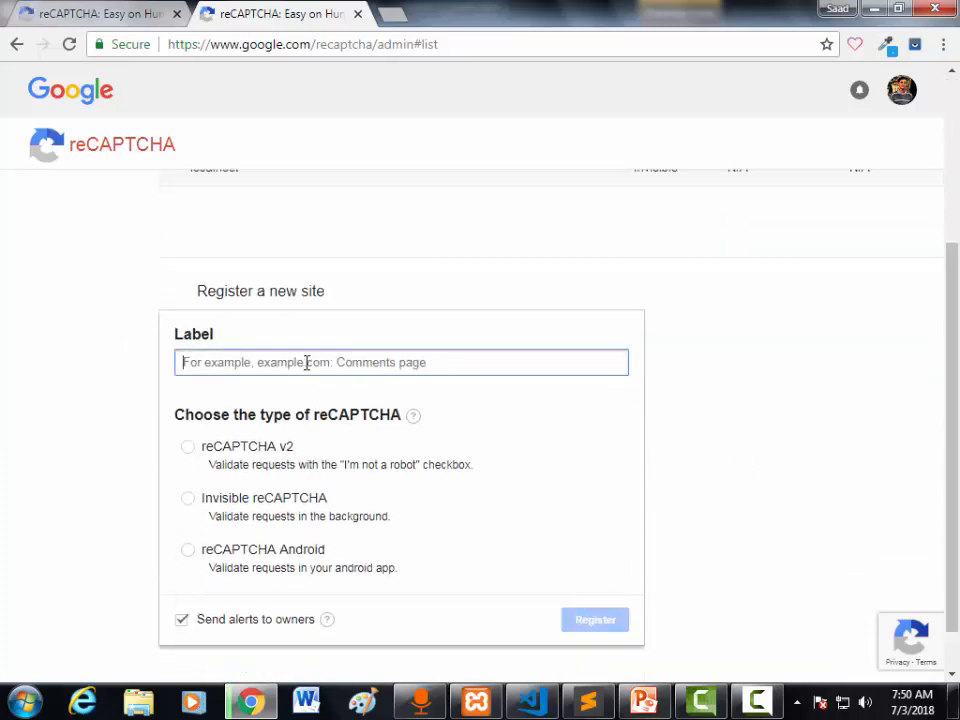
click(400, 362)
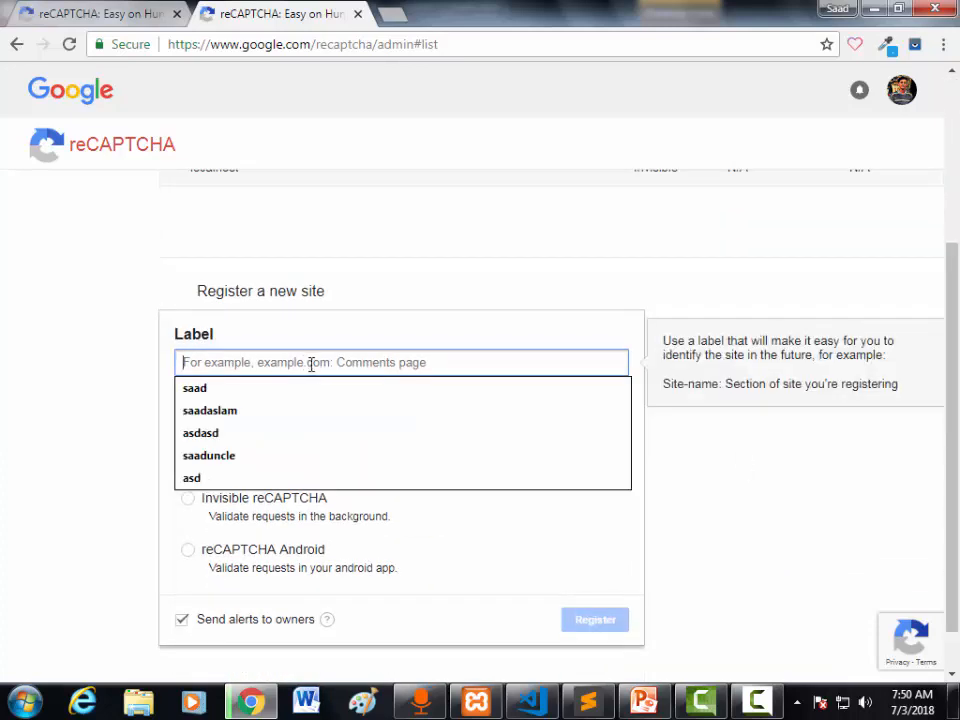
text(new)
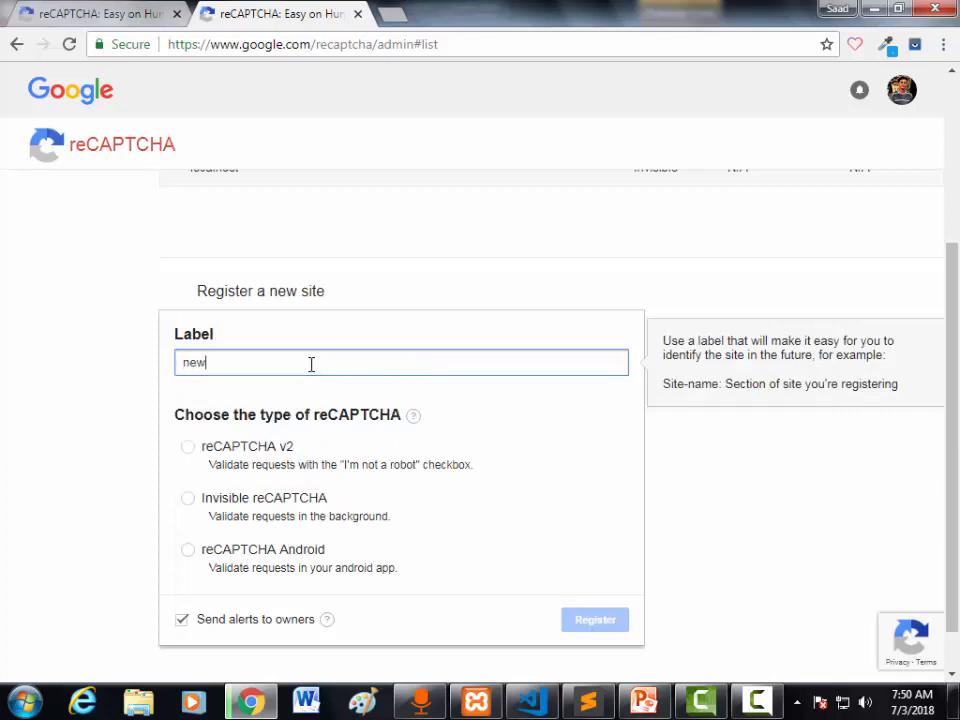
click(188, 446)
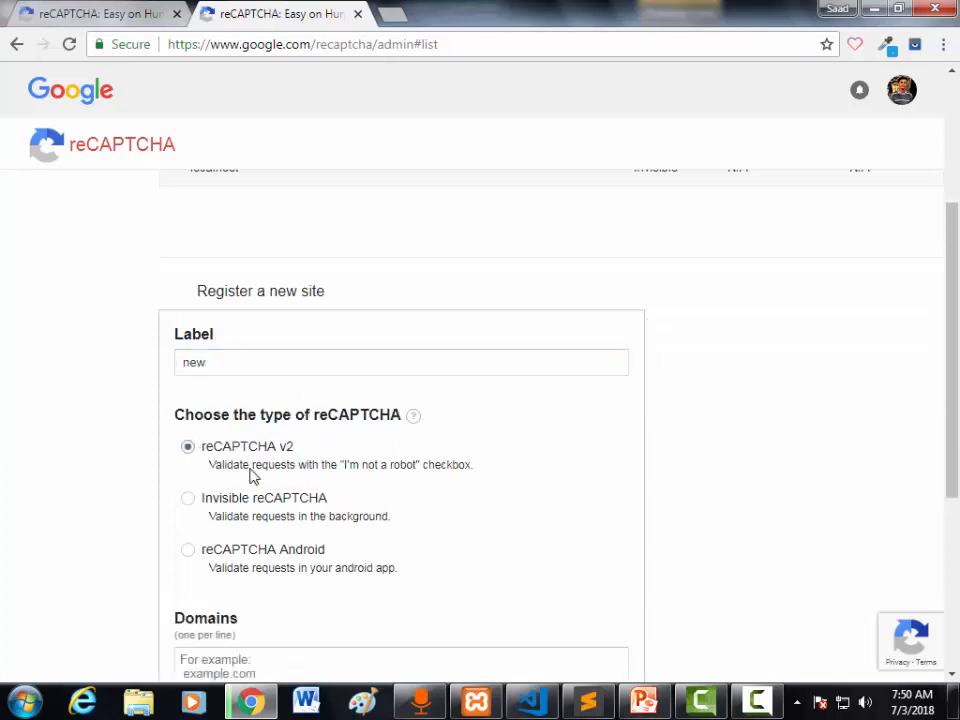
- Add localhost as the domain and accept the reCAPTCHA Terms of Service
scroll(down, 3)
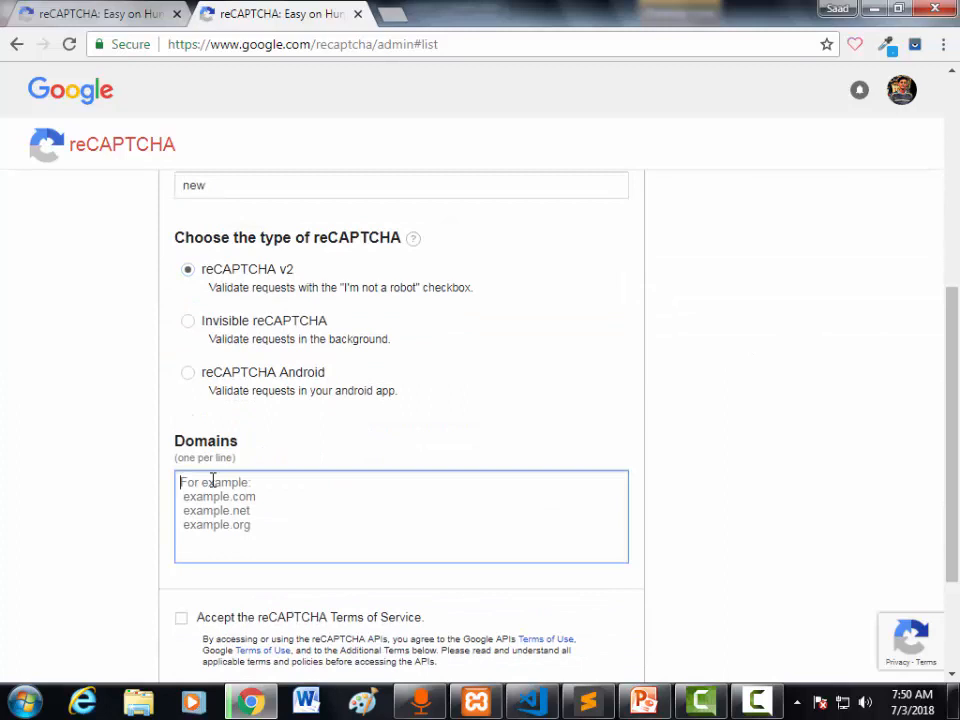
text(local)
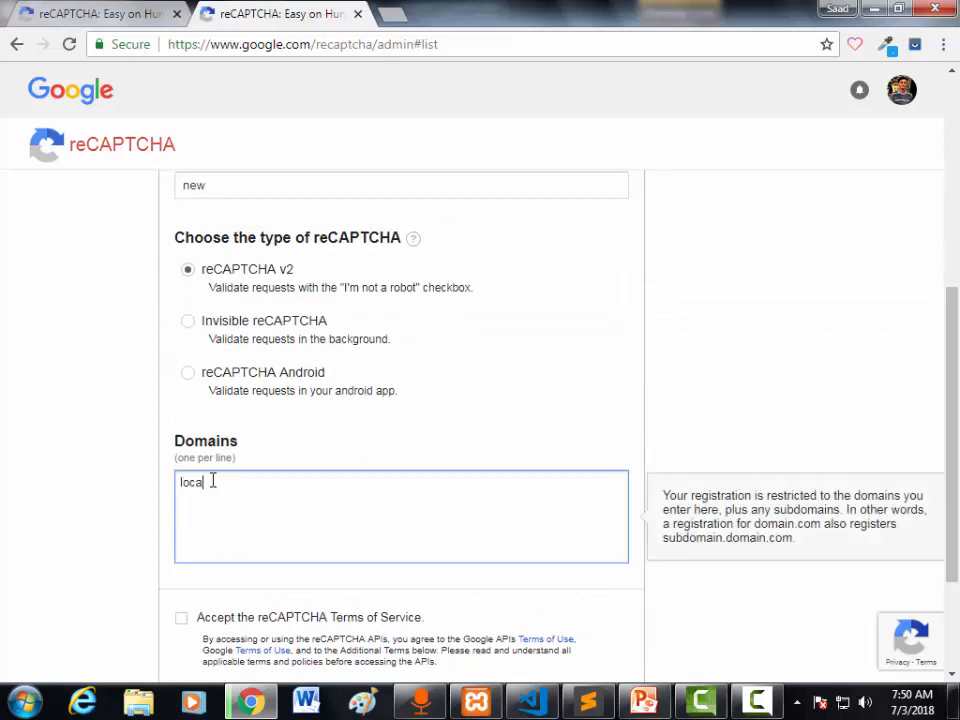
text(lhost)
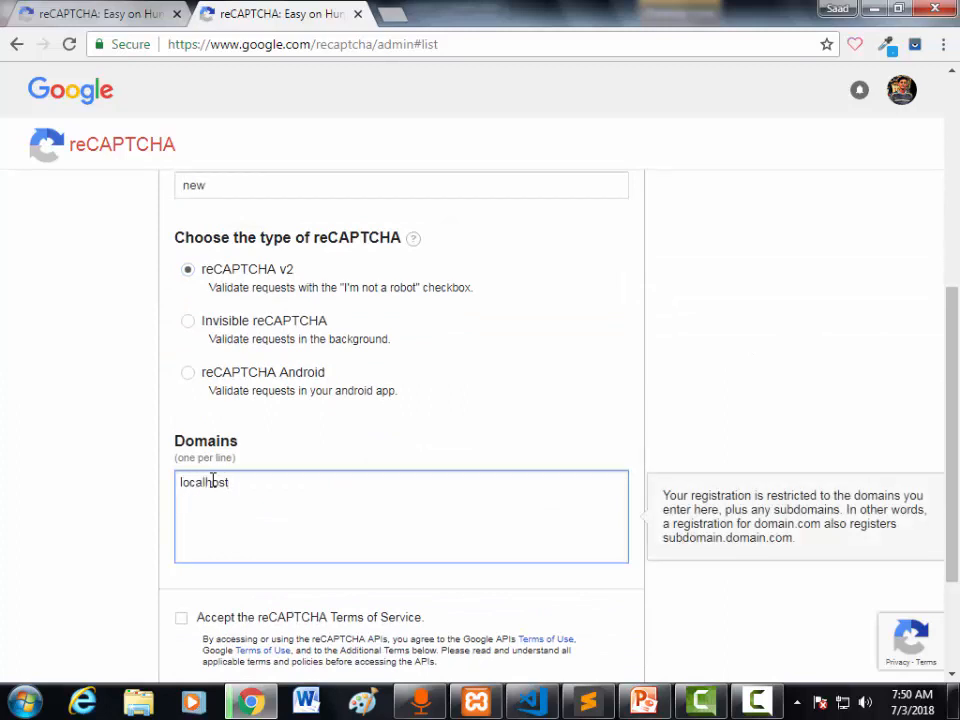
click(182, 617)
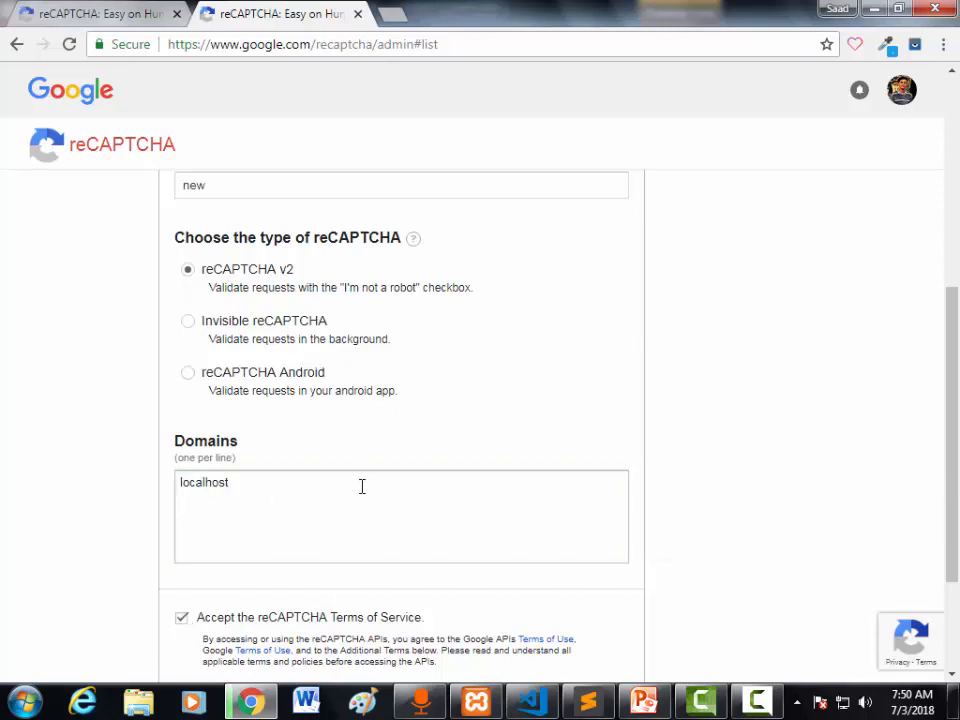
- Turn off alerts to owners and register the new site
scroll(down, 3)
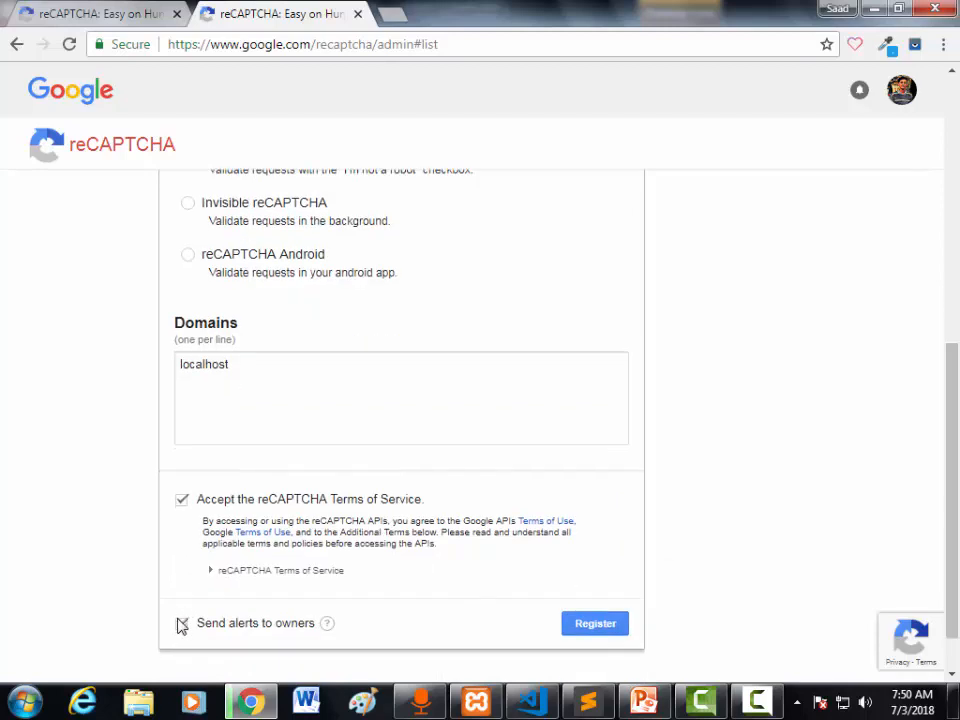
click(594, 623)
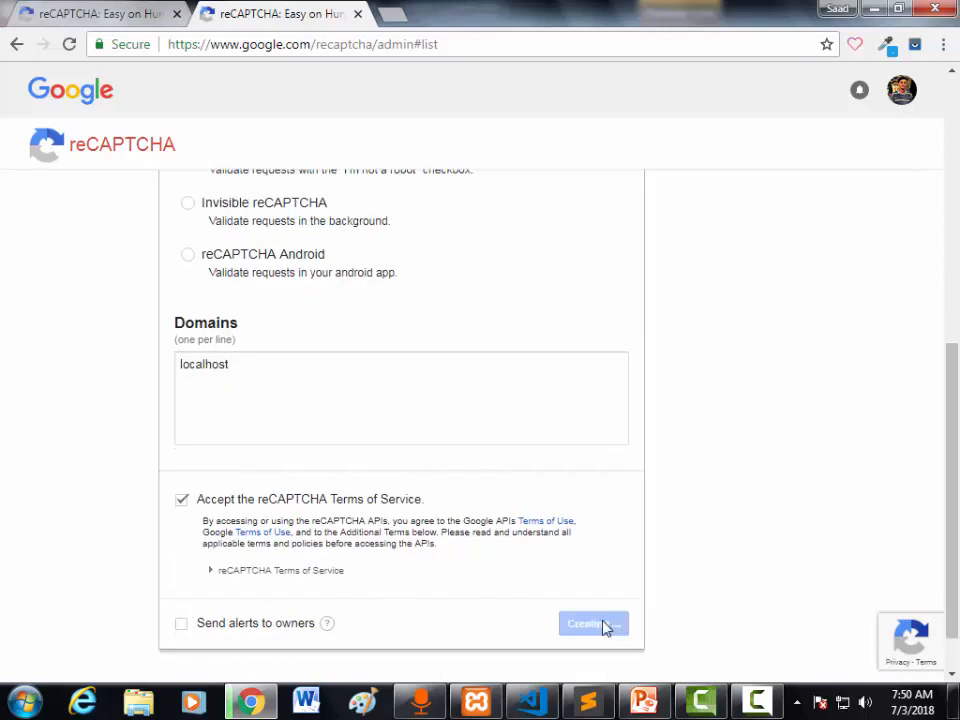
click(593, 623)
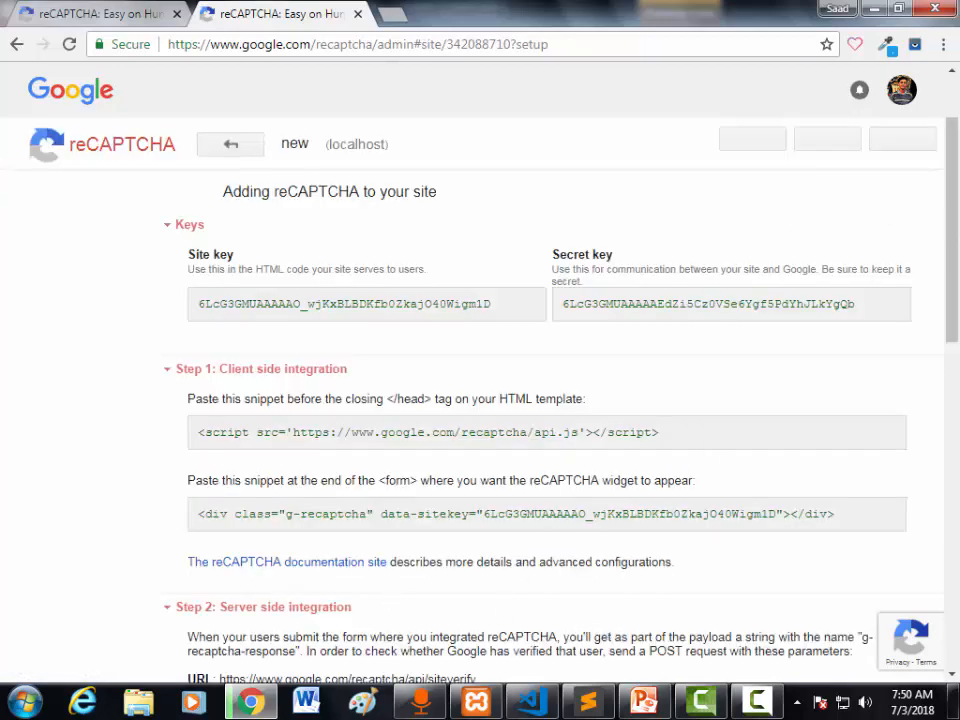
- Scroll to the new site's keys, then switch to index.php in Sublime Text
scroll(up, 3)
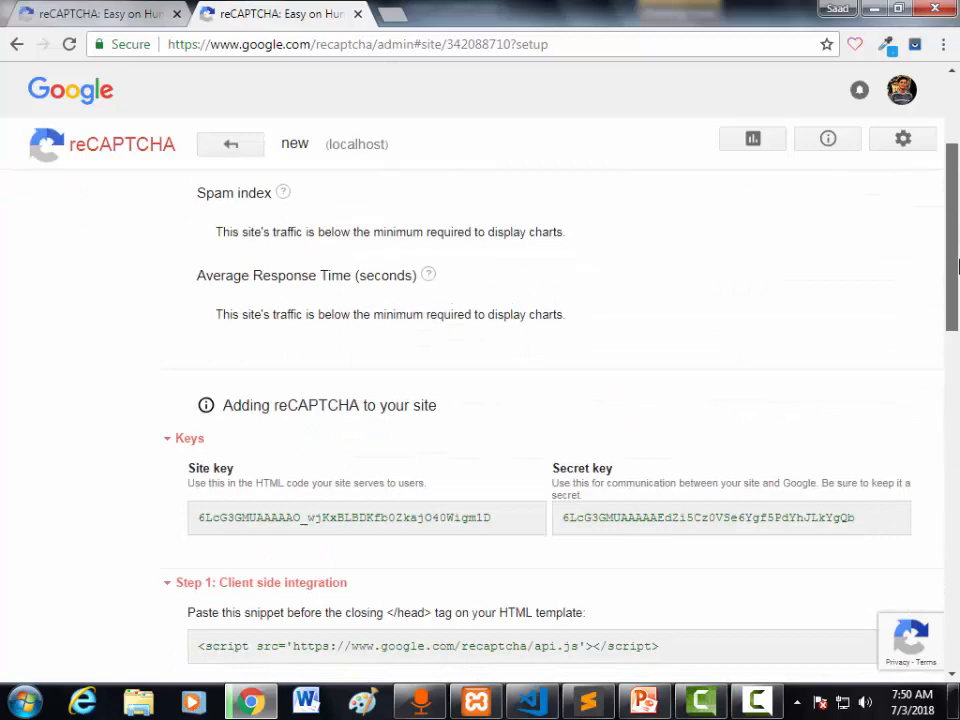
scroll(down, 3)
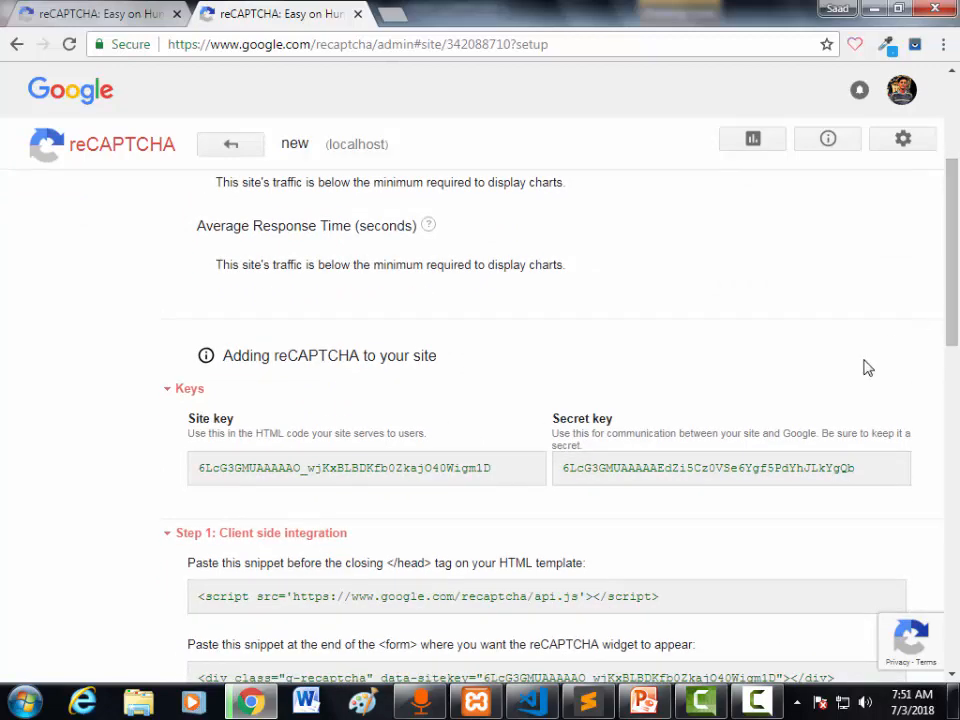
click(588, 700)
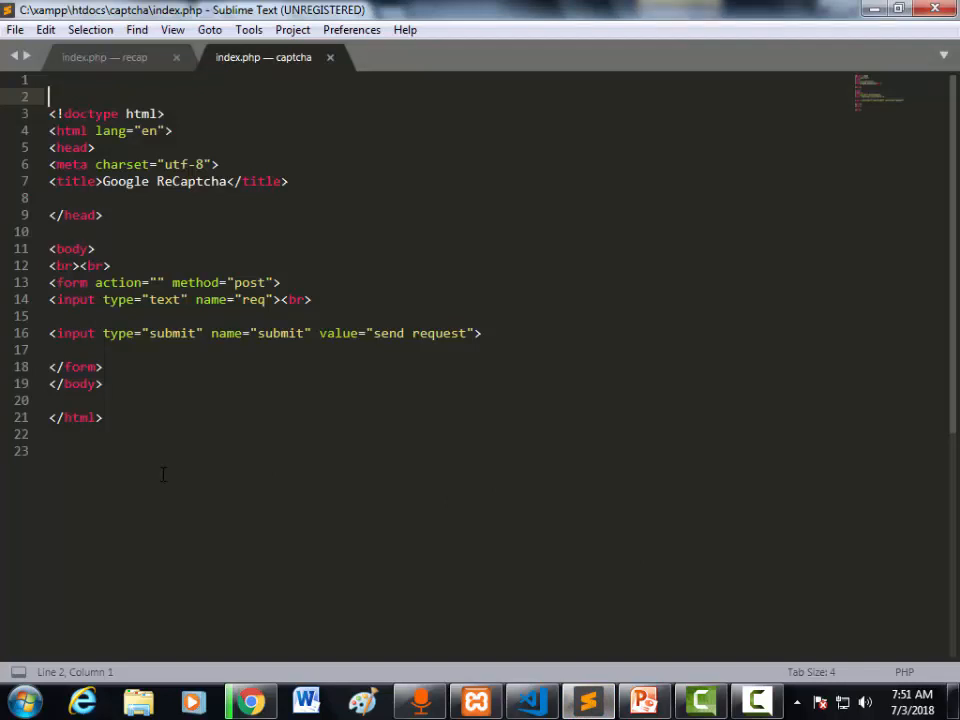
- Switch from the index.php code back to the browser's keys page
key(ctrl+a)
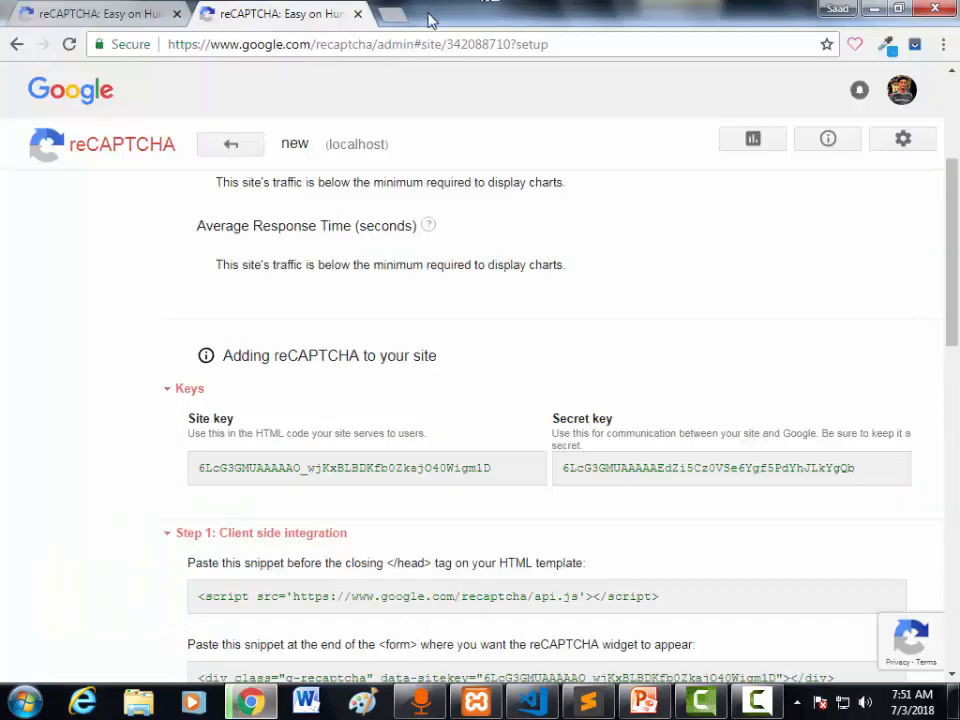
- Open a new browser tab for the localhost captcha page
click(388, 13)
text(localhost/captcha/)
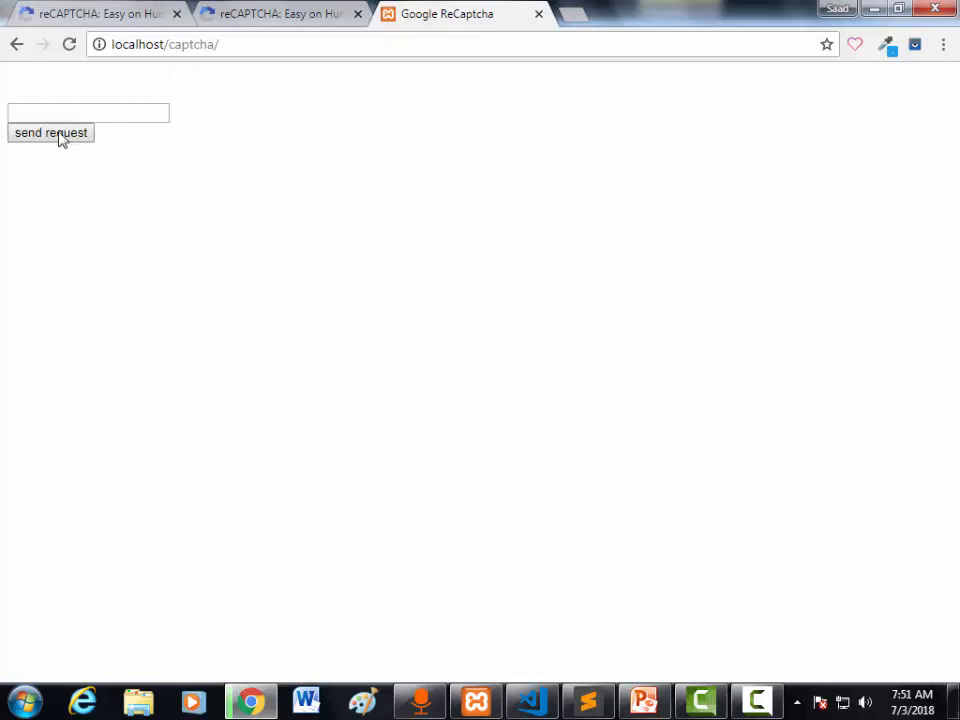
mouse_move(163, 143)
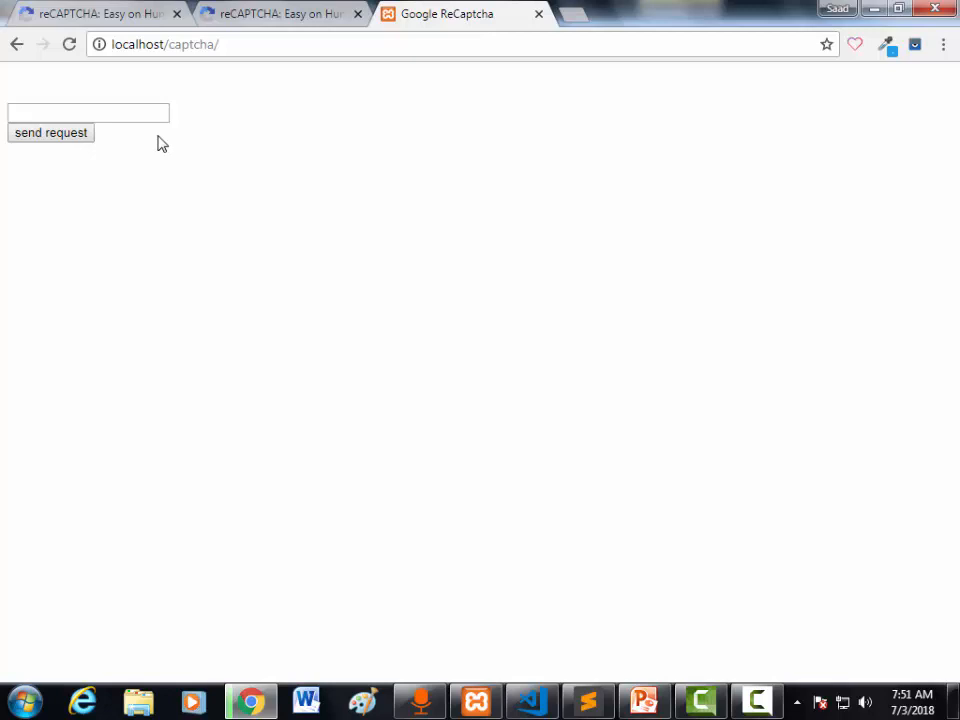
mouse_move(321, 277)
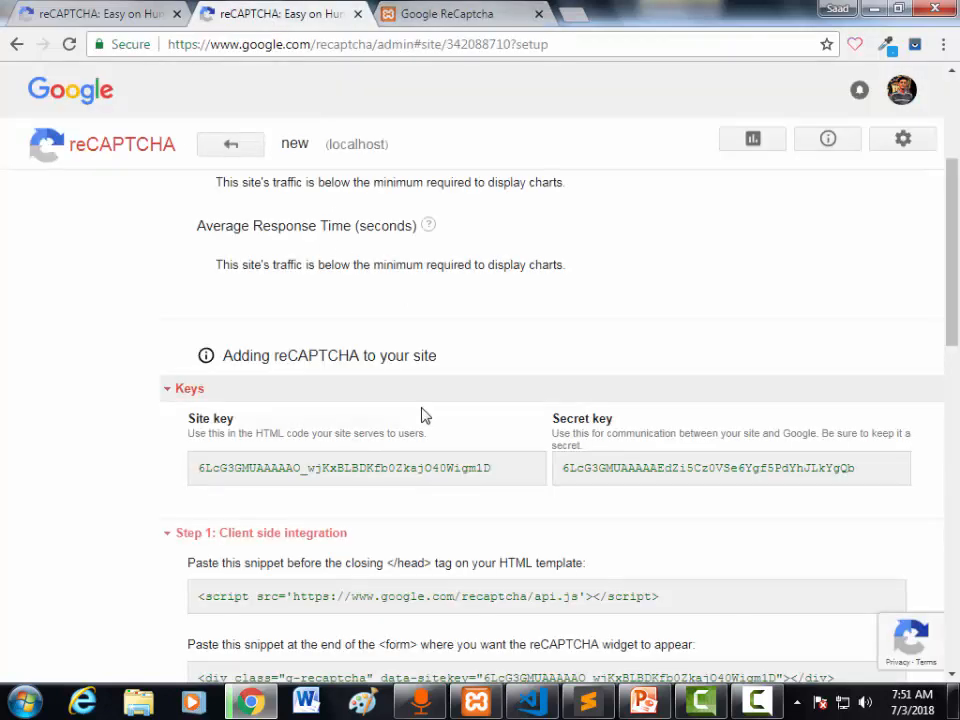
- Add the api.js script tag to index.php and select the widget div snippet for copying
scroll(down, 3)
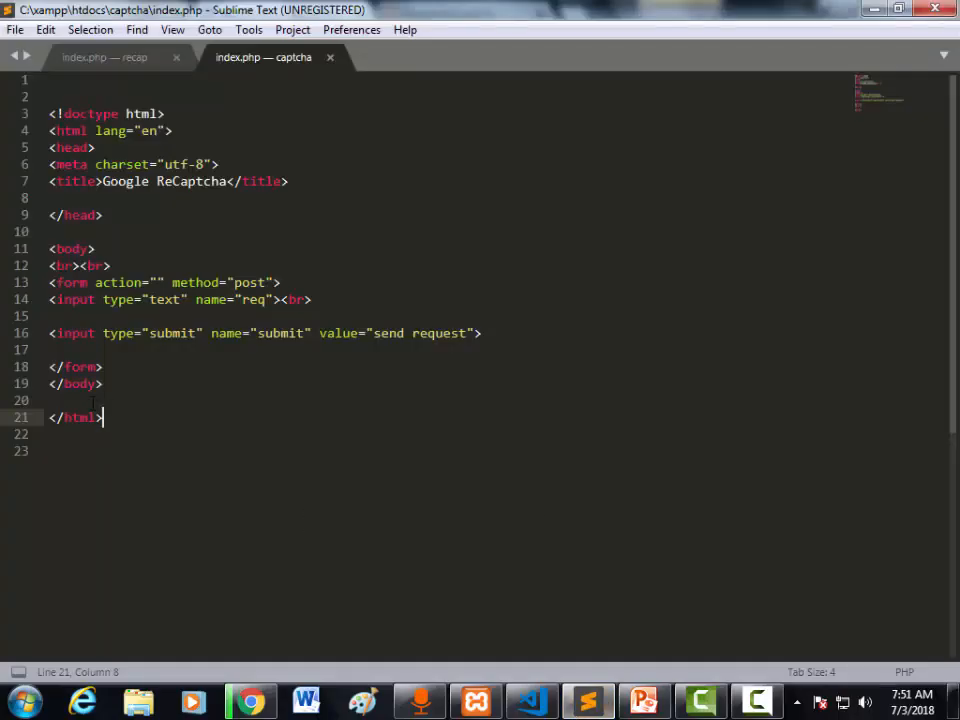
text(<script src='https://www.google.com/recaptcha/api.js'></script>)
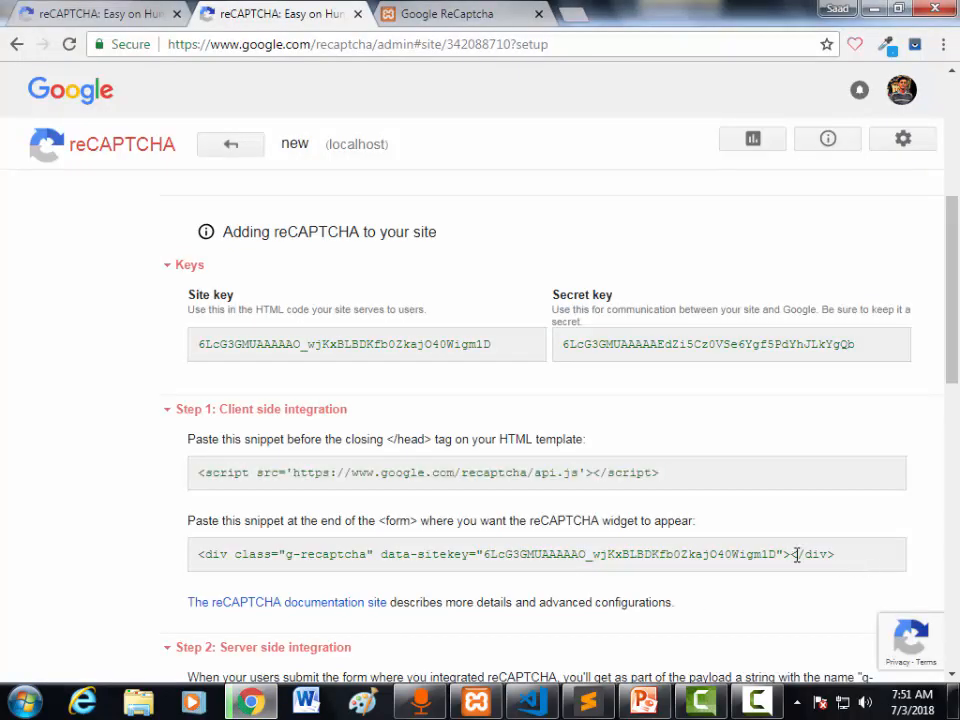
triple_click(500, 554)
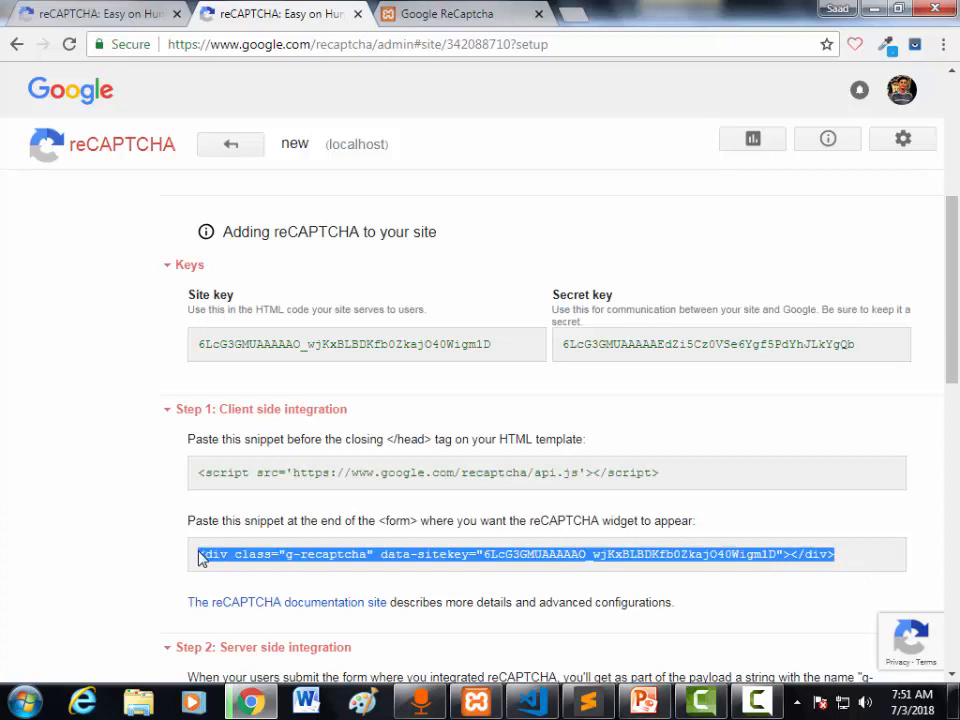
mouse_move(605, 637)
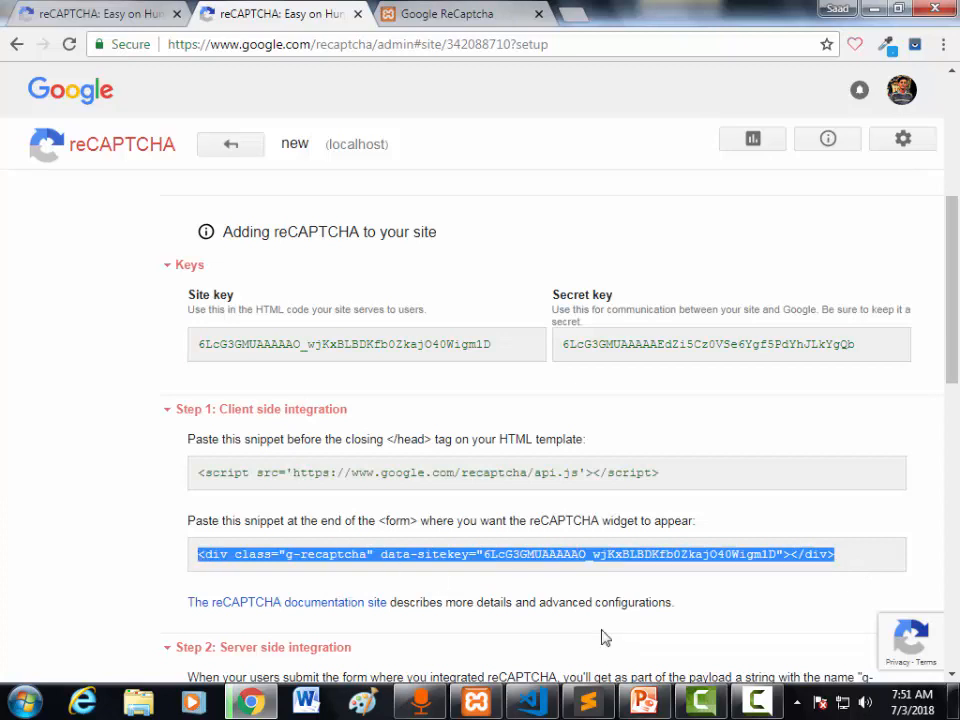
- Return to index.php in Sublime Text and start a new line for the widget code
click(588, 700)
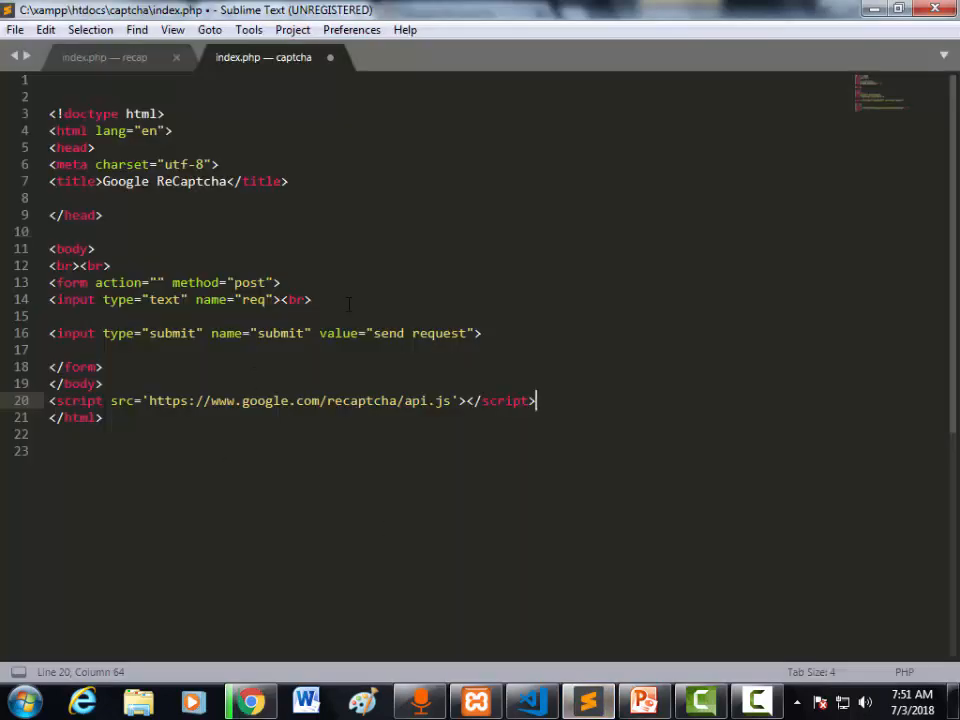
key(enter)
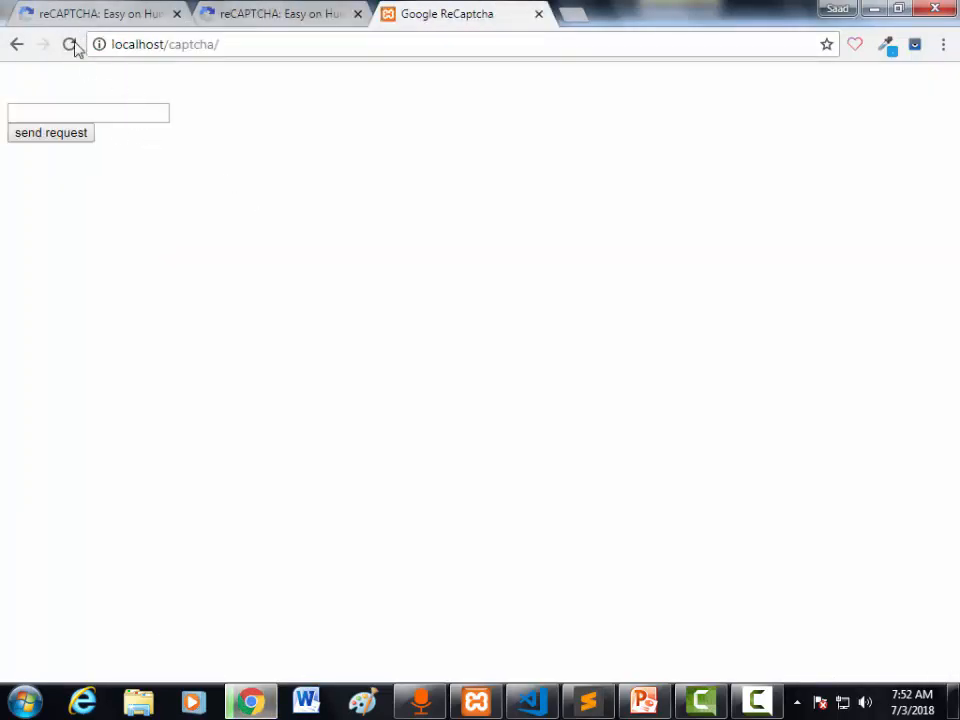
click(70, 44)
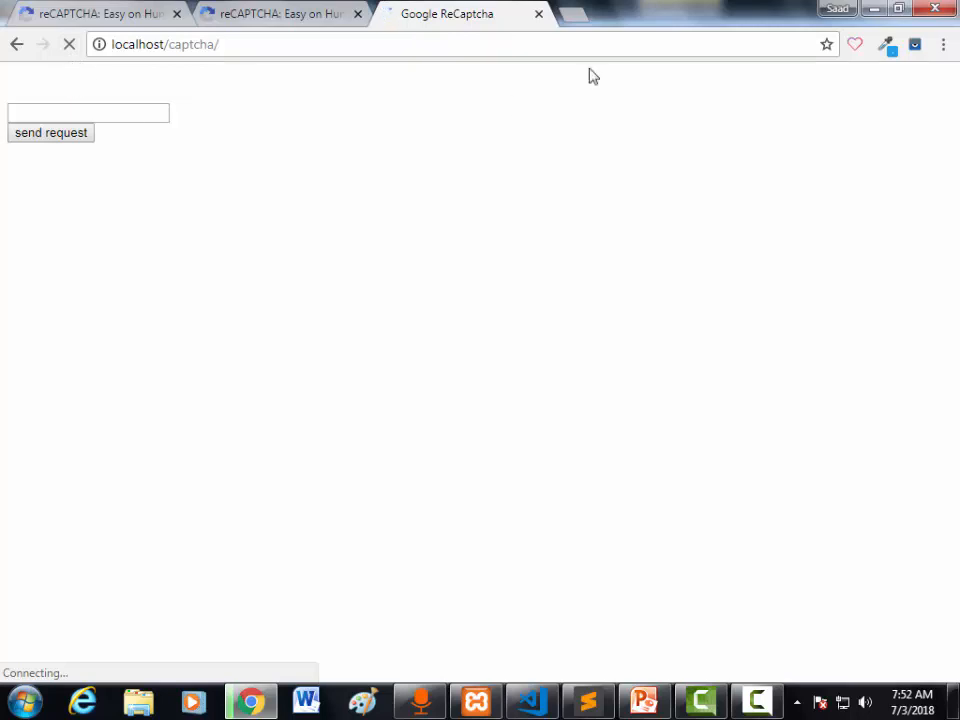
mouse_move(570, 18)
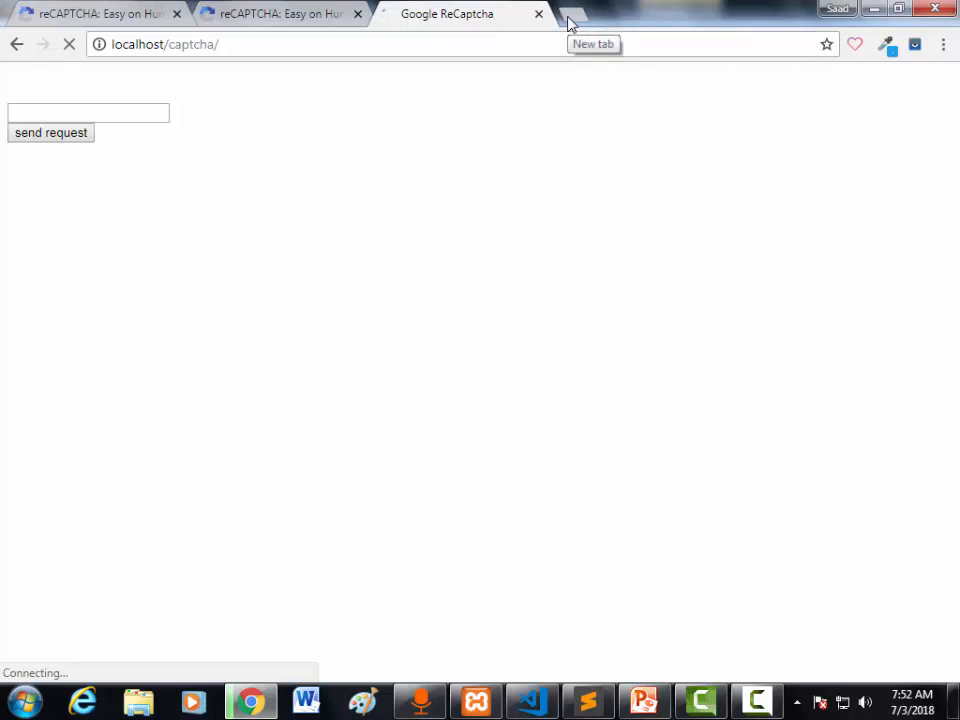
click(572, 14)
text(localhost/captcha/)
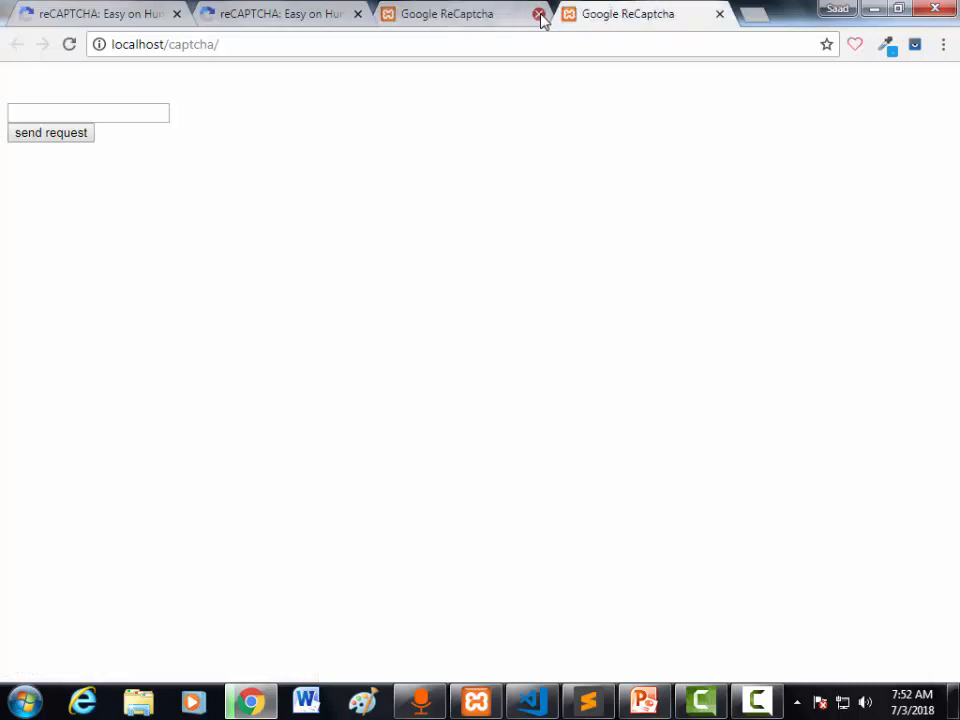
click(539, 14)
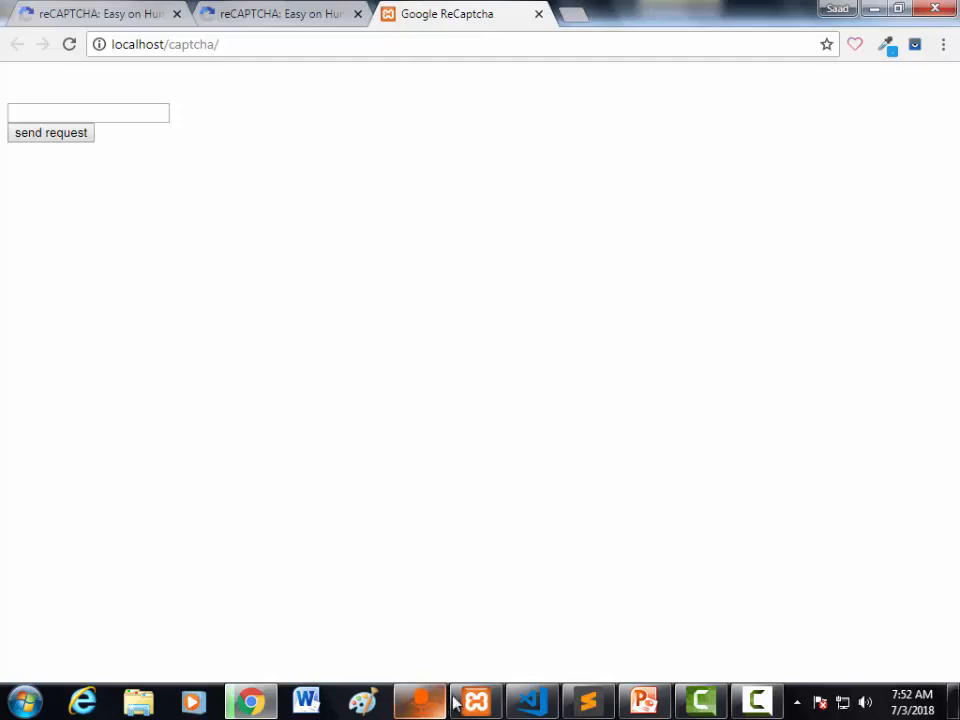
click(588, 700)
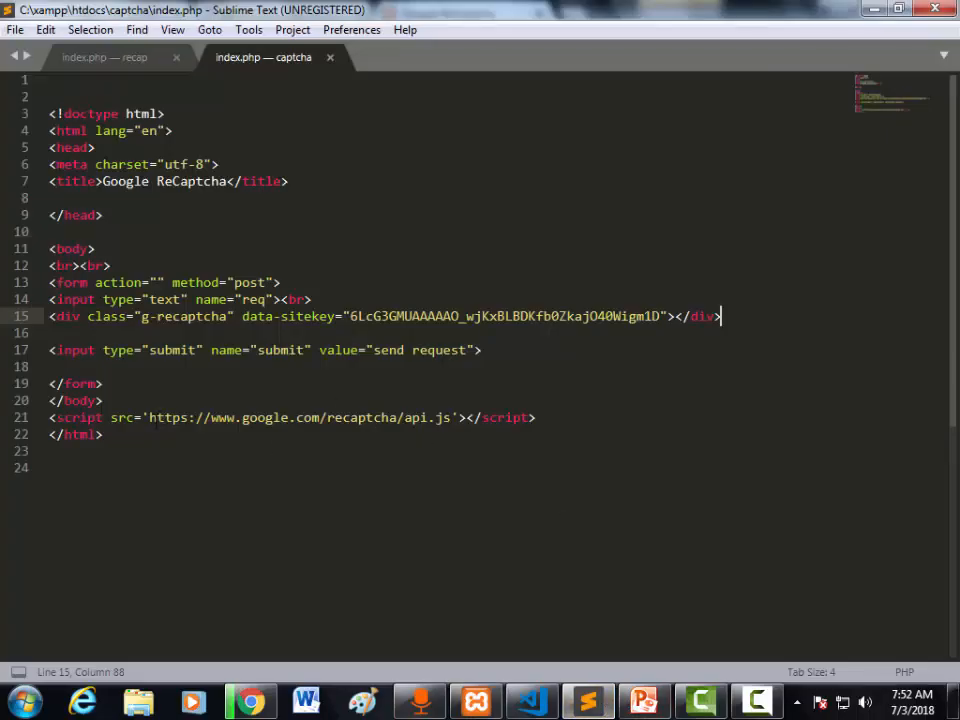
click(250, 700)
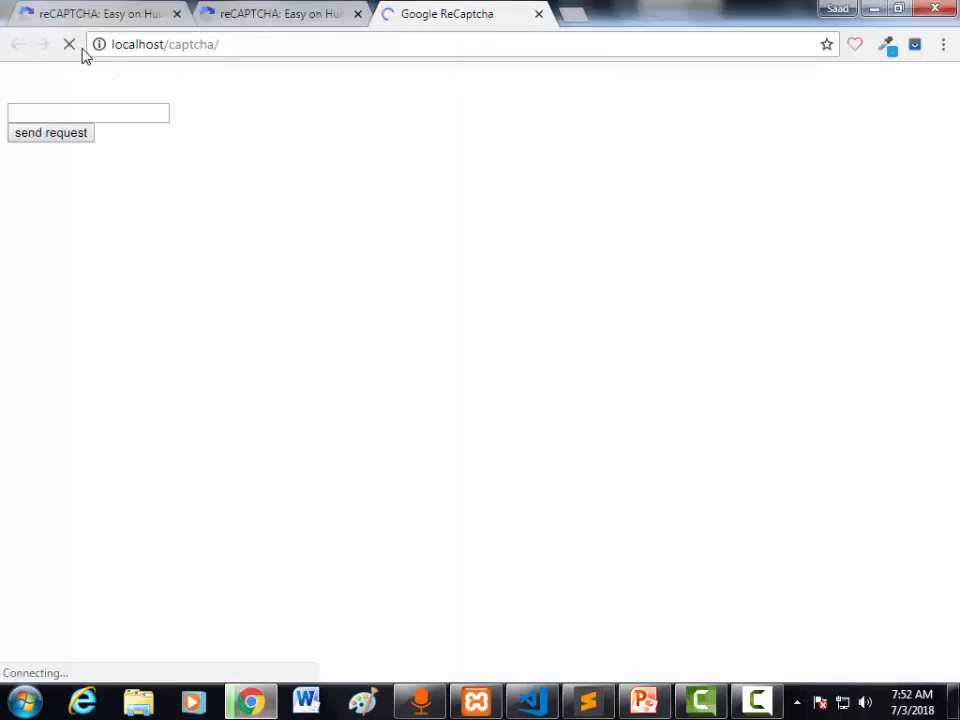
mouse_move(69, 44)
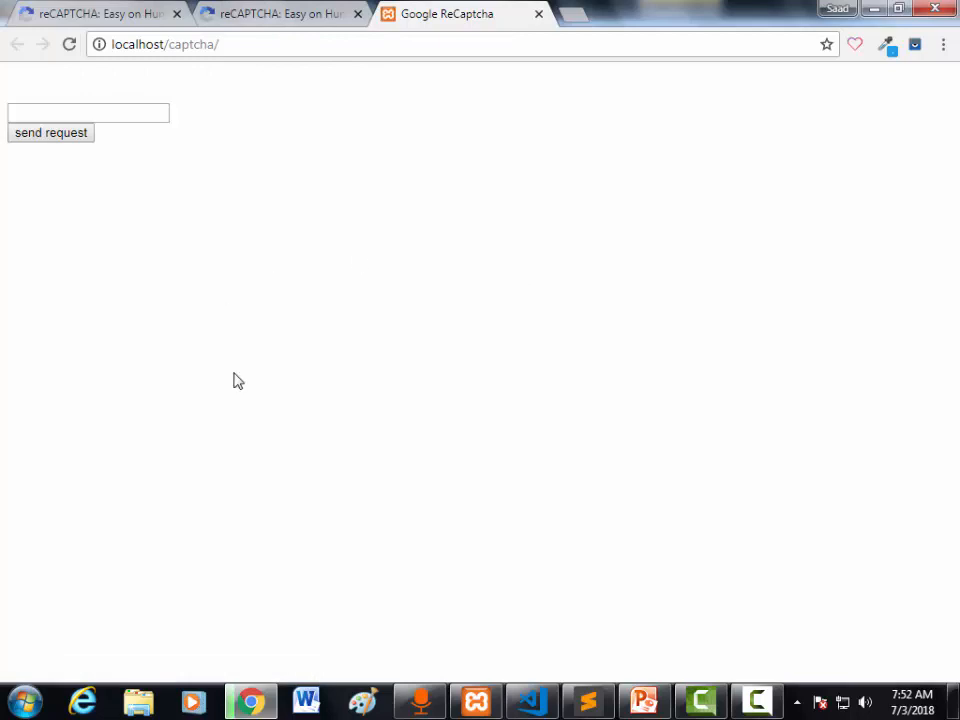
- Open localhost/captcha/ in a fresh tab, closing the old captcha tab
click(757, 701)
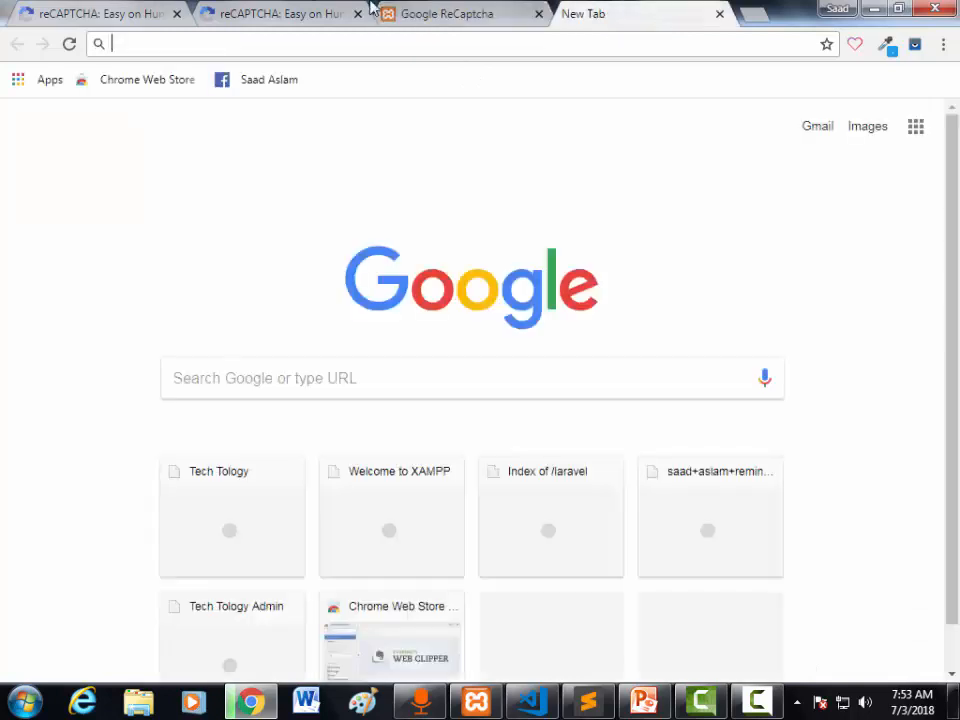
mouse_move(460, 24)
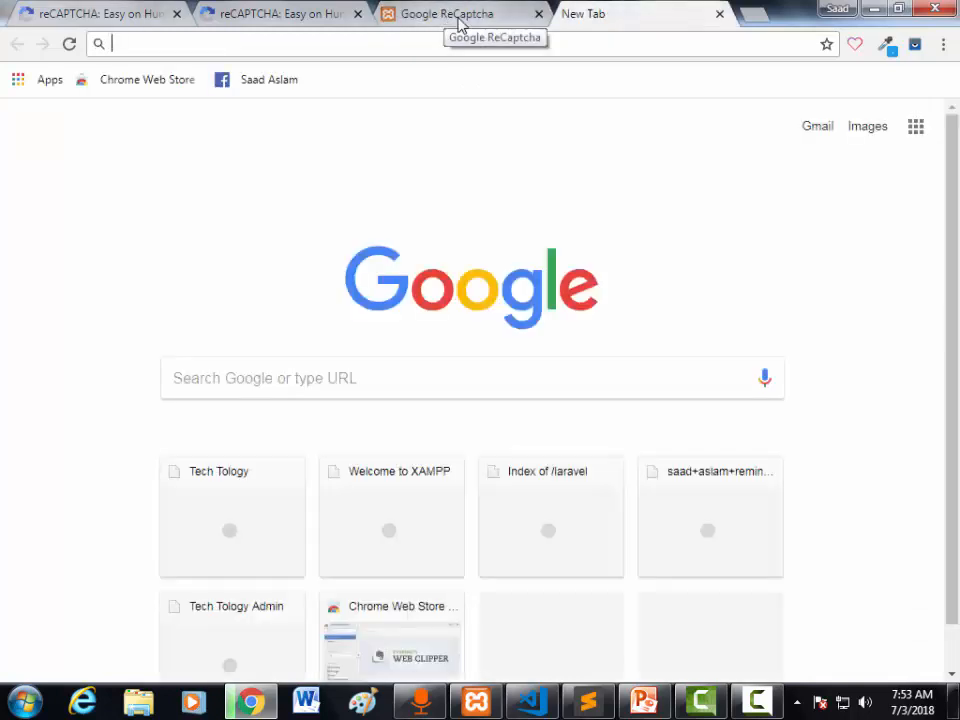
click(538, 13)
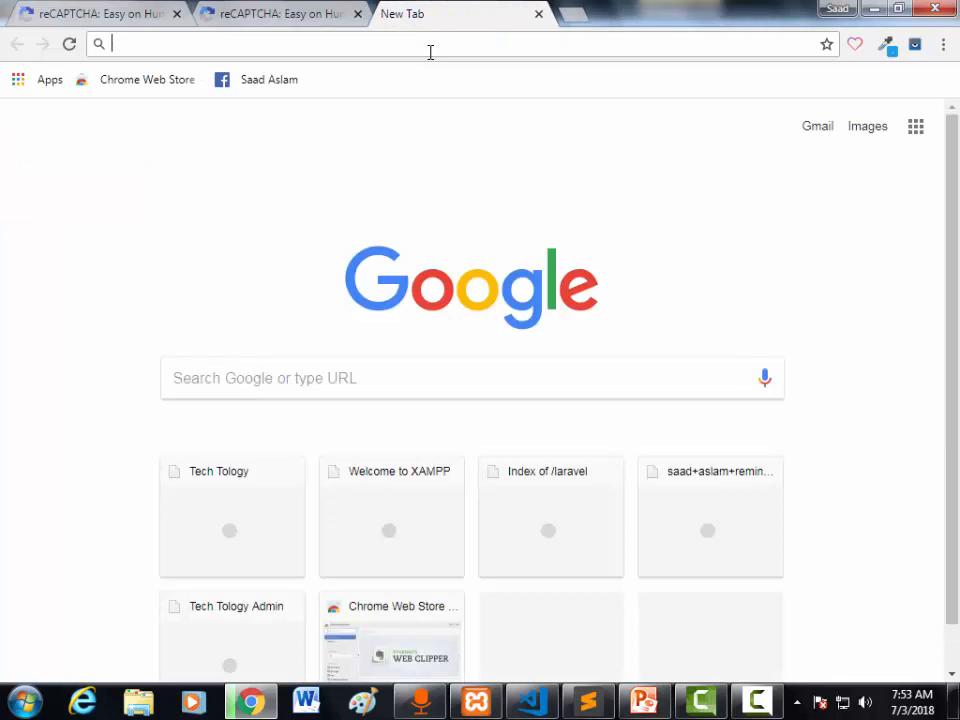
text(localhost/captcha/)
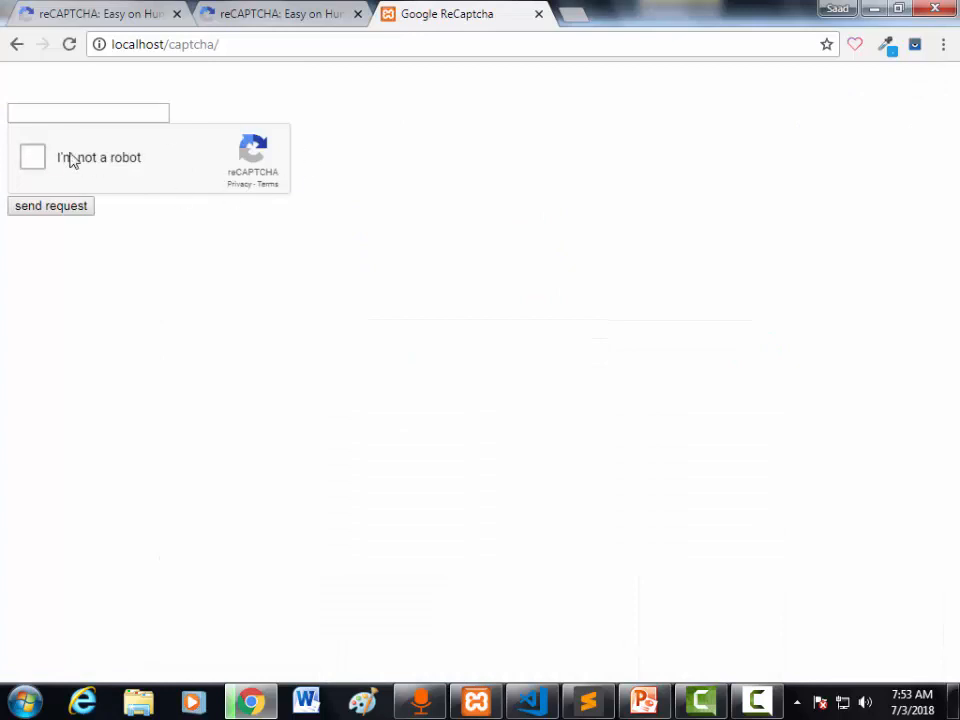
mouse_move(221, 167)
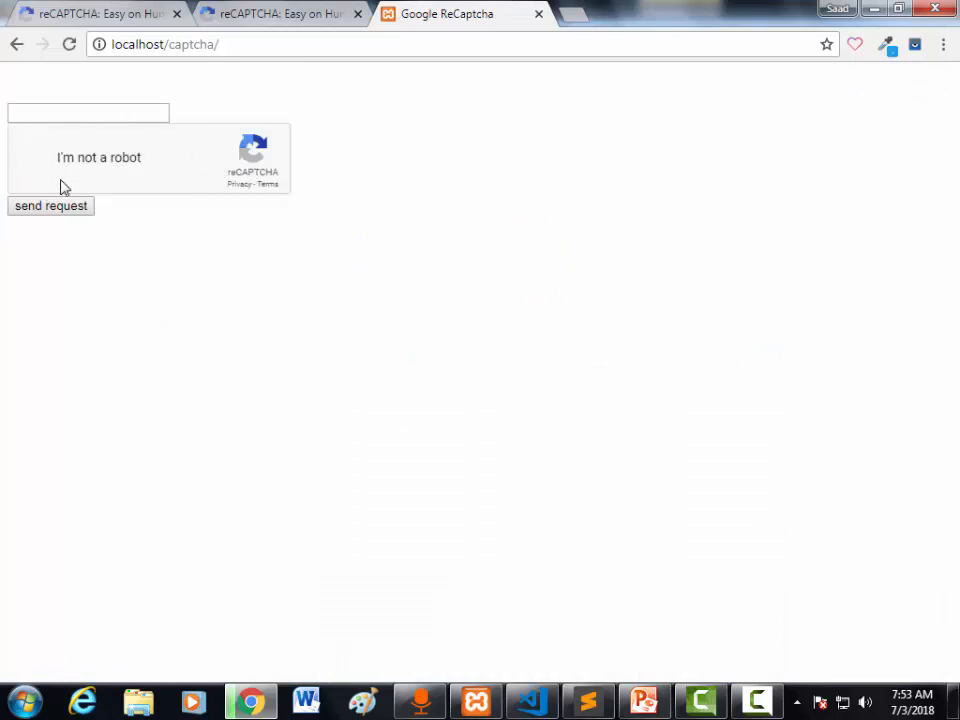
- Solve the vehicle and sidewalk image challenges to verify 'I'm not a robot', then send the request
click(42, 157)
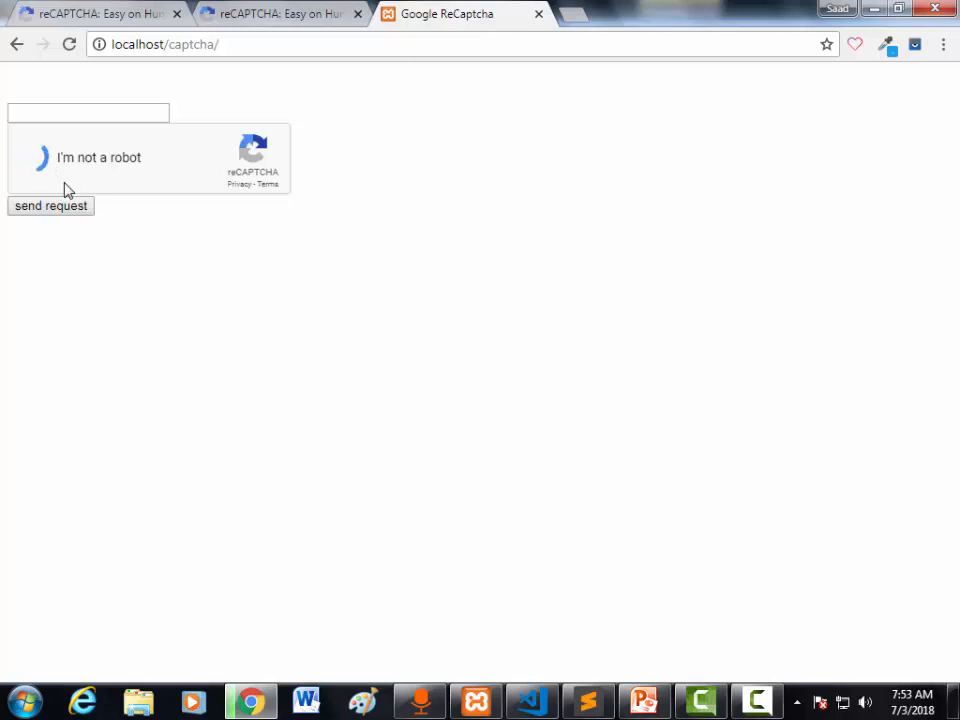
click(42, 157)
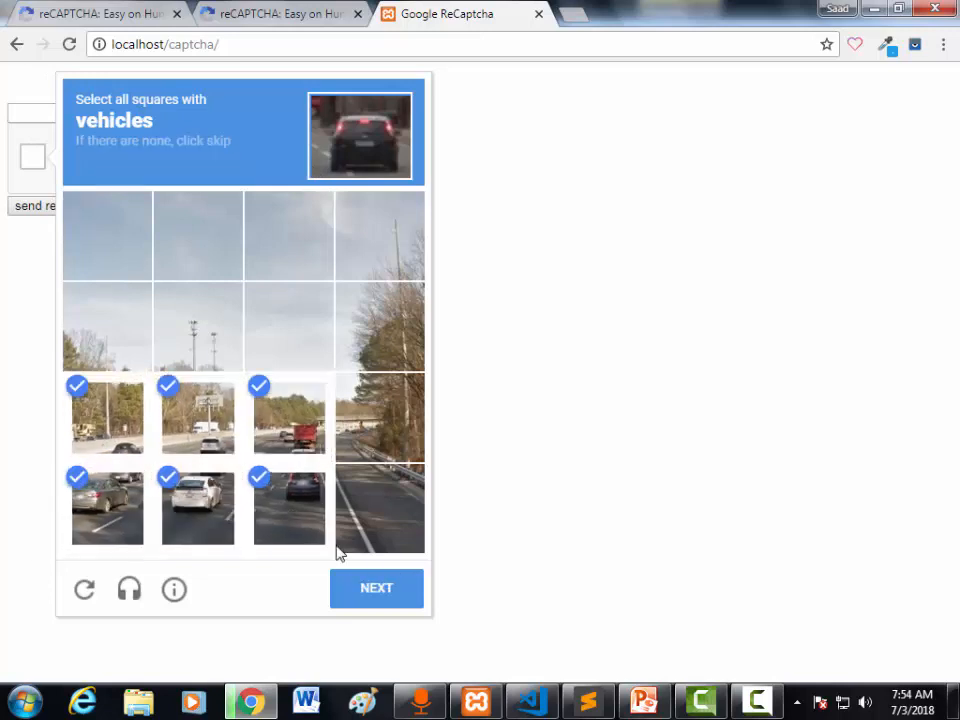
click(376, 587)
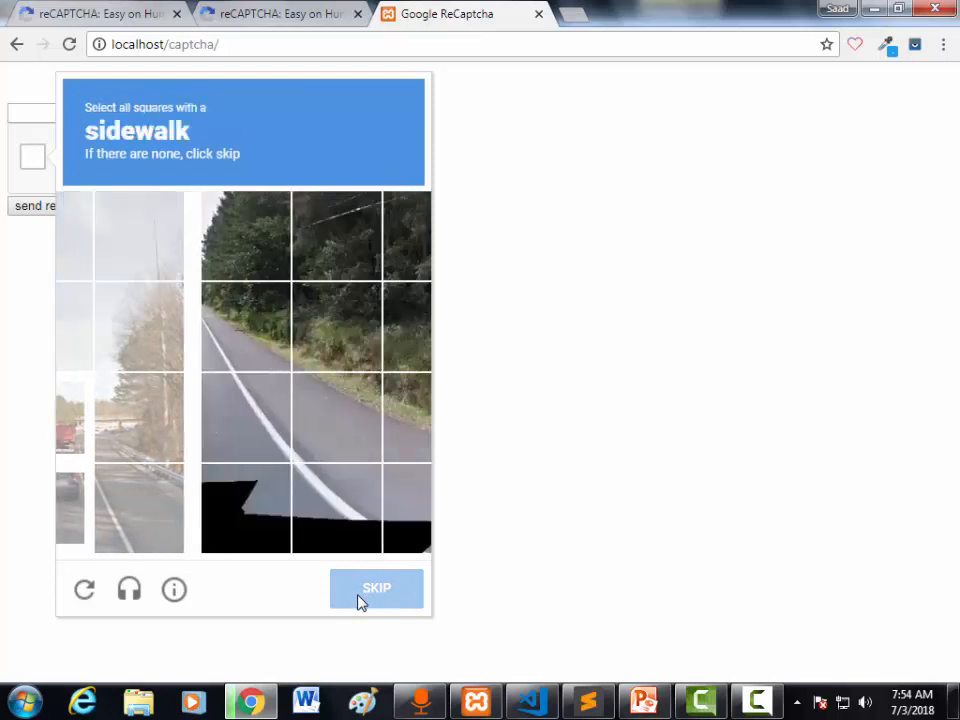
click(376, 588)
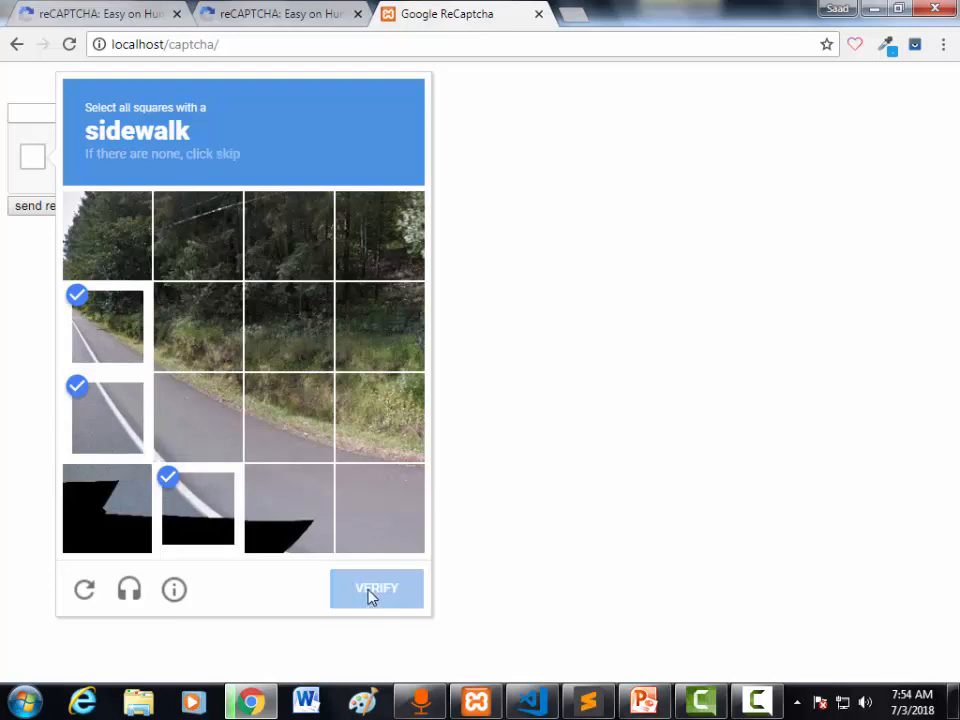
click(376, 588)
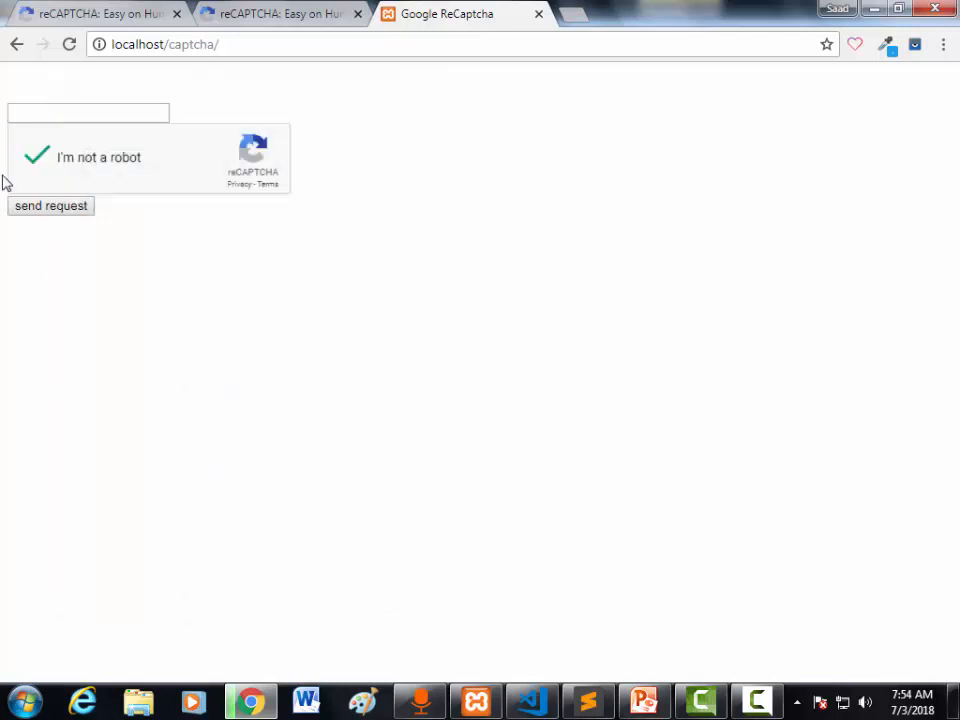
mouse_move(51, 206)
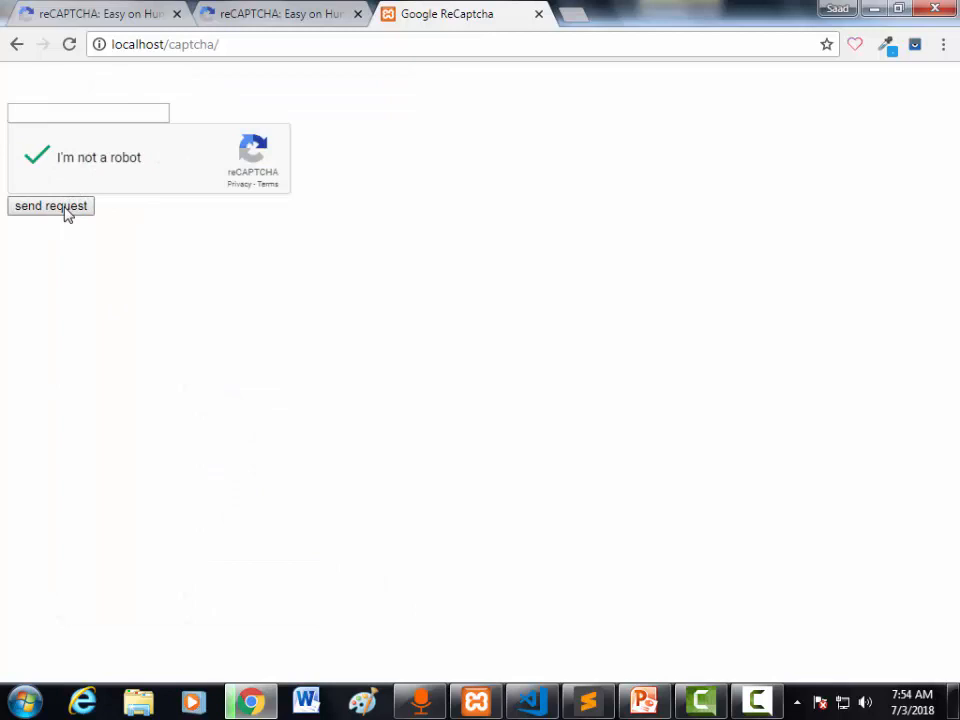
click(50, 205)
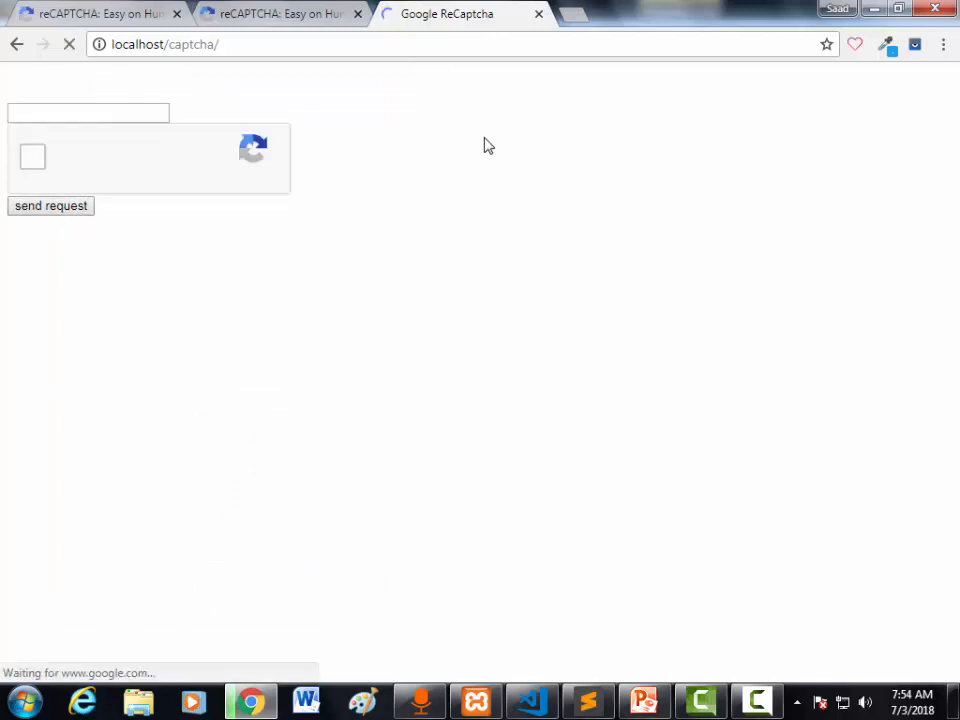
- Begin index.php with a <?php block containing if(isset($_POST['submit']))
click(588, 700)
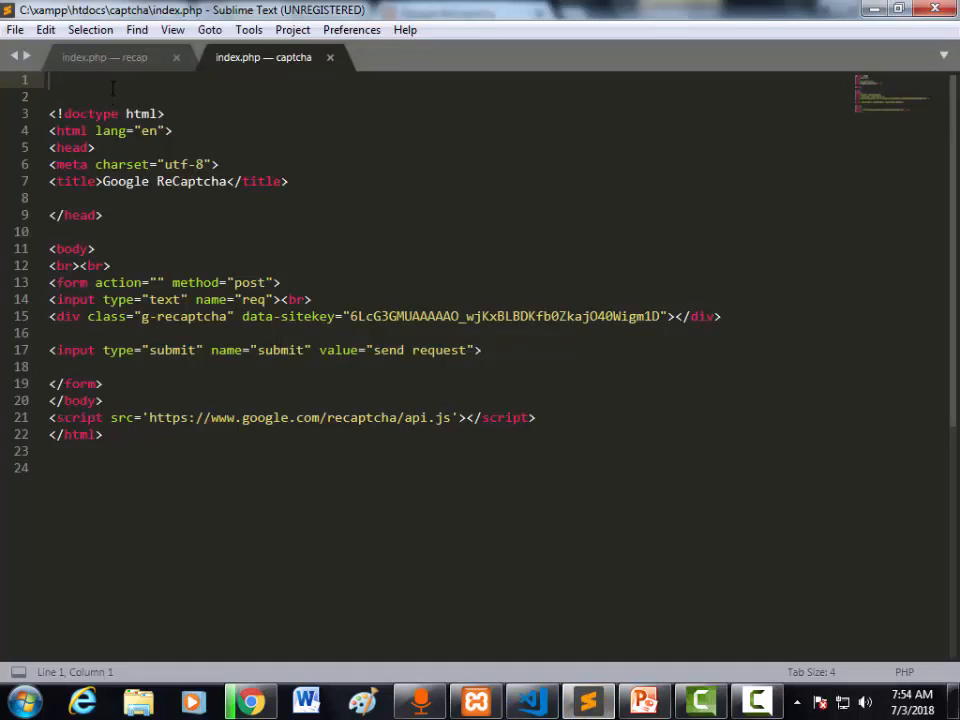
text(<?php)
text(?>)
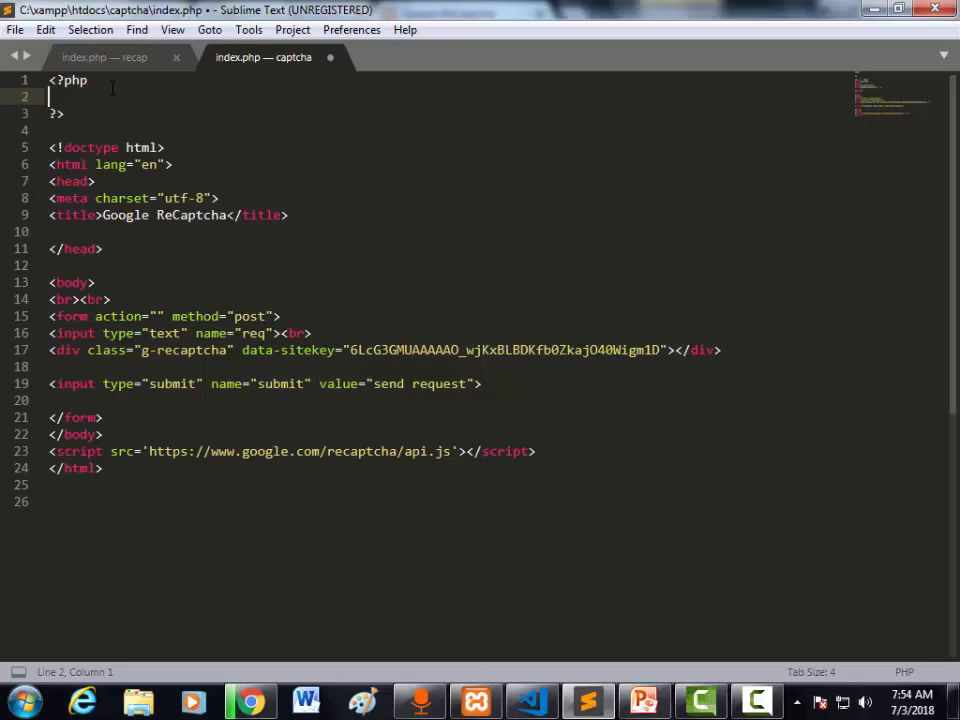
text((i)
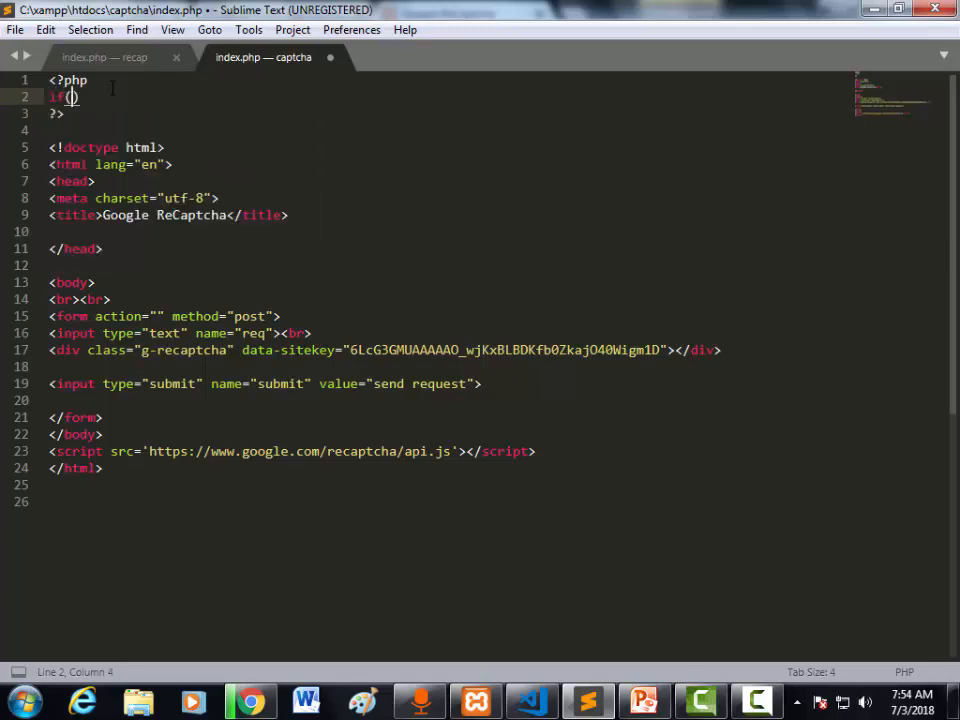
text(isset()
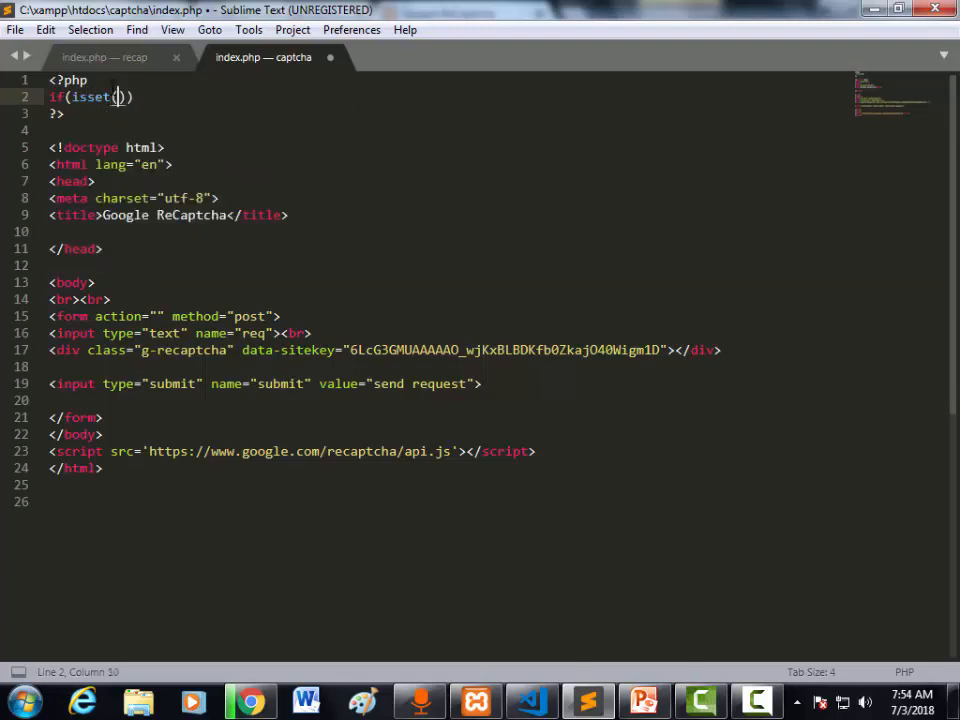
text($)
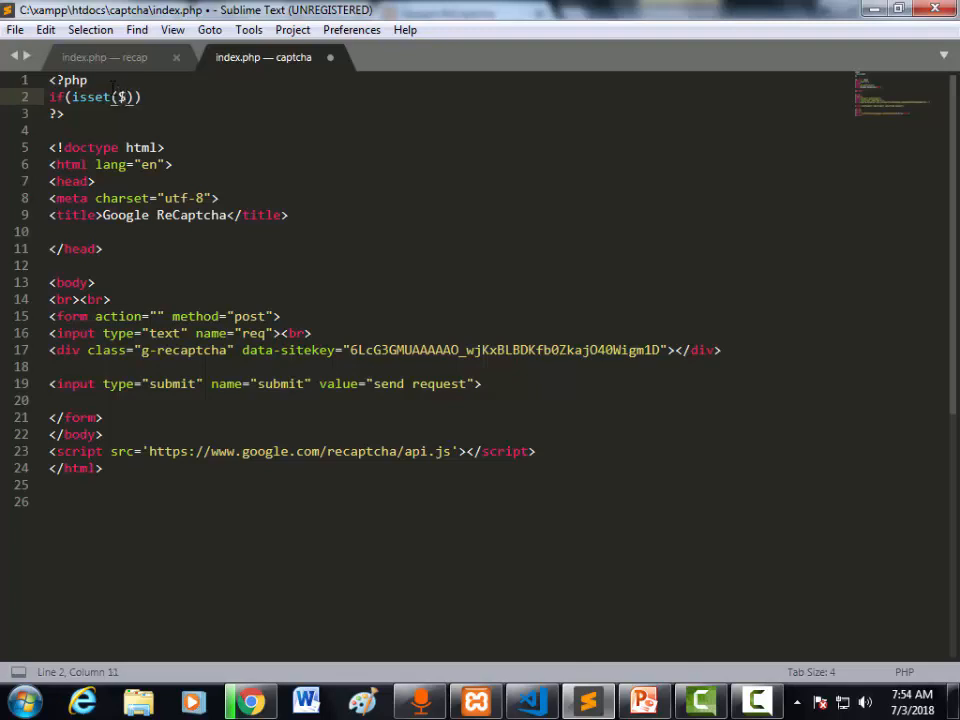
text(_POST)
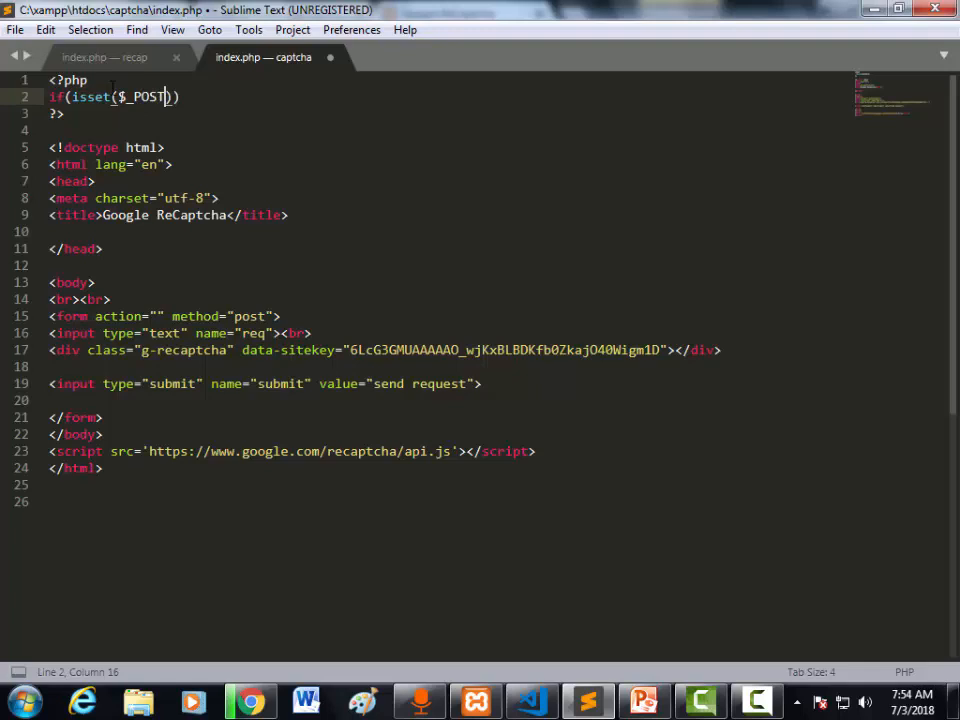
text([''])
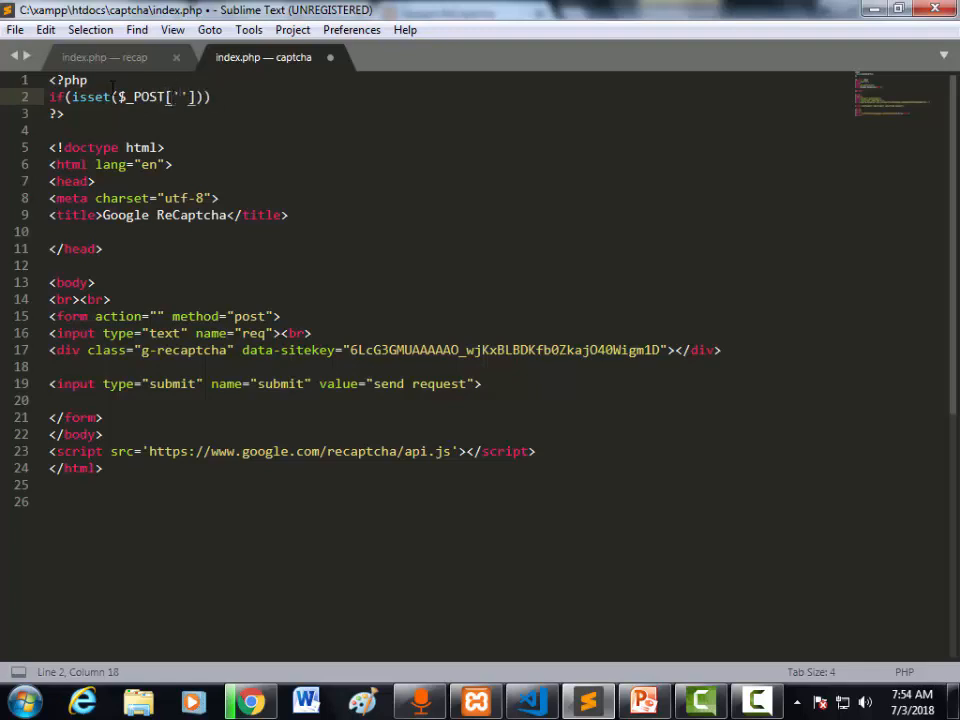
text(submit)
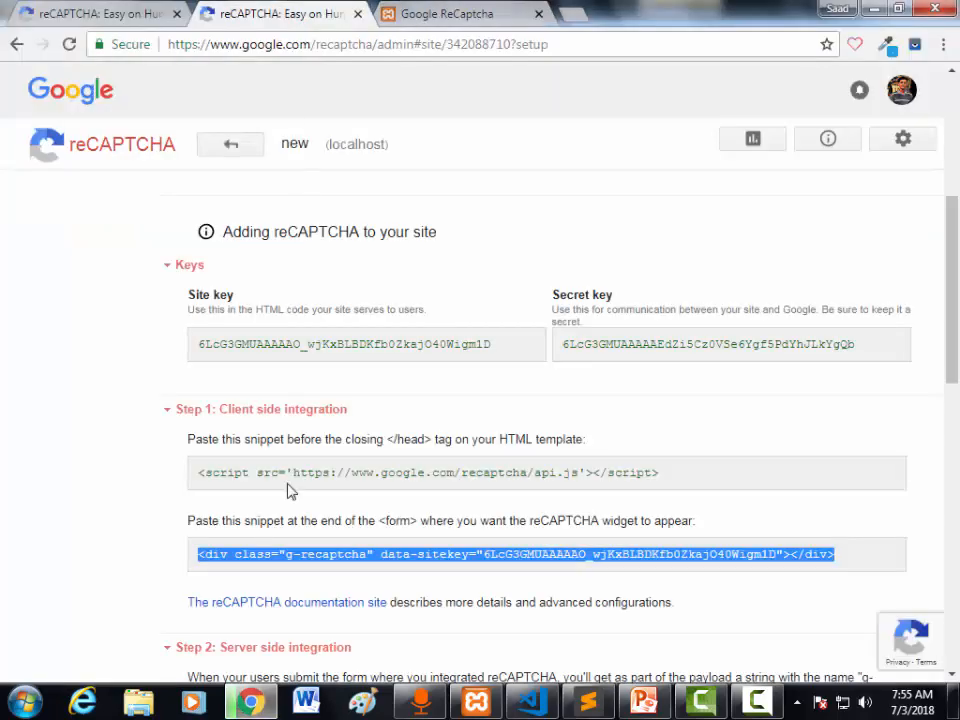
- Read the Step 2 server-side integration parameters, then return to index.php in the editor
scroll(down, 3)
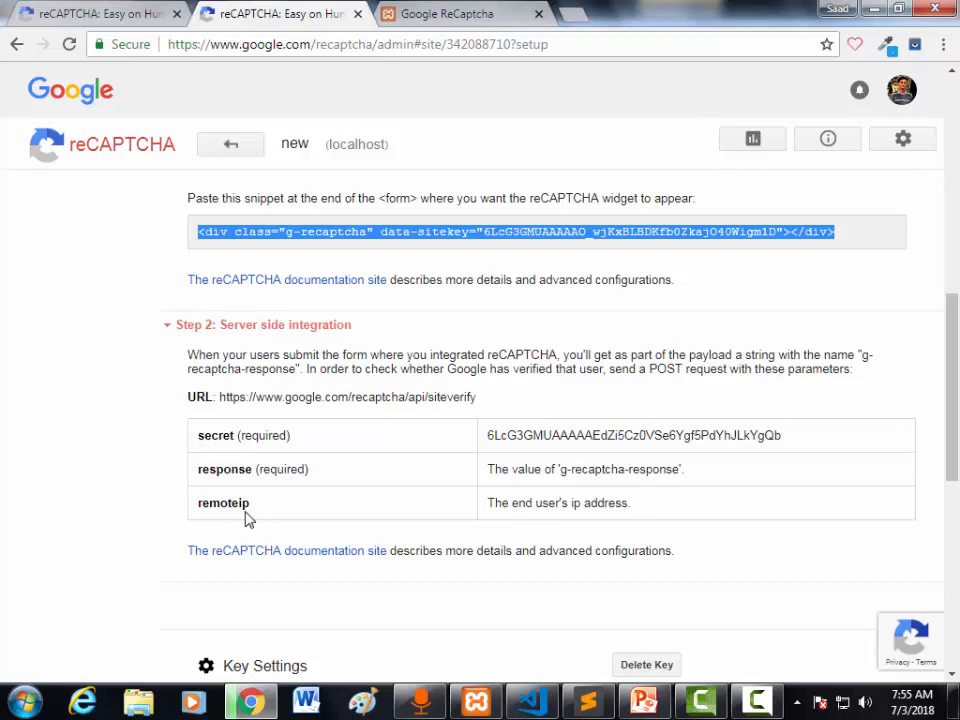
mouse_move(398, 541)
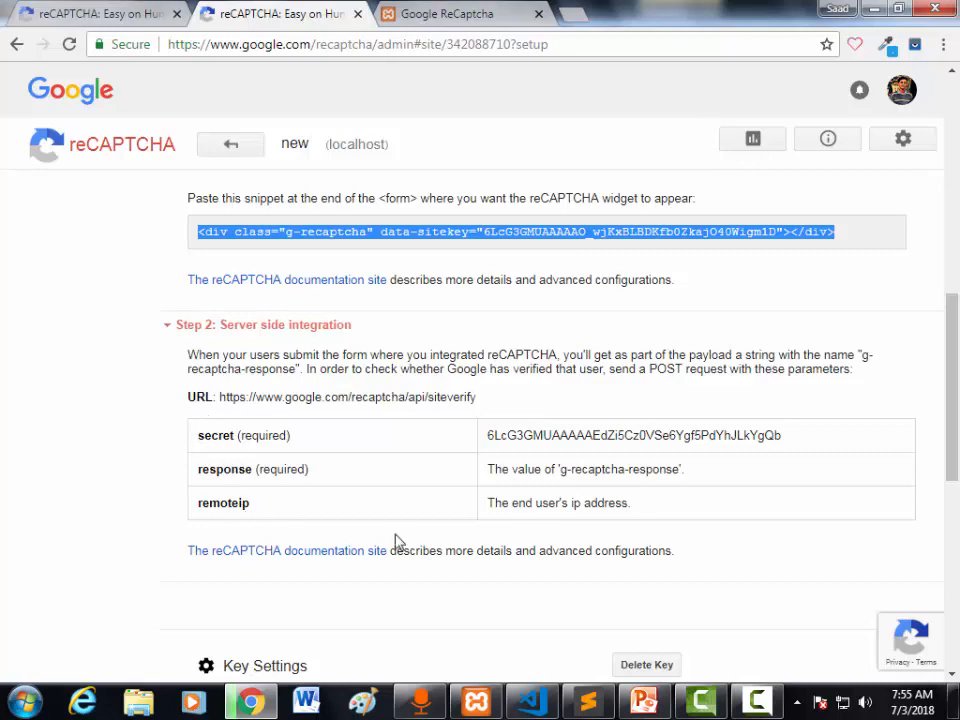
mouse_move(532, 700)
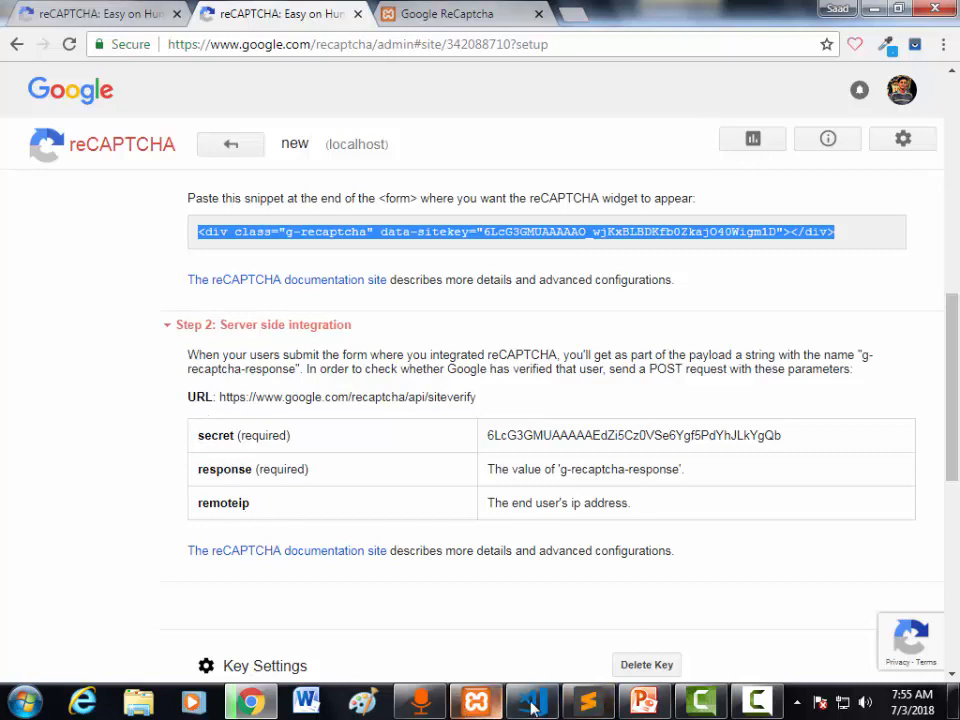
click(588, 700)
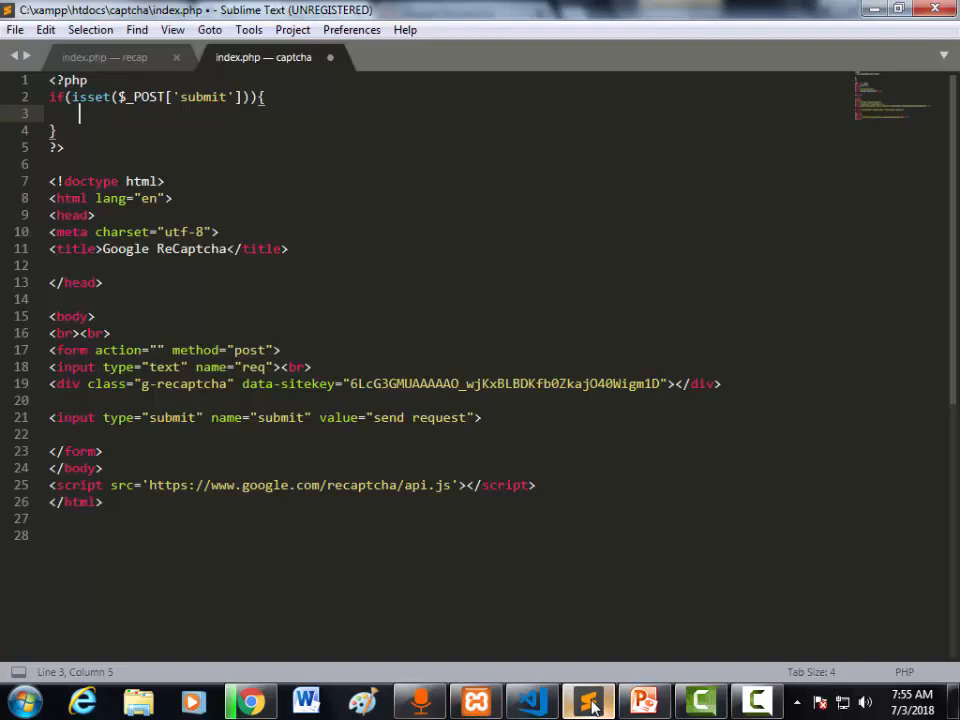
- Declare empty $secret, $response and $remoteip variables inside the submit check
text($)
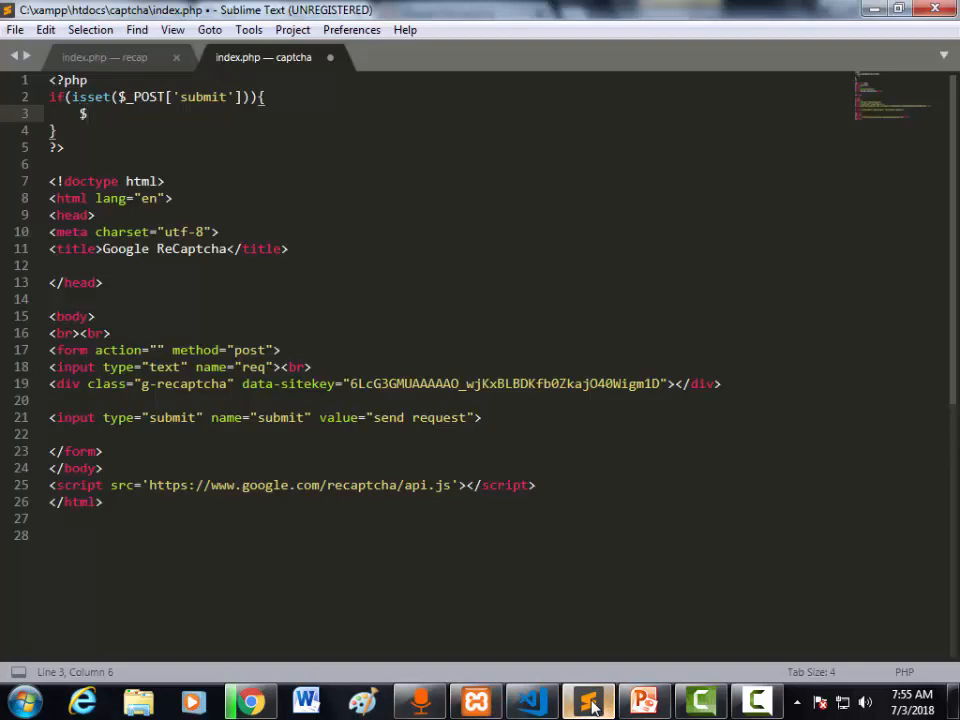
text(sec)
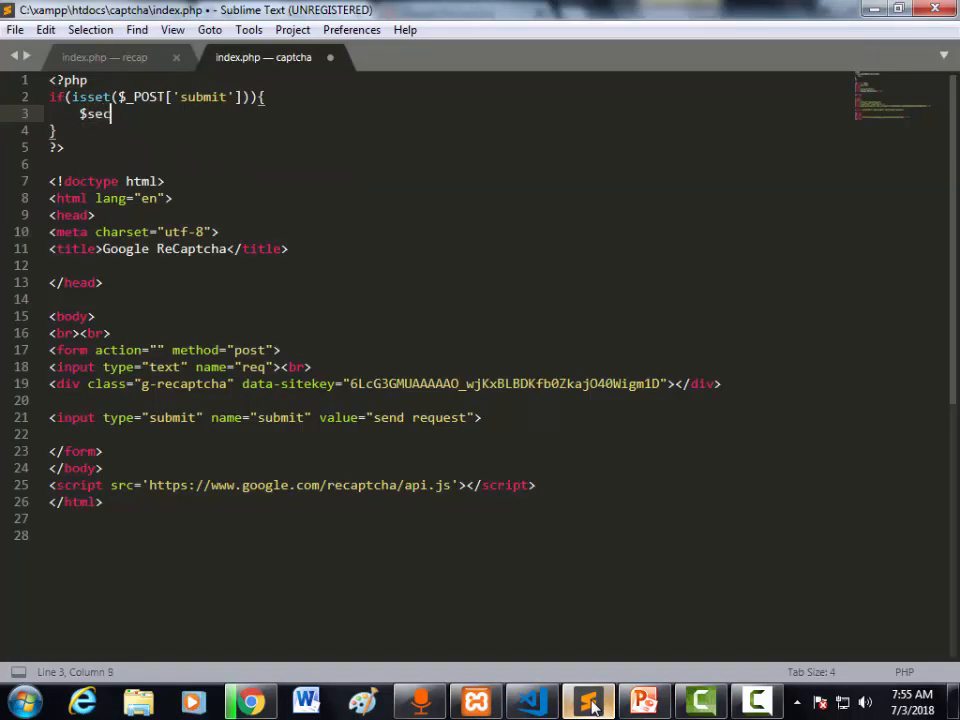
text(ret)
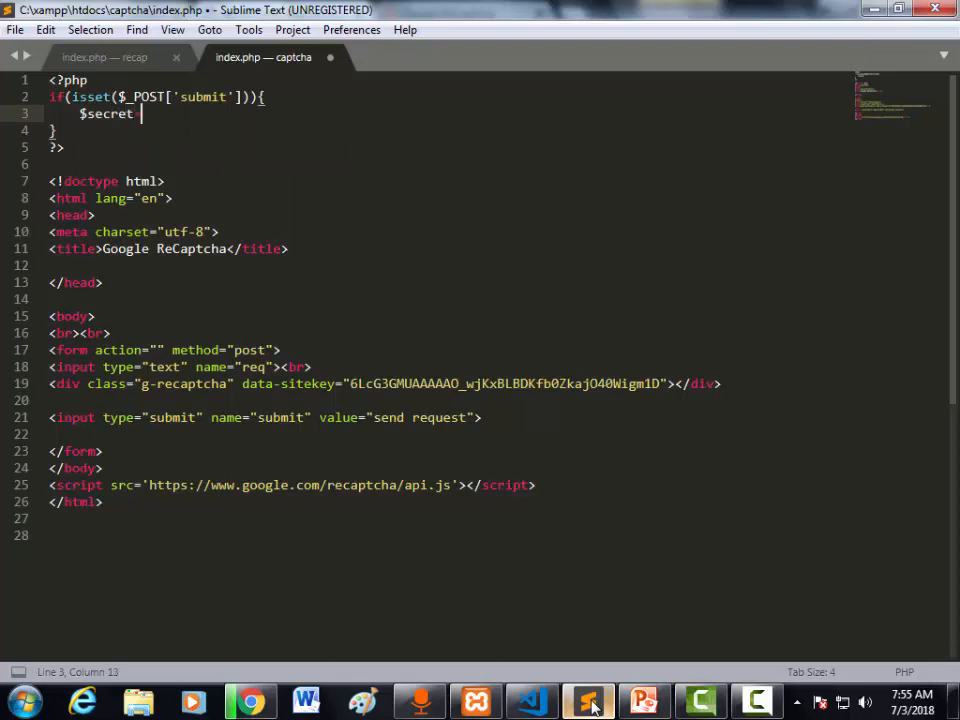
text(='';)
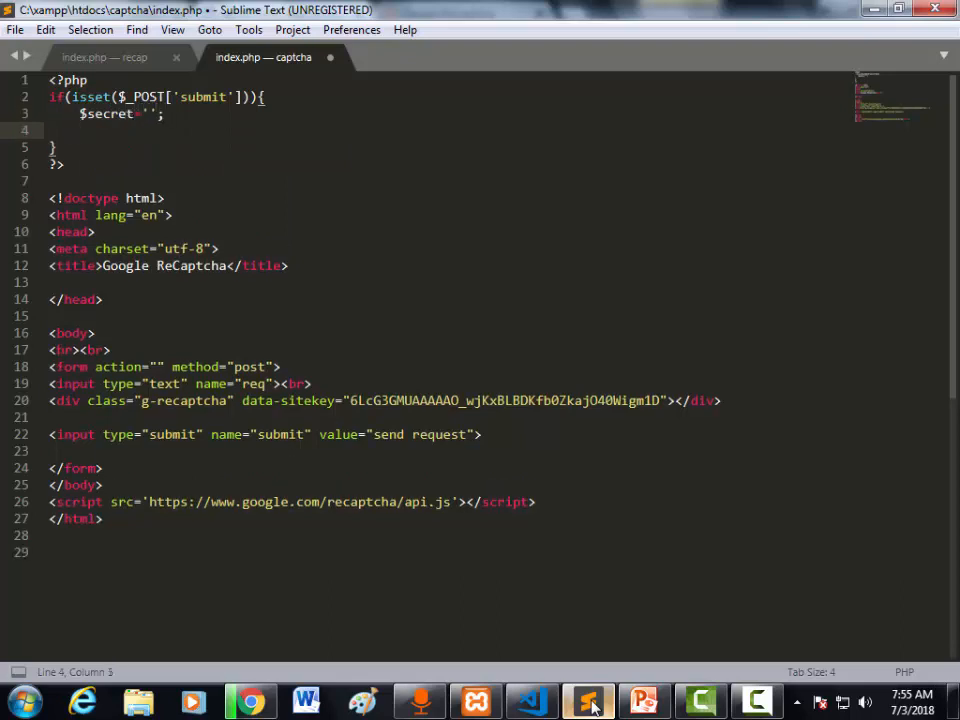
text($response)
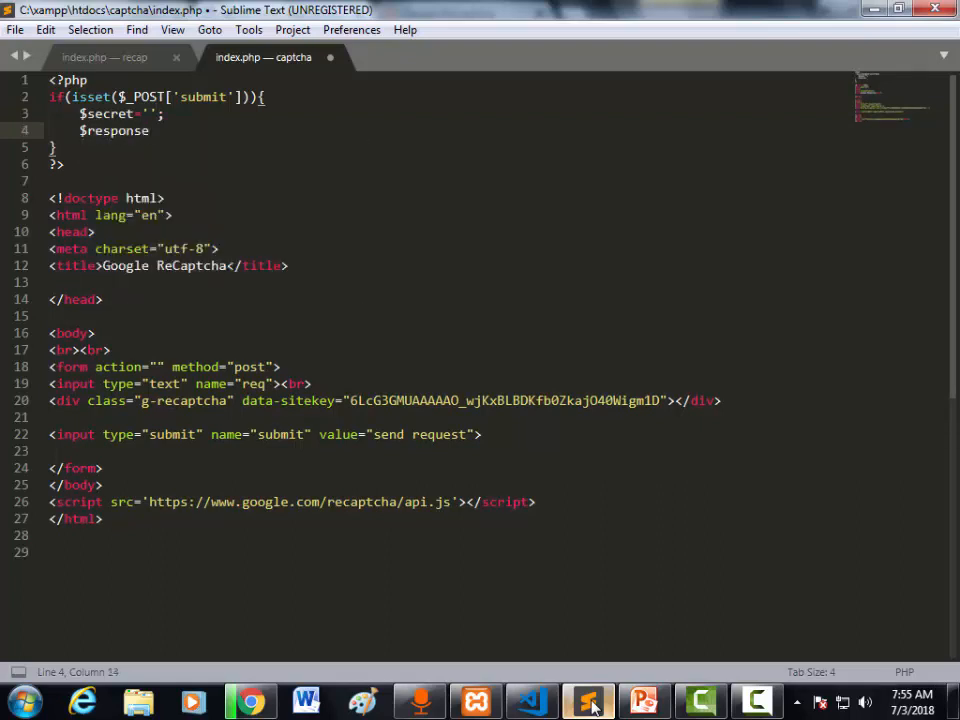
text(='';)
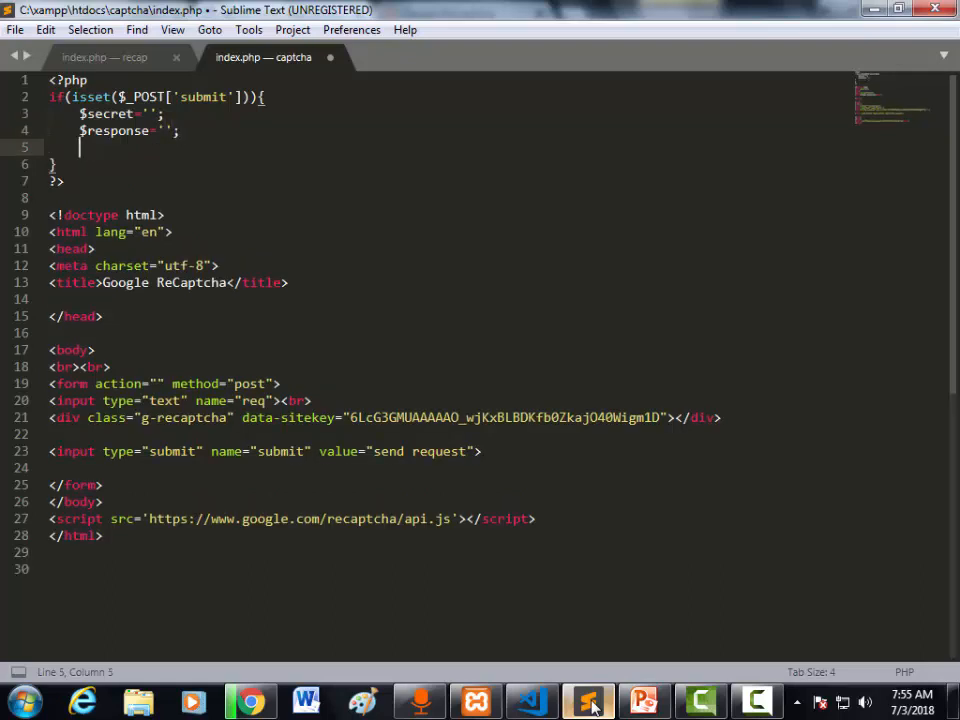
text($r)
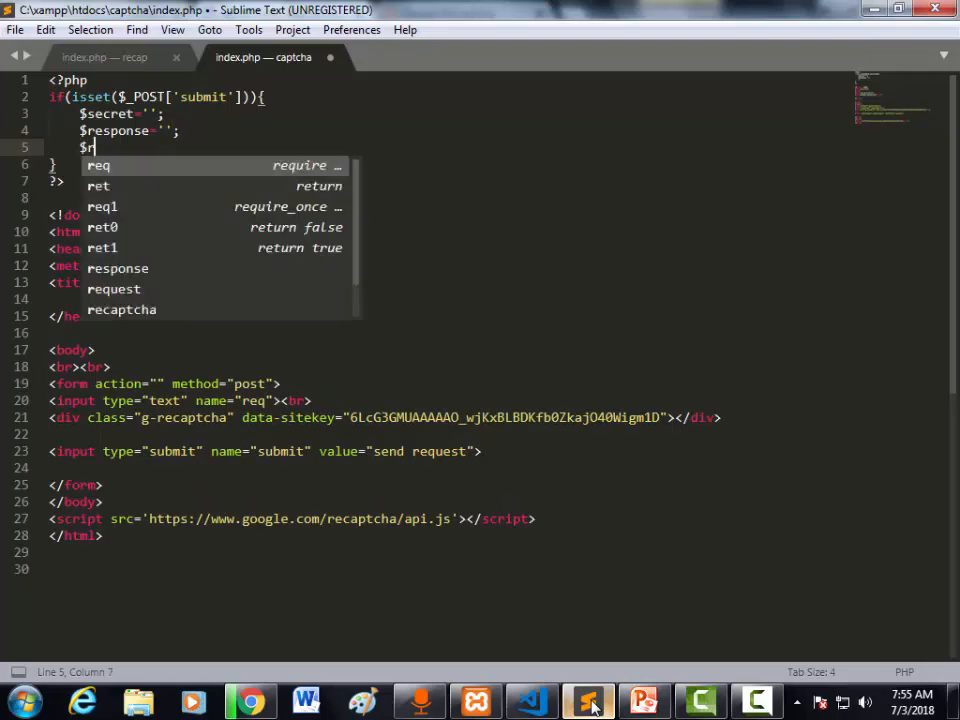
text(emoteip)
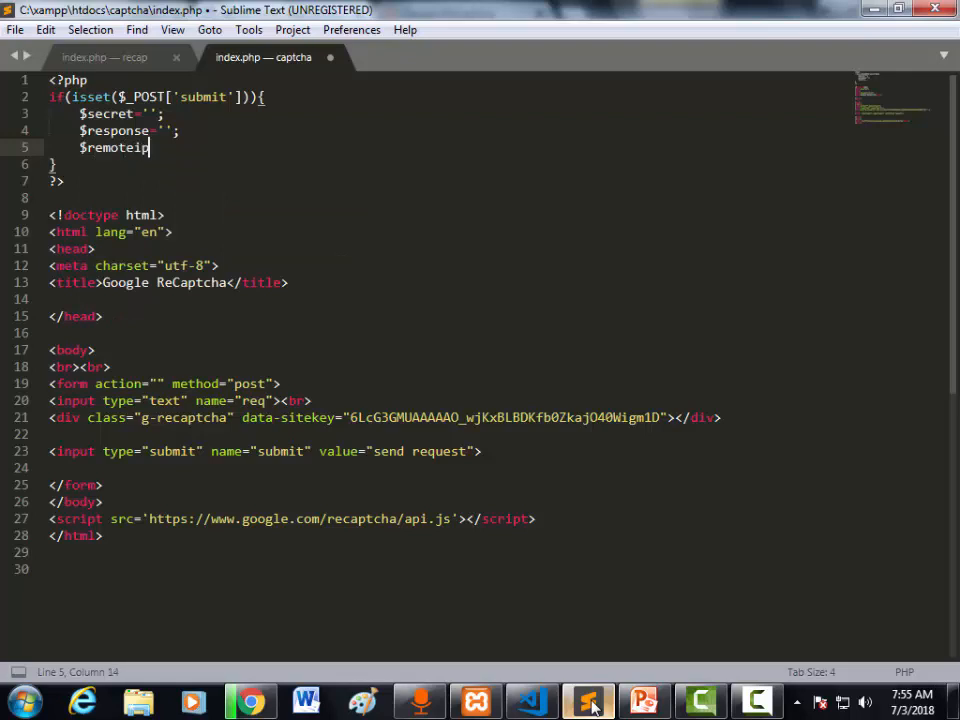
text('';)
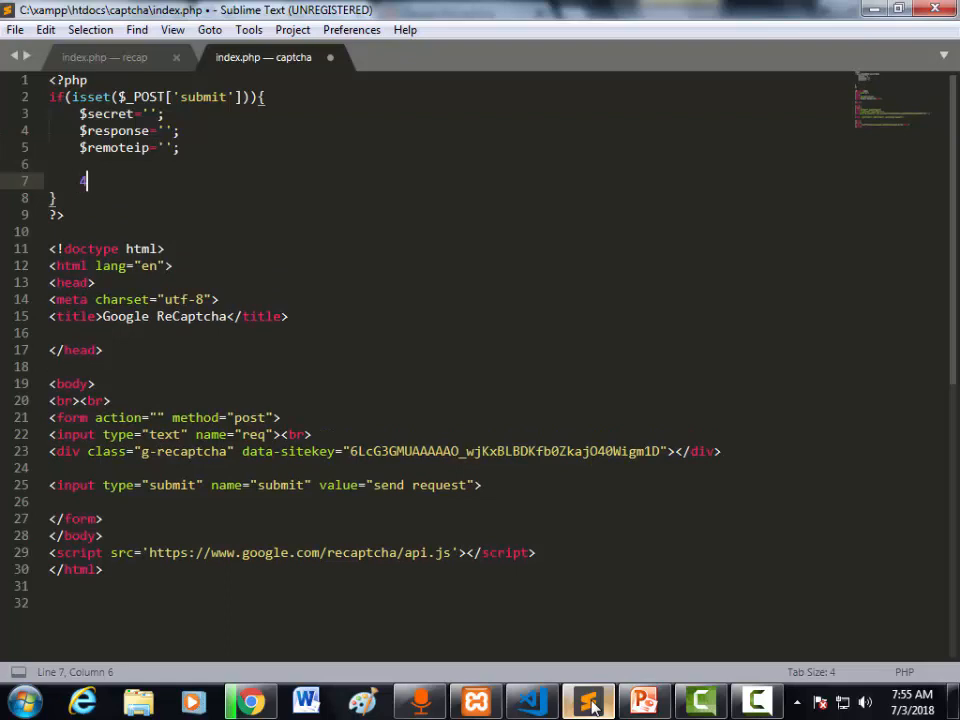
- Begin a $url= assignment below the three variables
text($)
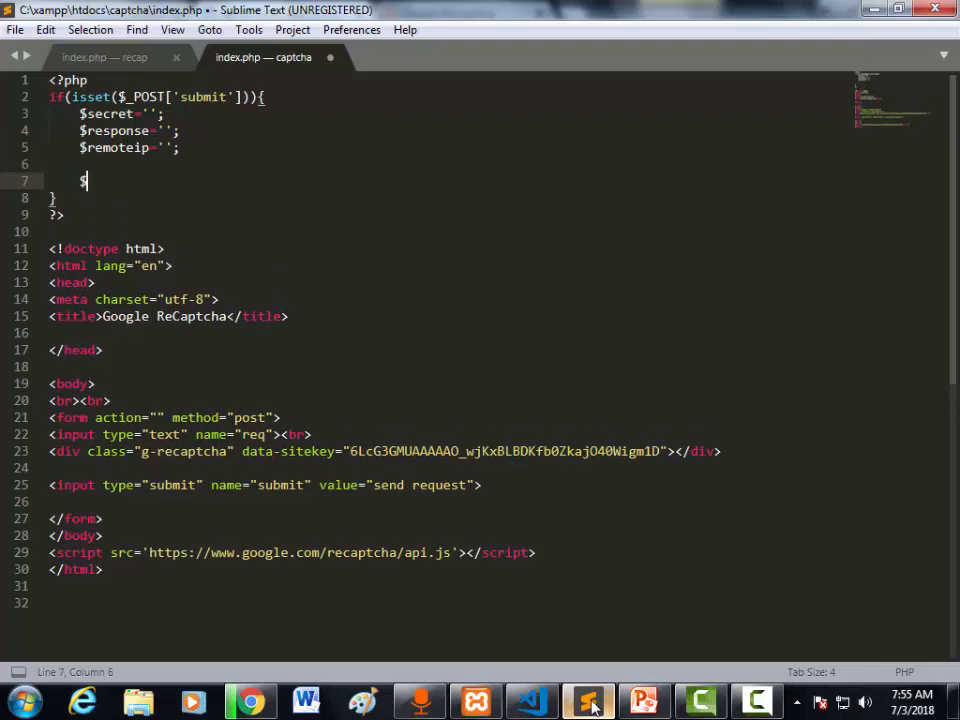
text(url)
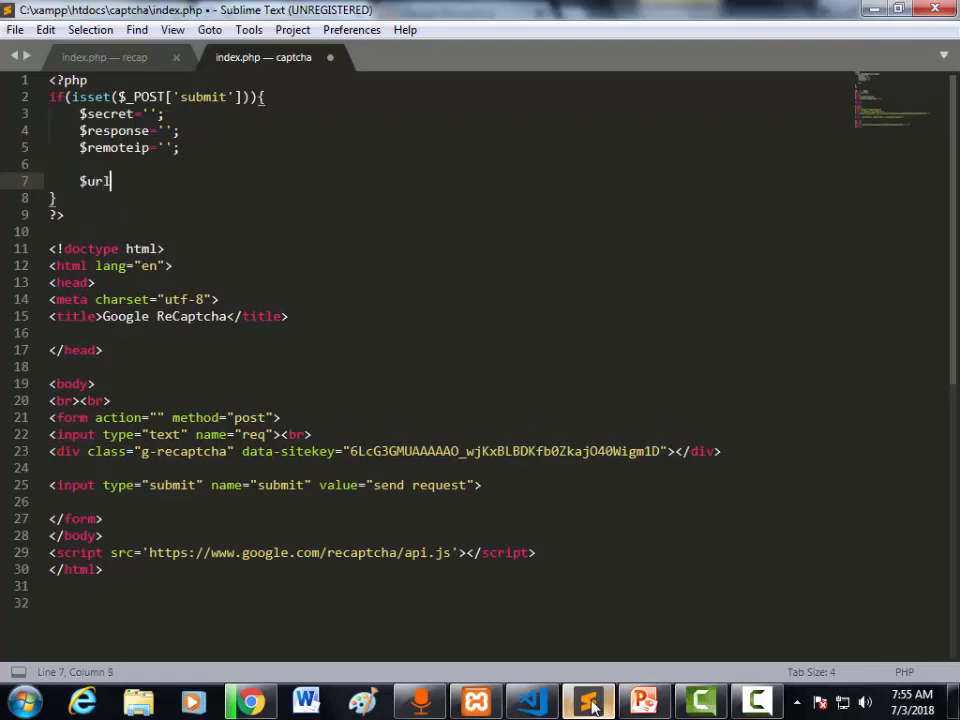
text(=)
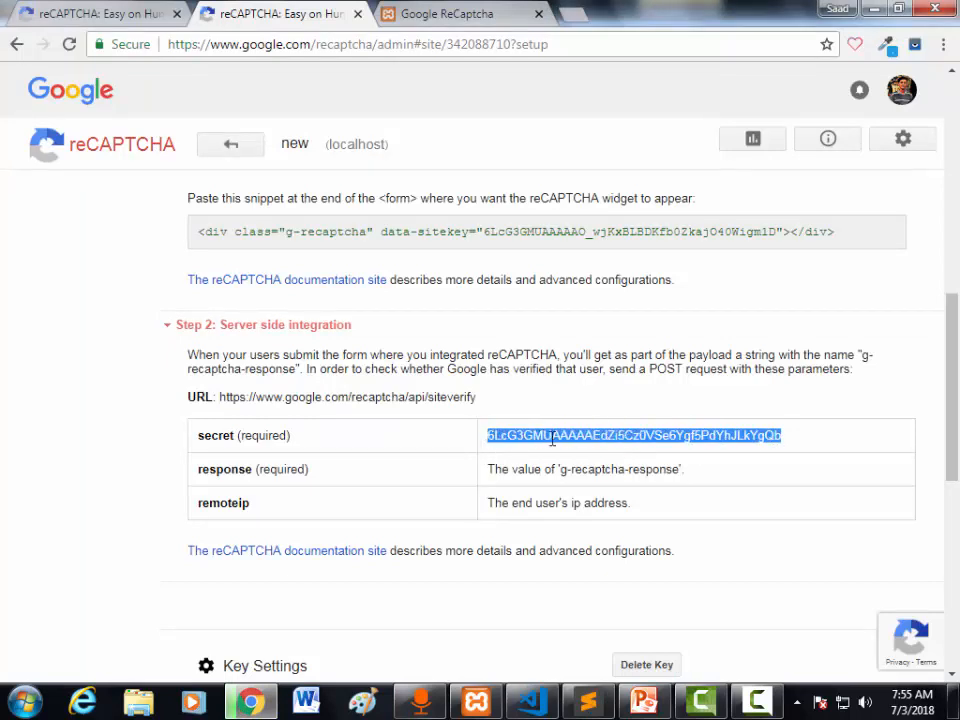
- Paste the site's secret key into $secret and set $response to 'g-recaptcha-response'
click(587, 700)
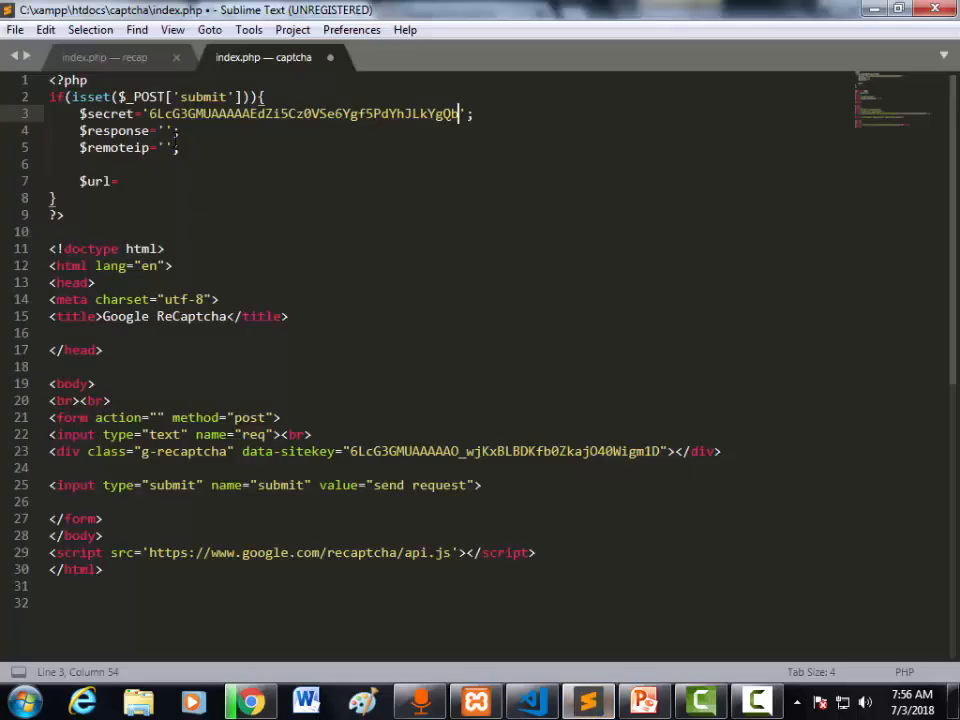
click(153, 130)
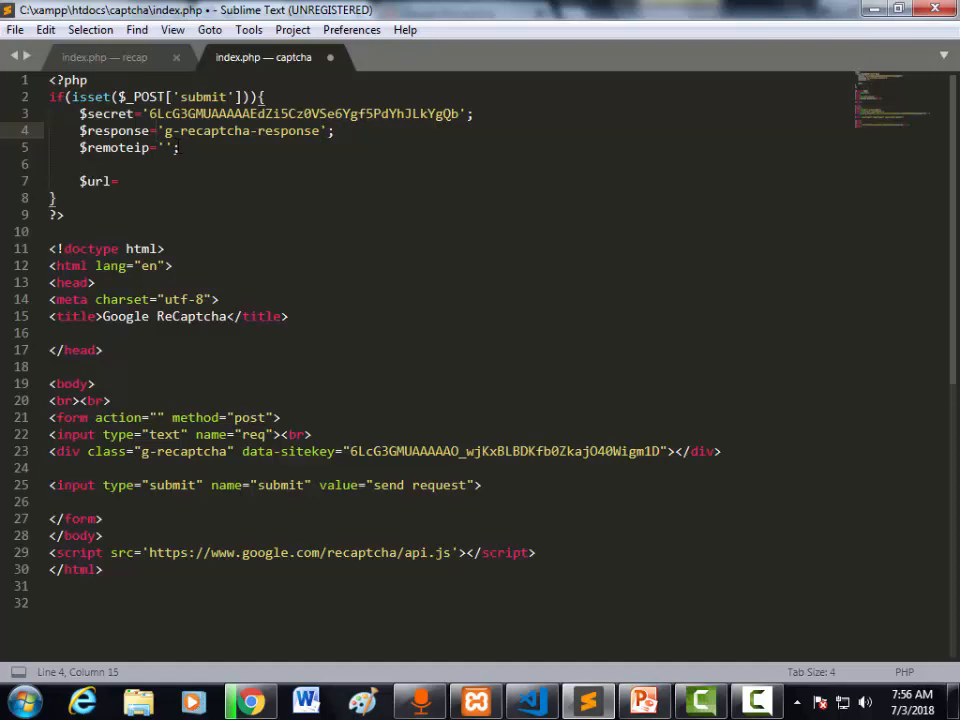
- Make $response $_POST['g-recaptcha-response'] and $remoteip $_SERVER['REMOTE_ADDR']
text($_POST[)
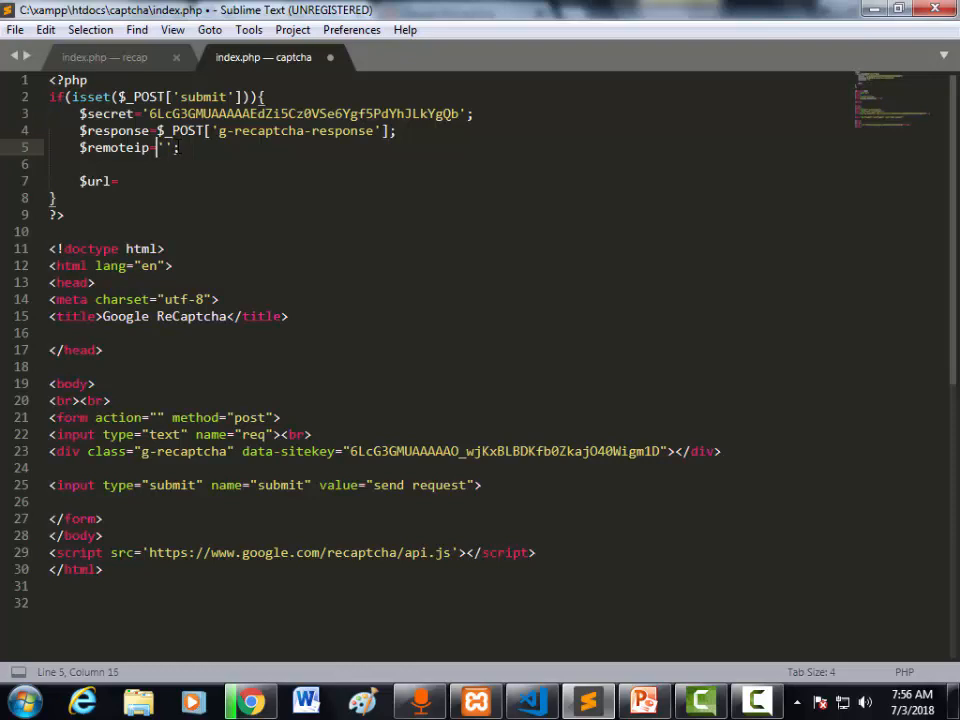
text($_SER)
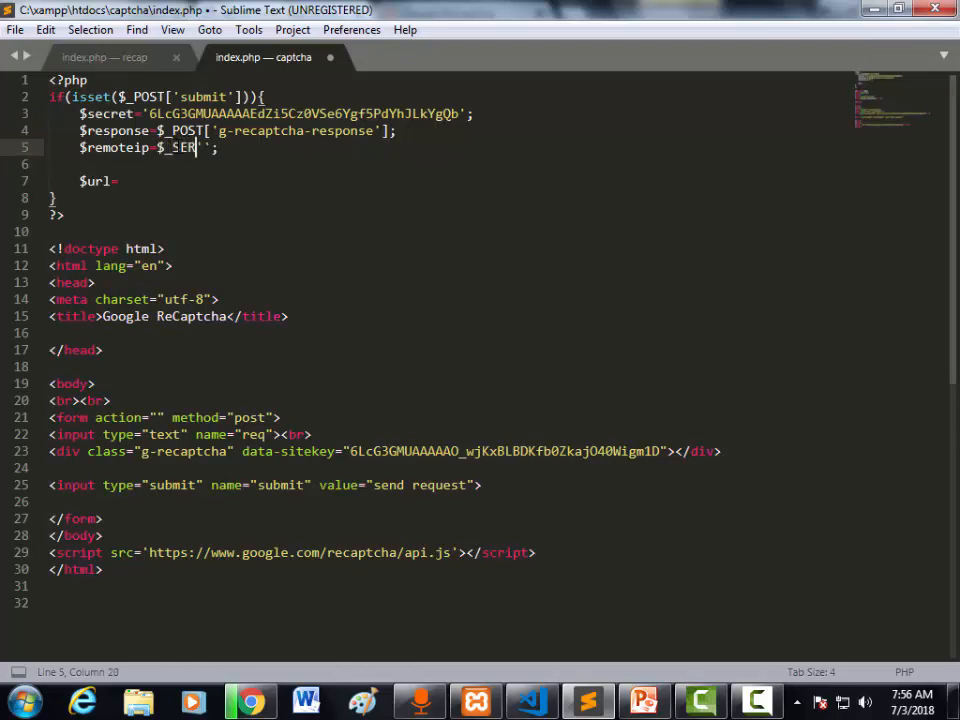
text(VER[)
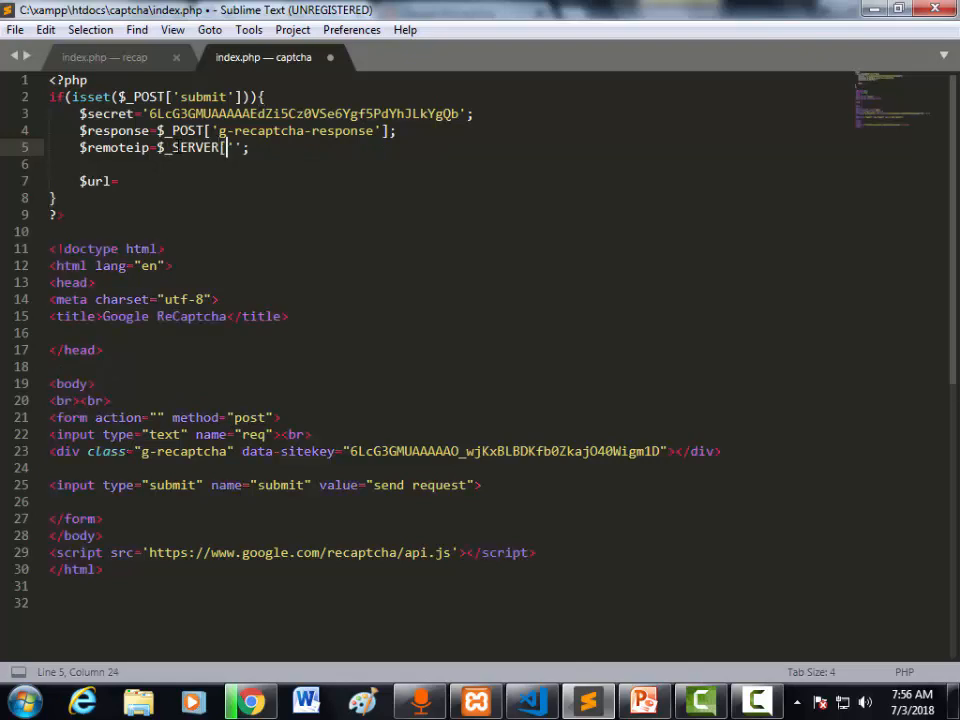
text(')
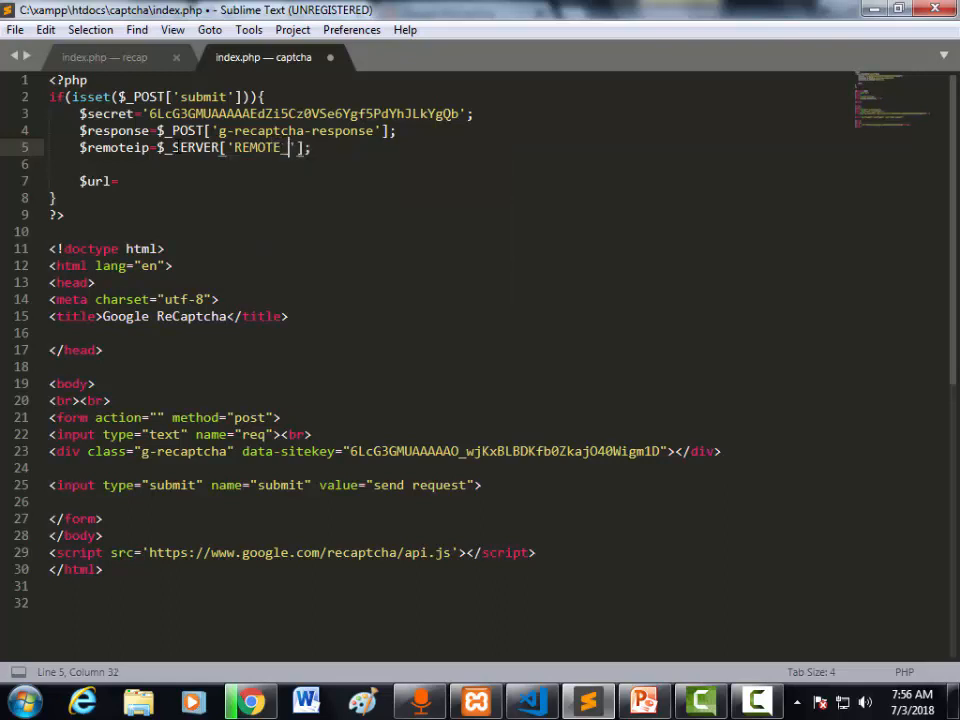
text(_ADDR)
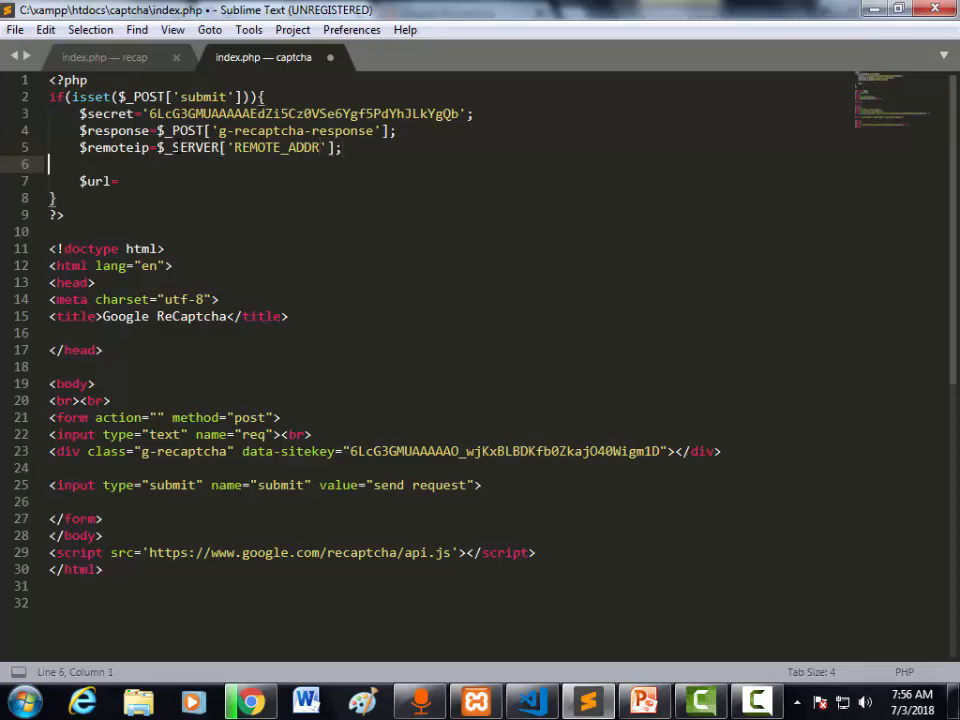
- Start $url as a file_get_contents( call via autocomplete
click(117, 181)
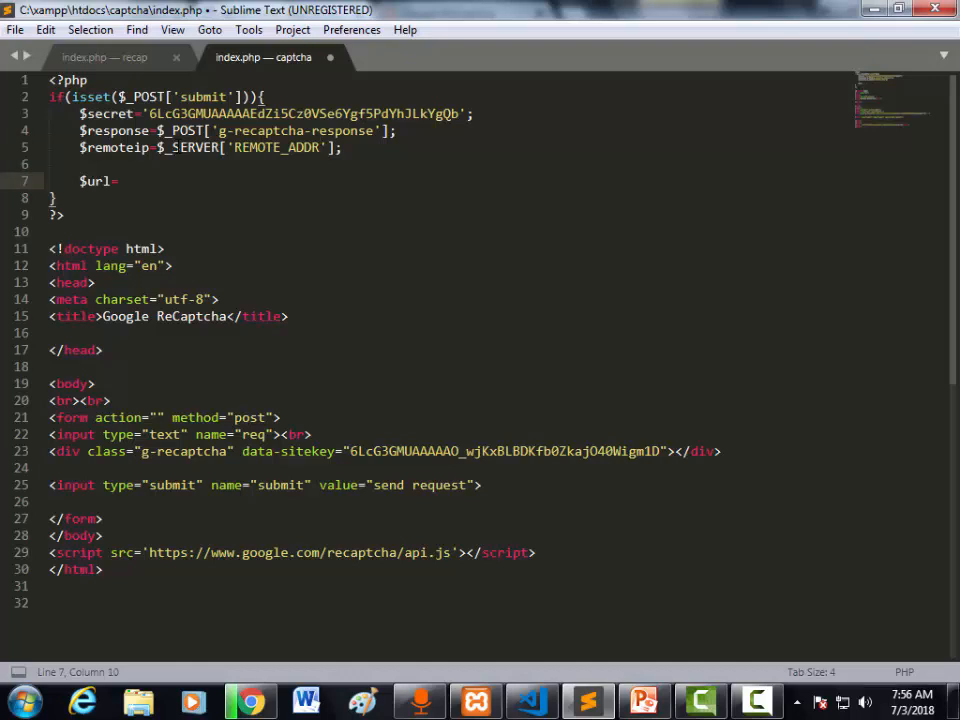
text(fil)
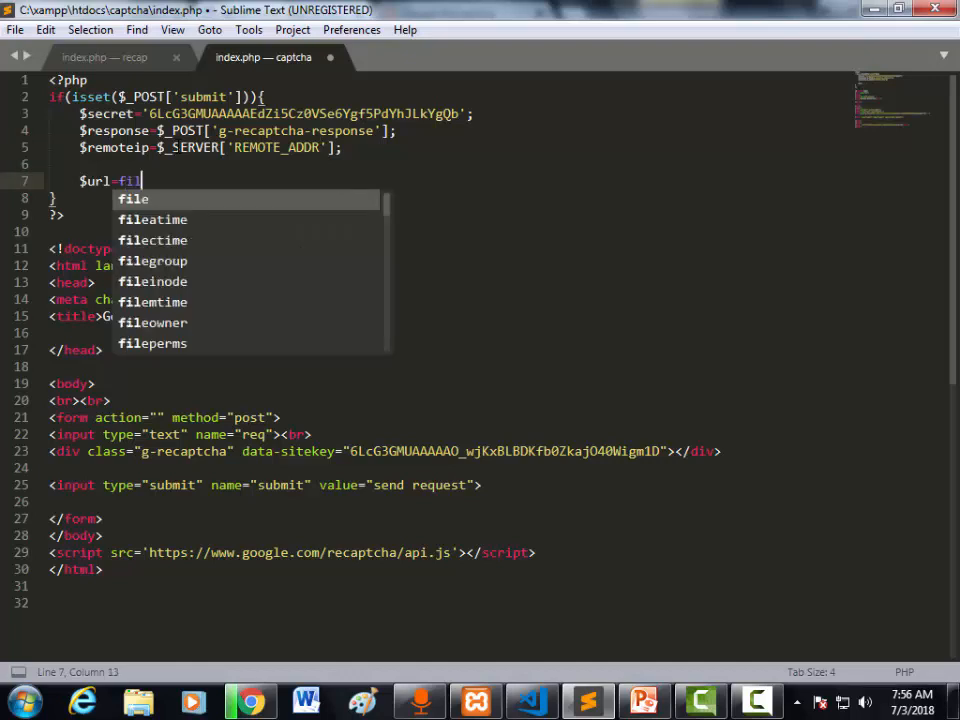
text(_get_contents(filename)
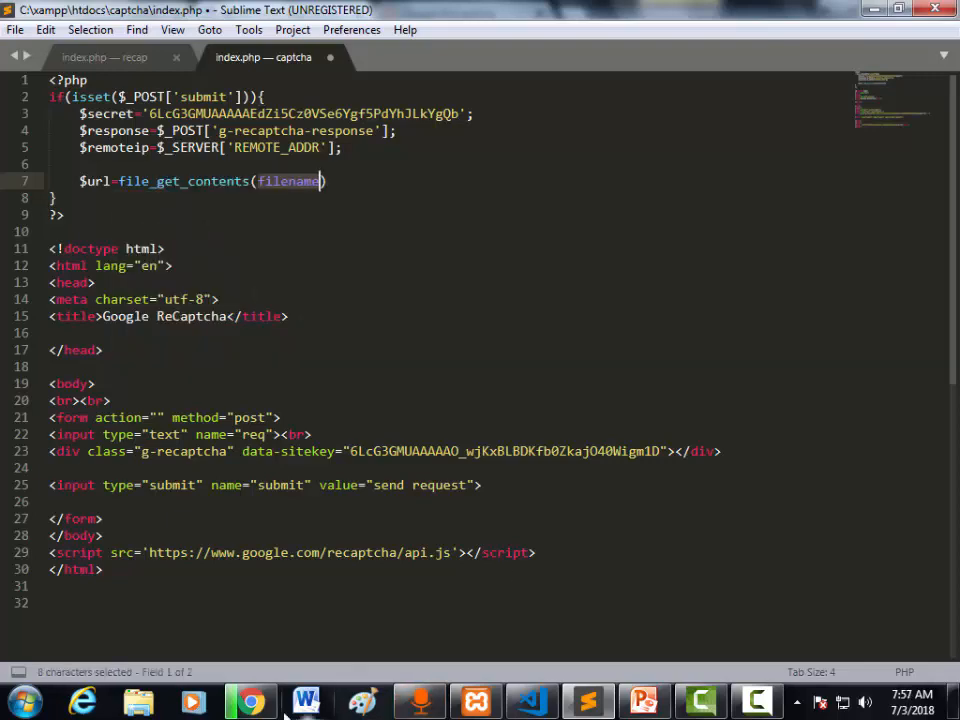
click(250, 700)
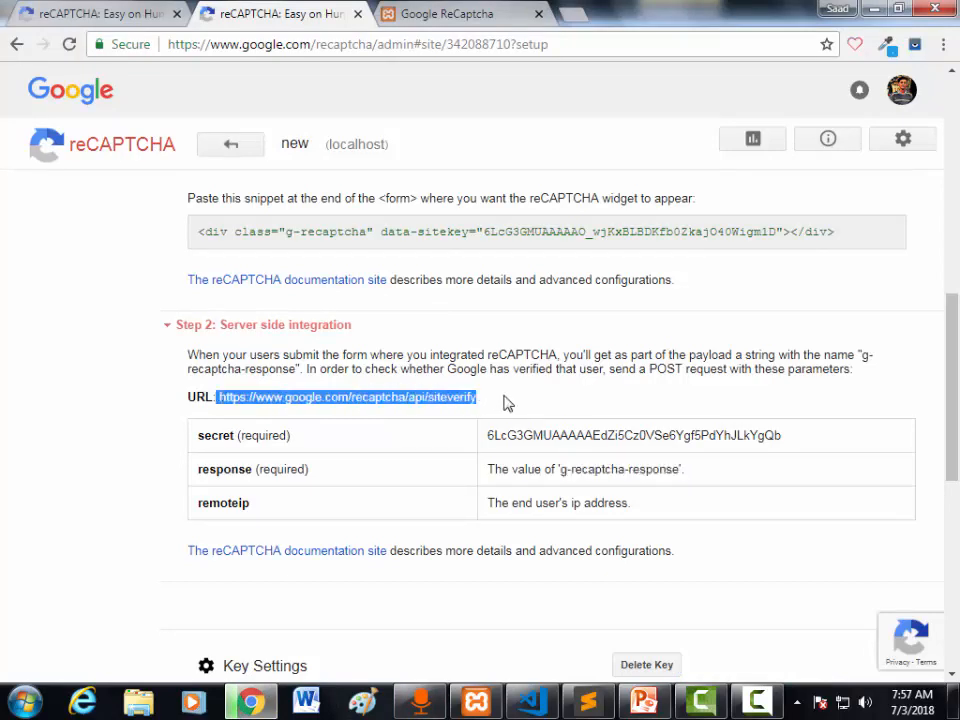
mouse_move(554, 577)
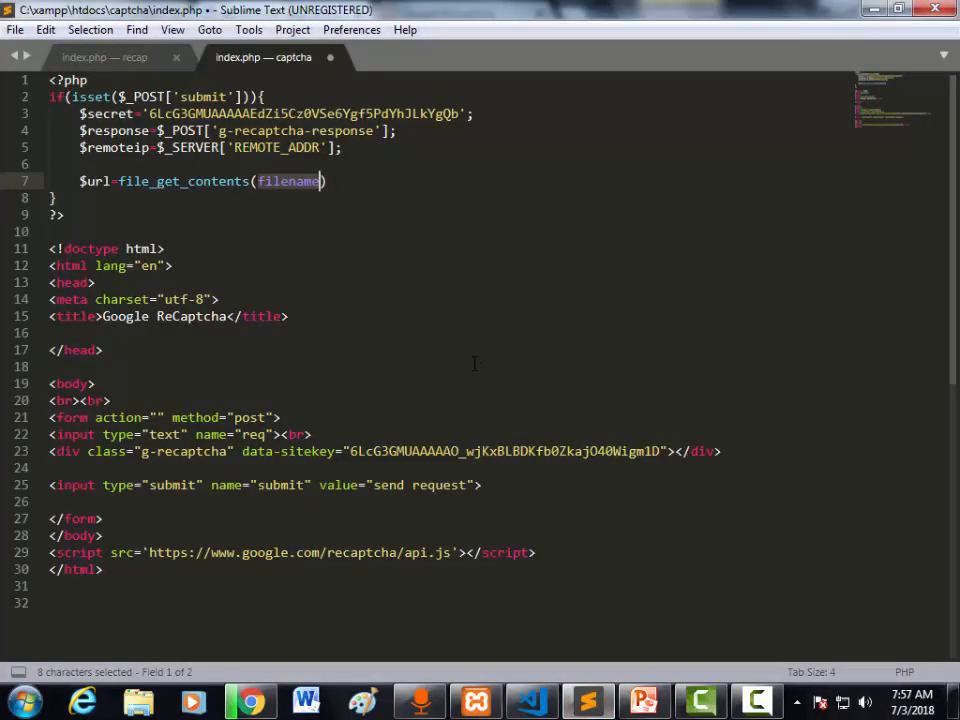
text(https://www.google.com/recaptcha/api/siteverify")
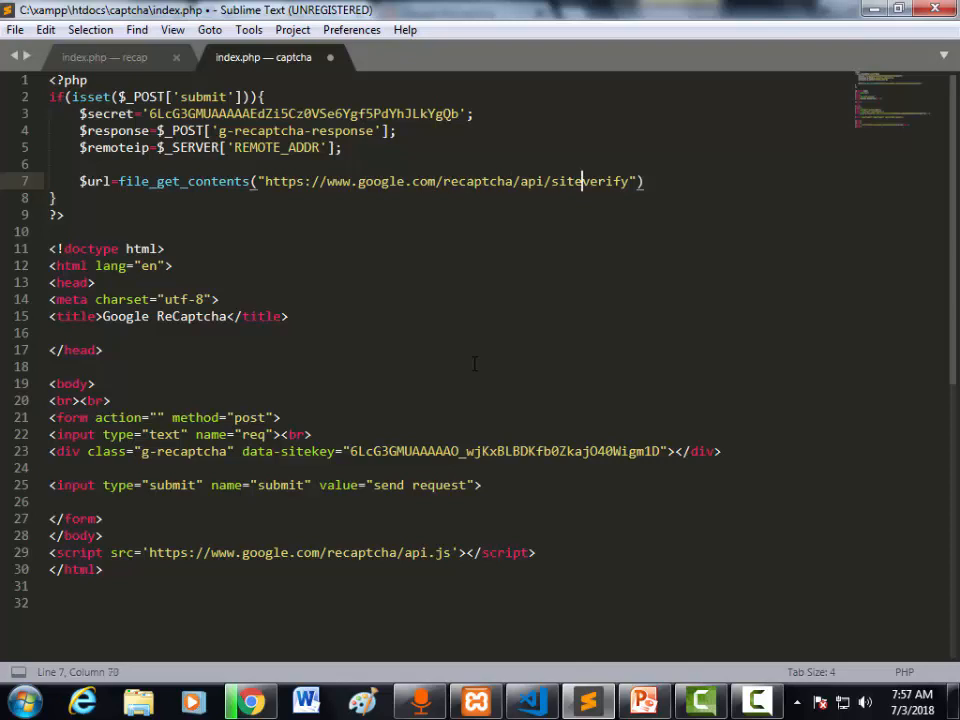
text(?)
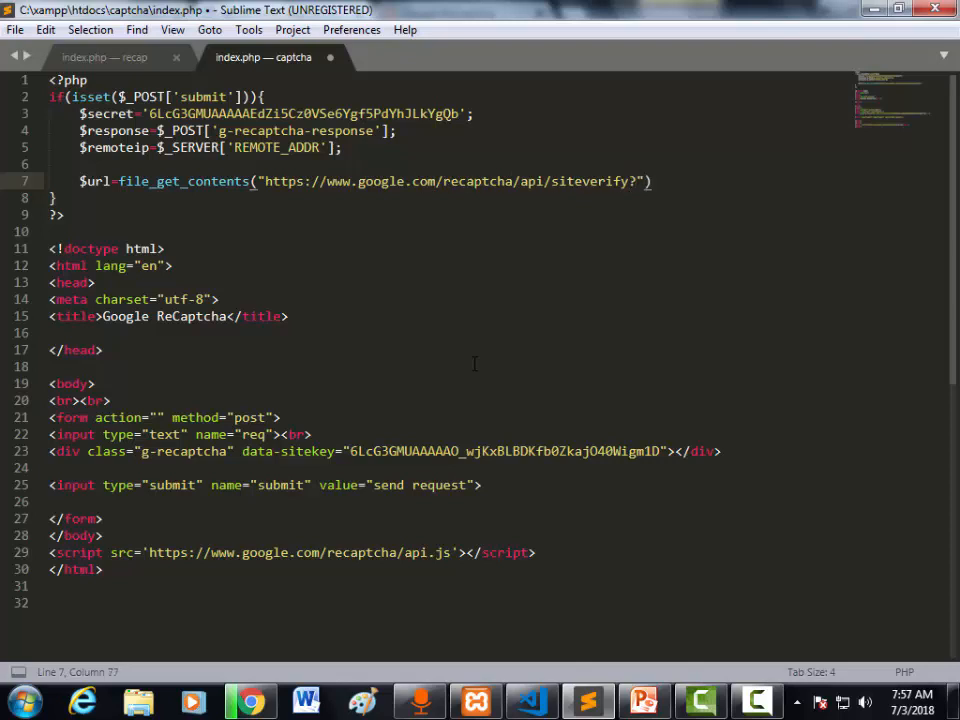
text(secret=)
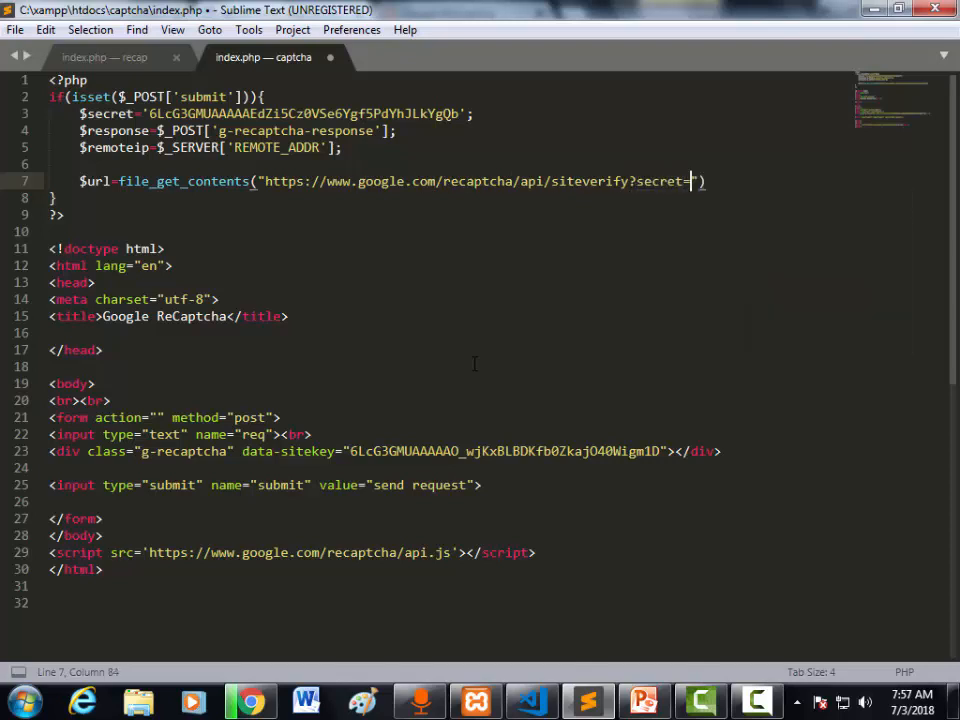
text($secret)
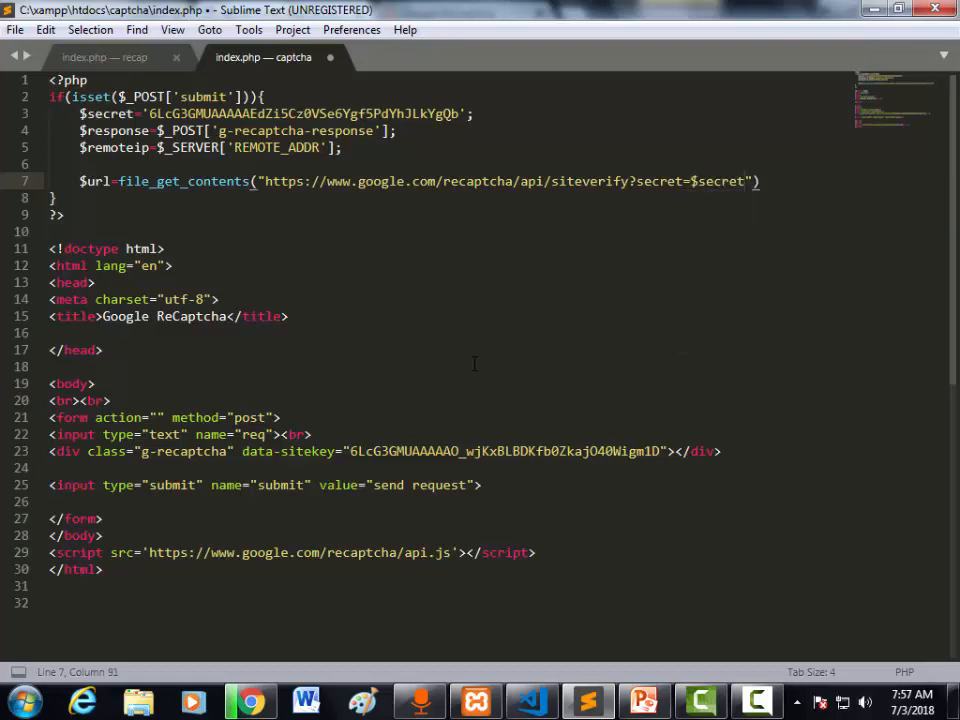
text(&)
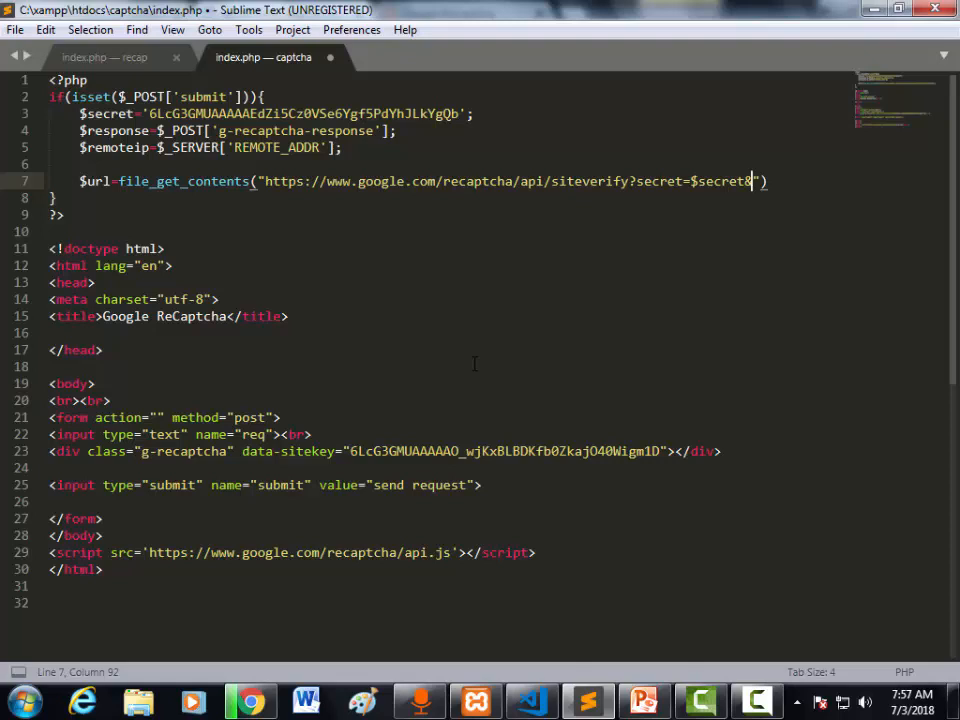
- Append &response=$response&remoteip=$remoteip to the siteverify URL
text(&response=)
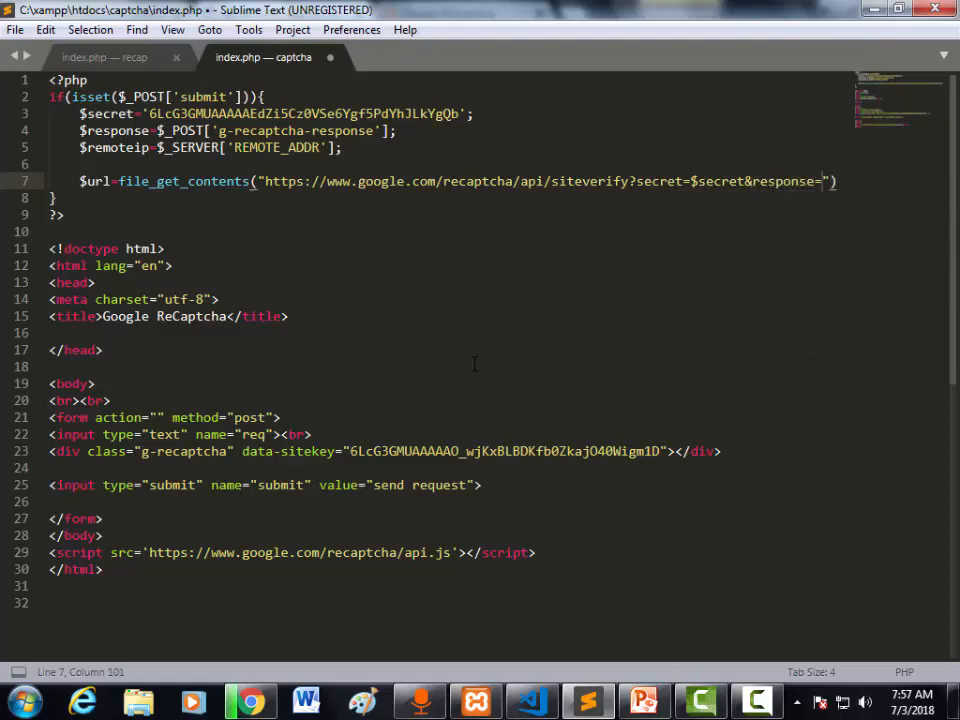
text($respon)
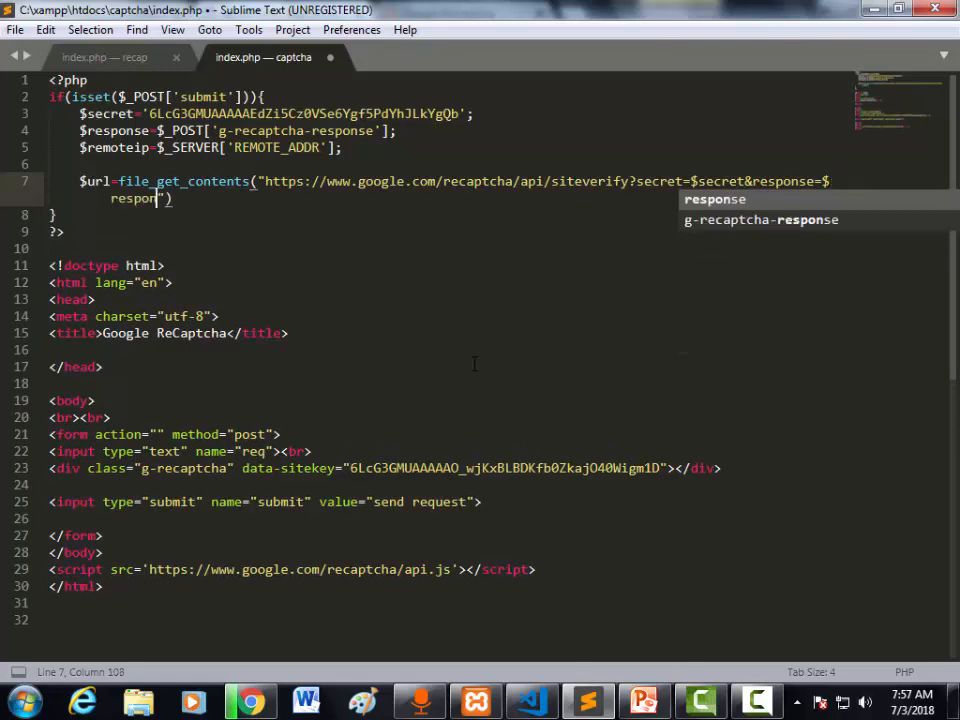
text(se)
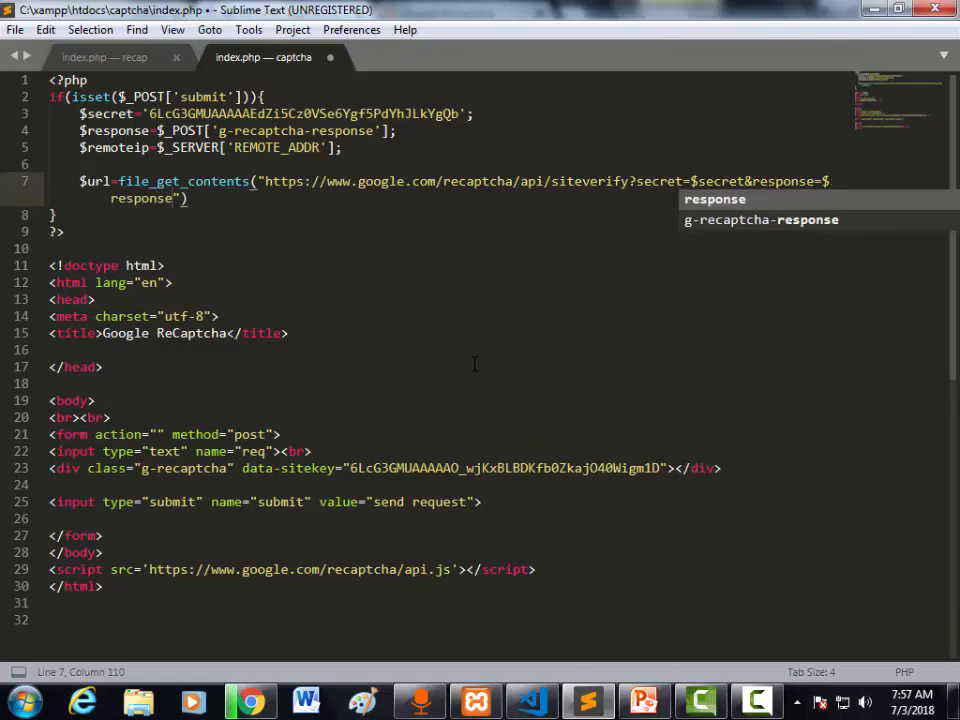
text(&)
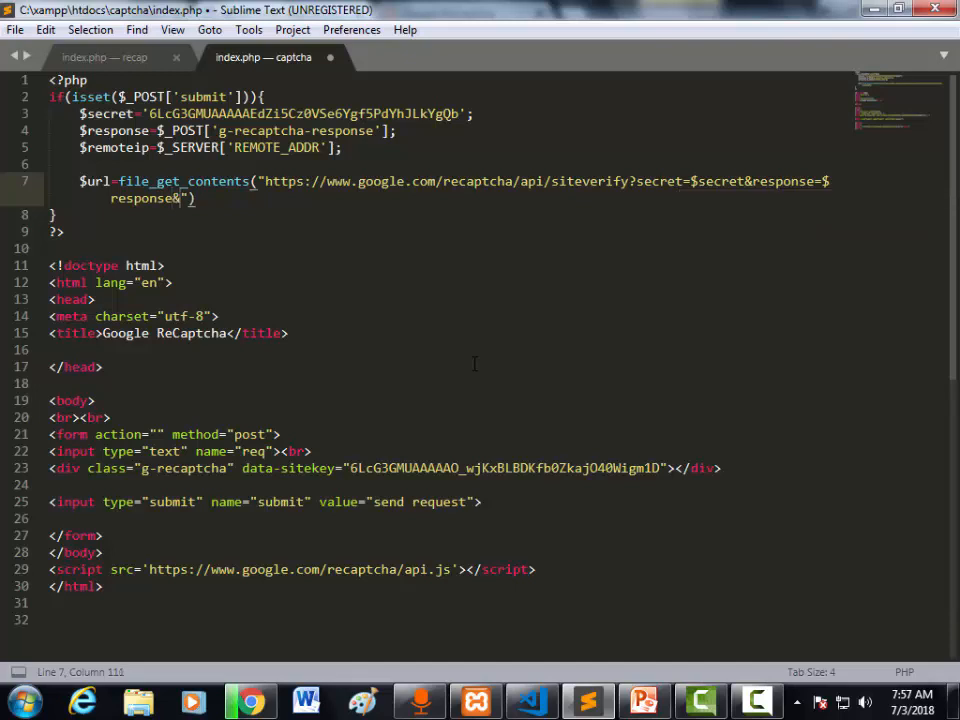
text(remoteip)
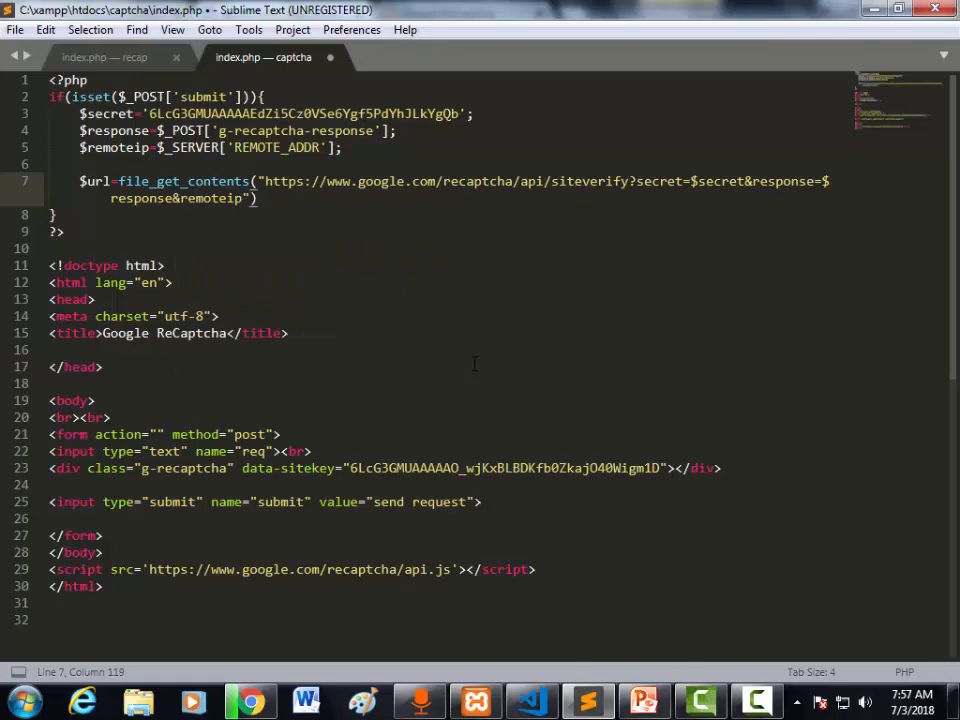
text($)
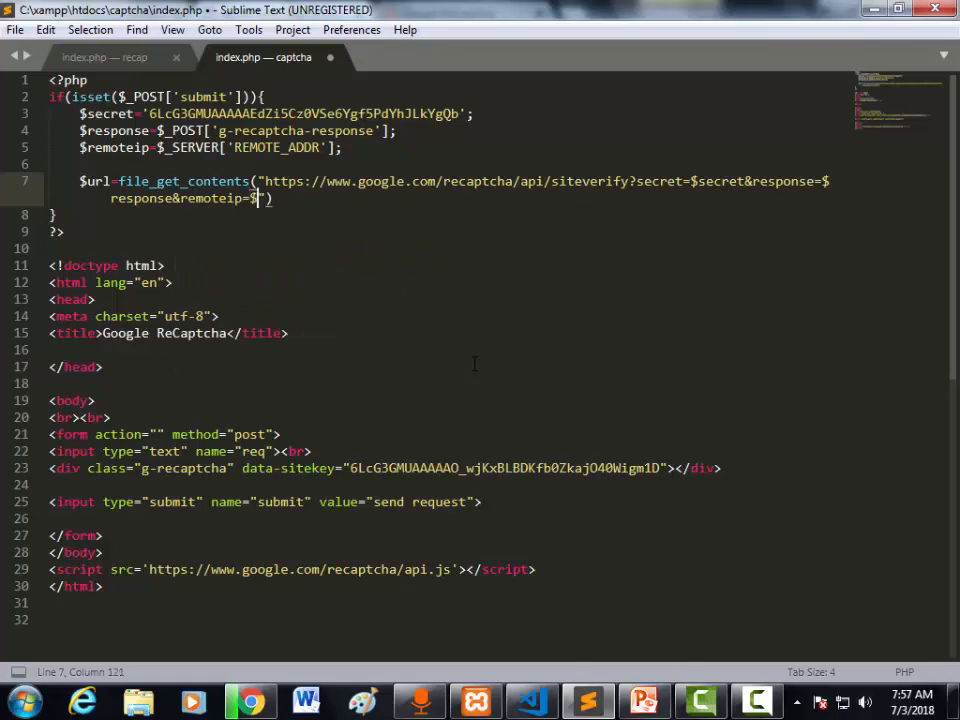
text(remoteip)
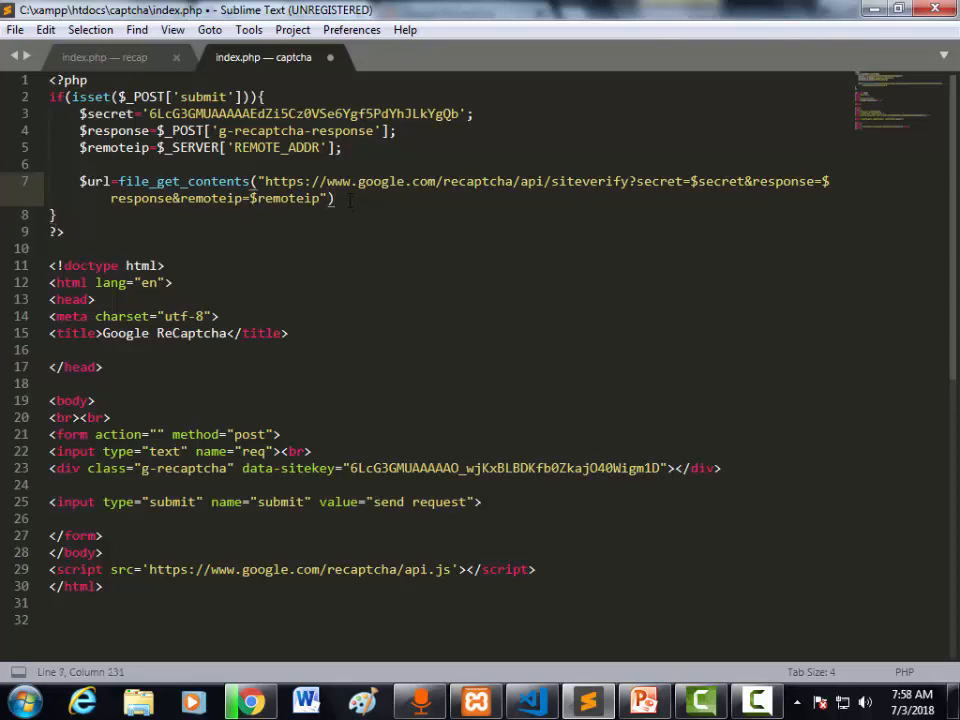
text(re)
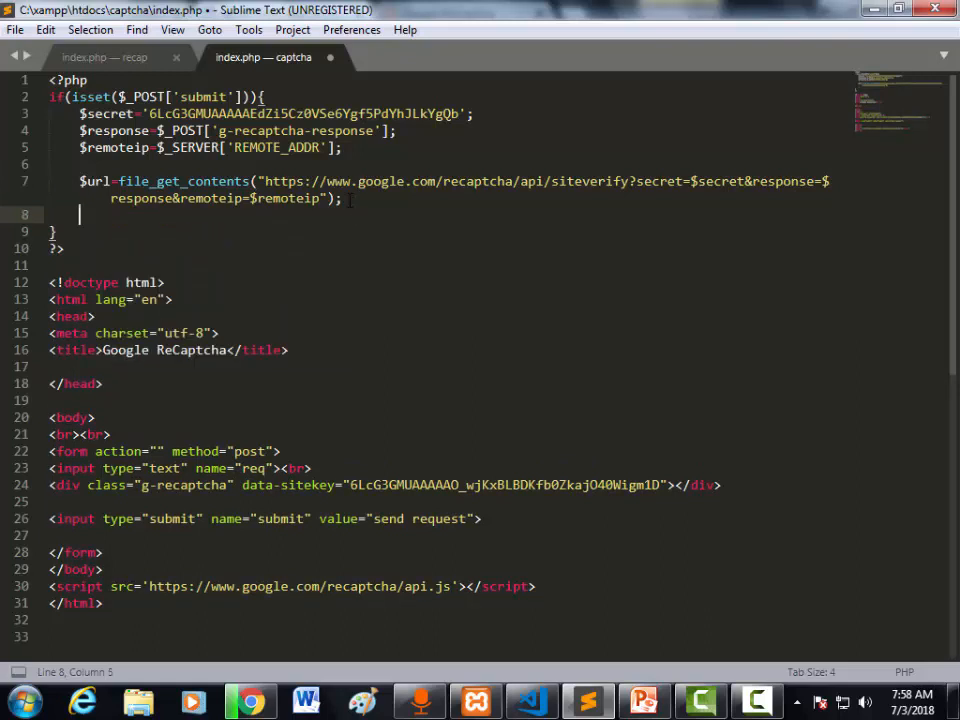
- Add $result=json_decode($url,TRUE); after the request line
text($e)
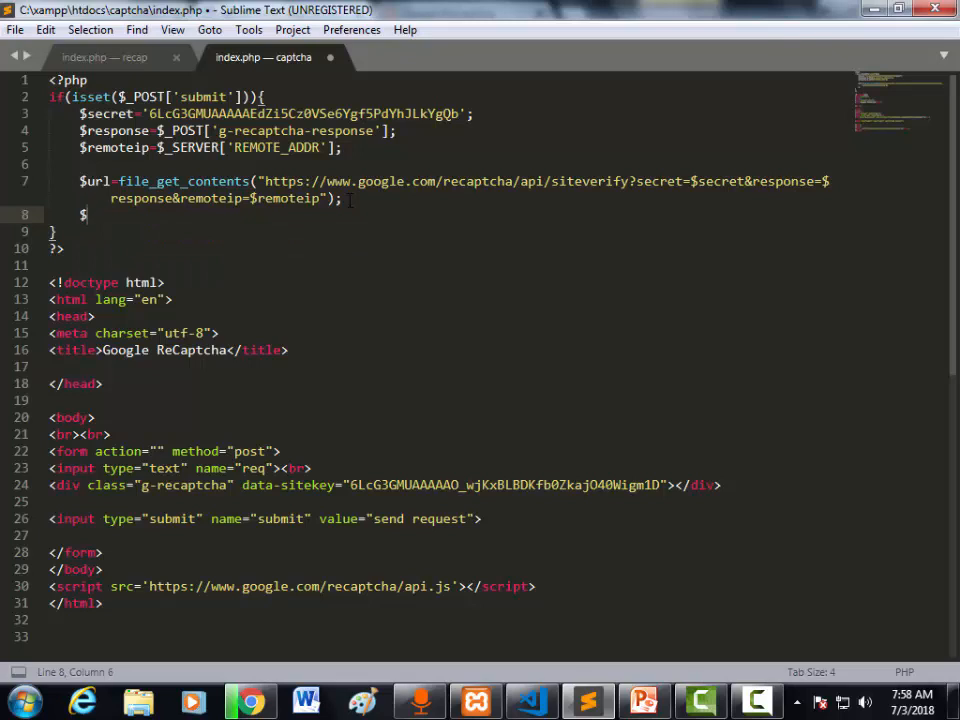
text(result=)
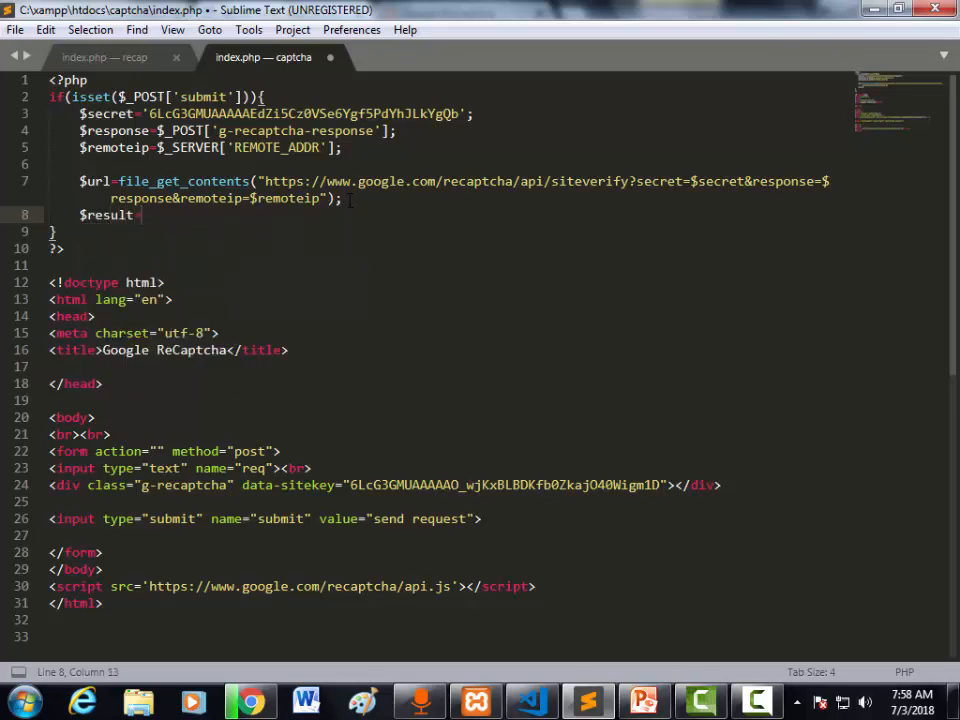
text(json_decode(json)
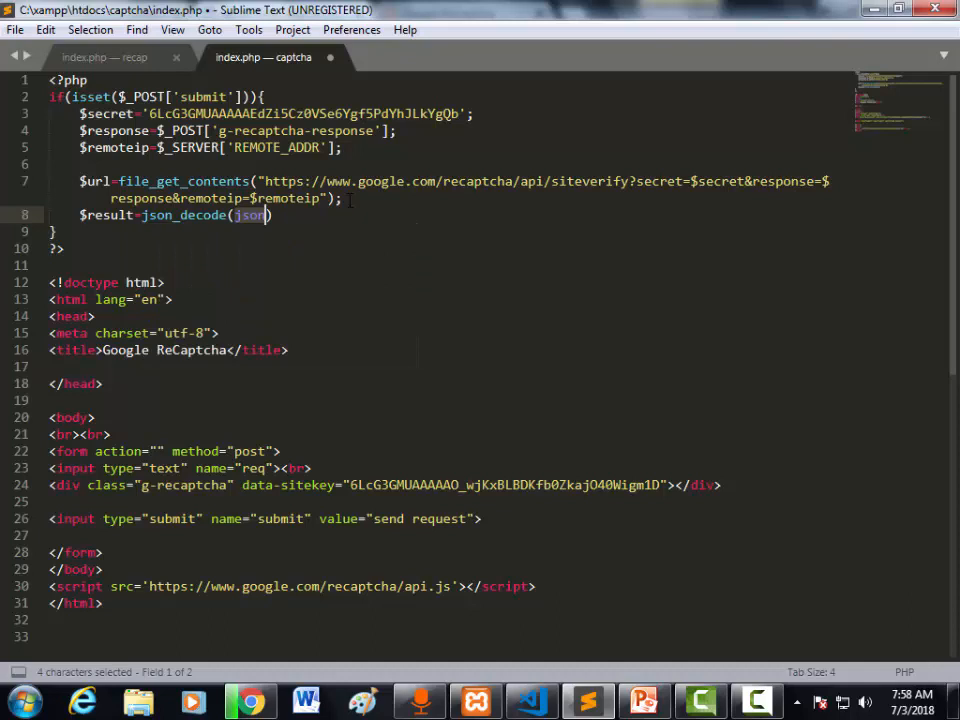
text($url)
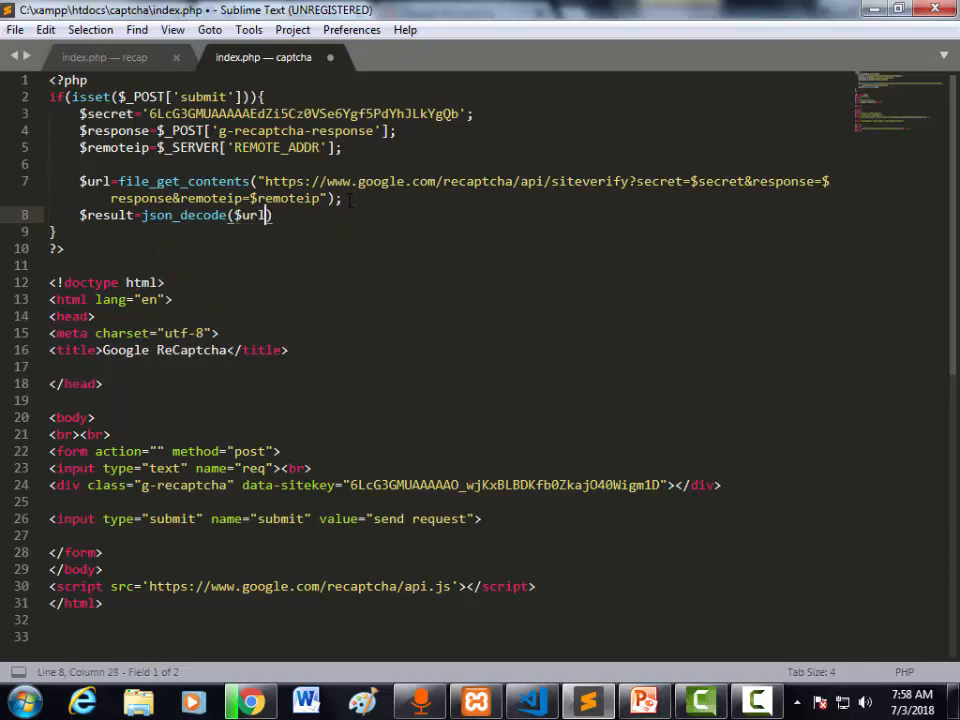
text(,)
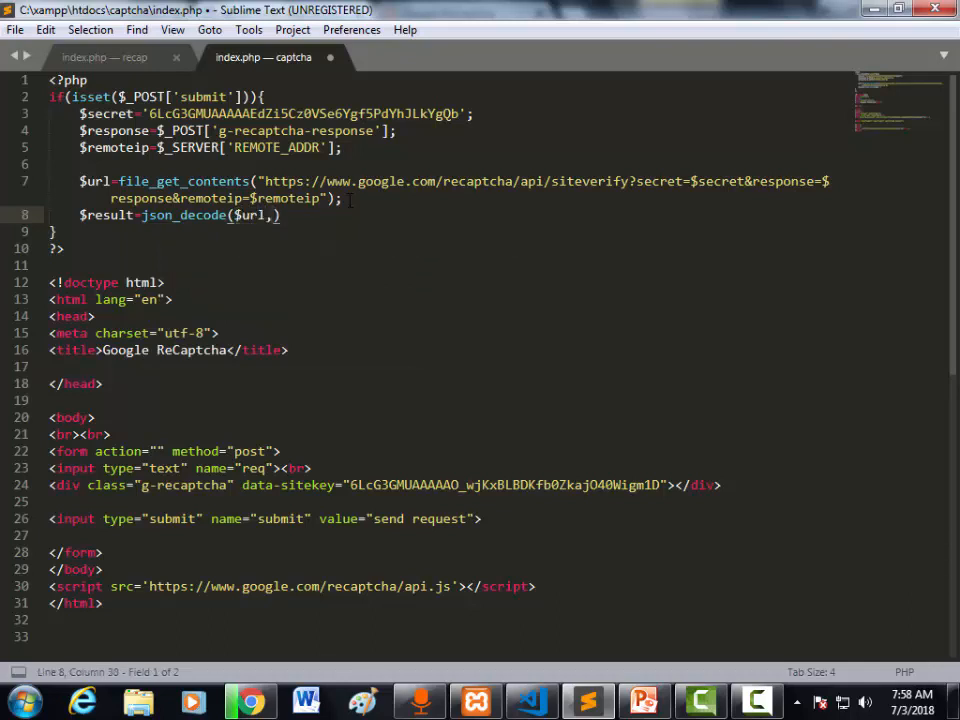
text(TRUE)
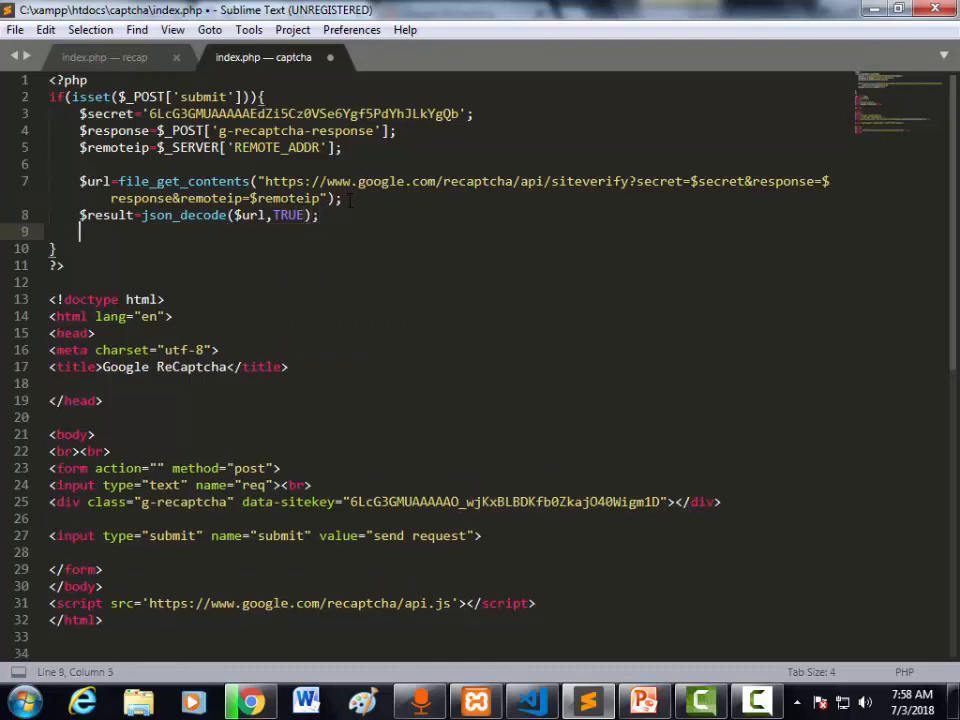
- Start an if($result['success']===1) condition on the next line
key(enter)
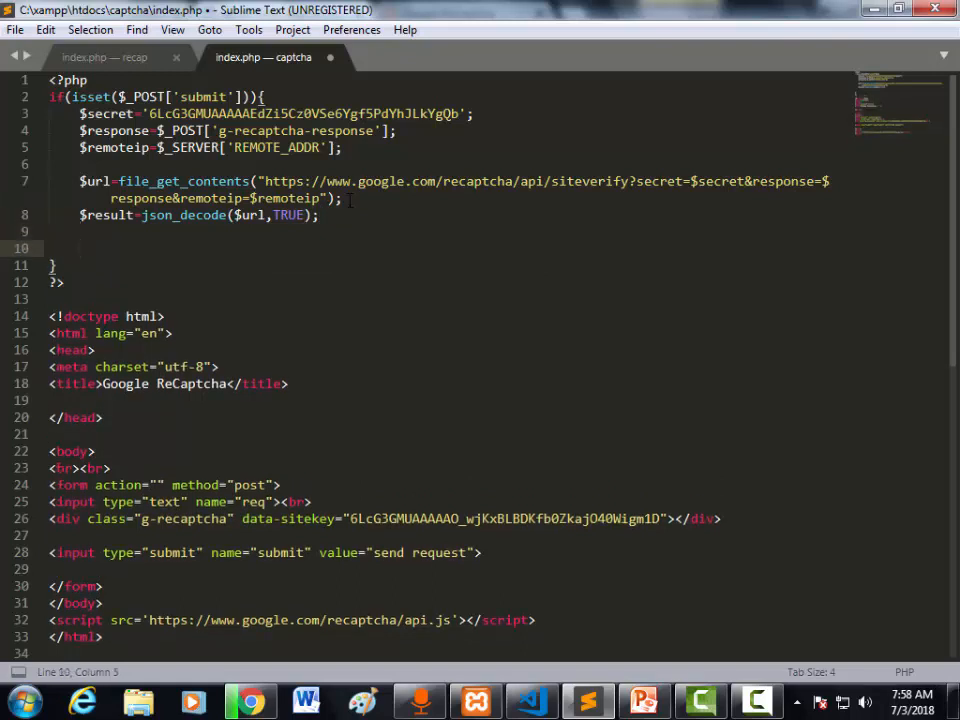
text(if()
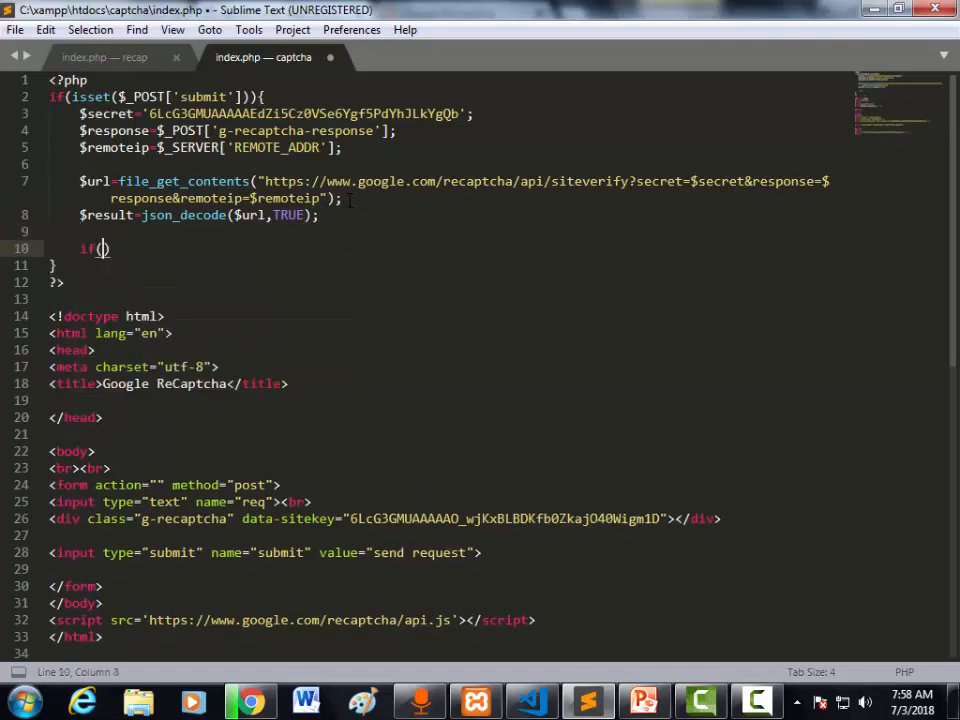
text($)
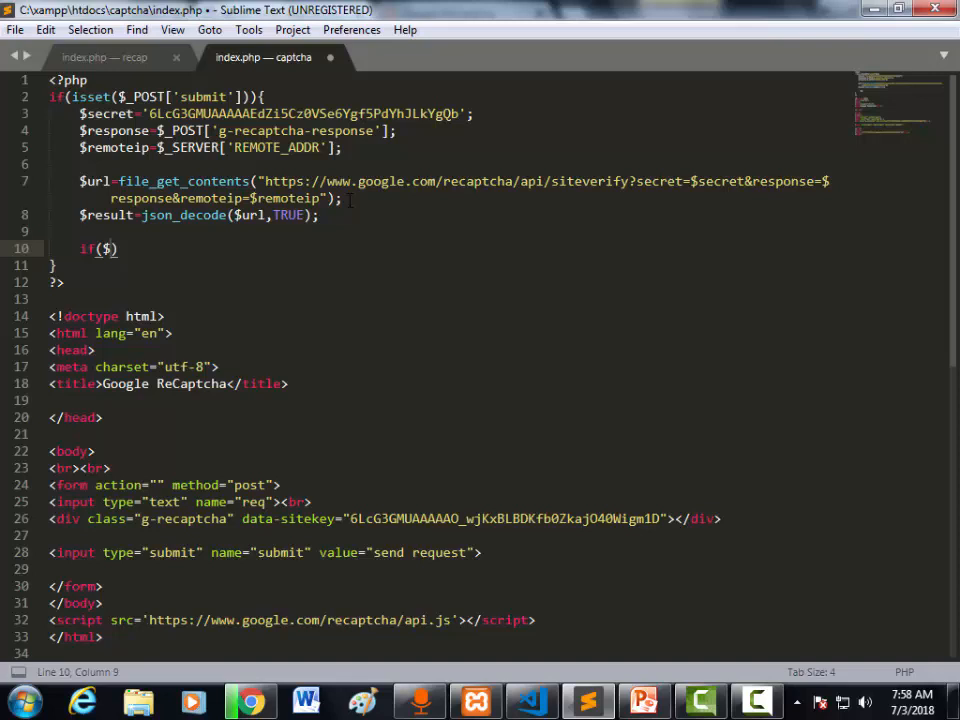
text(result['s)
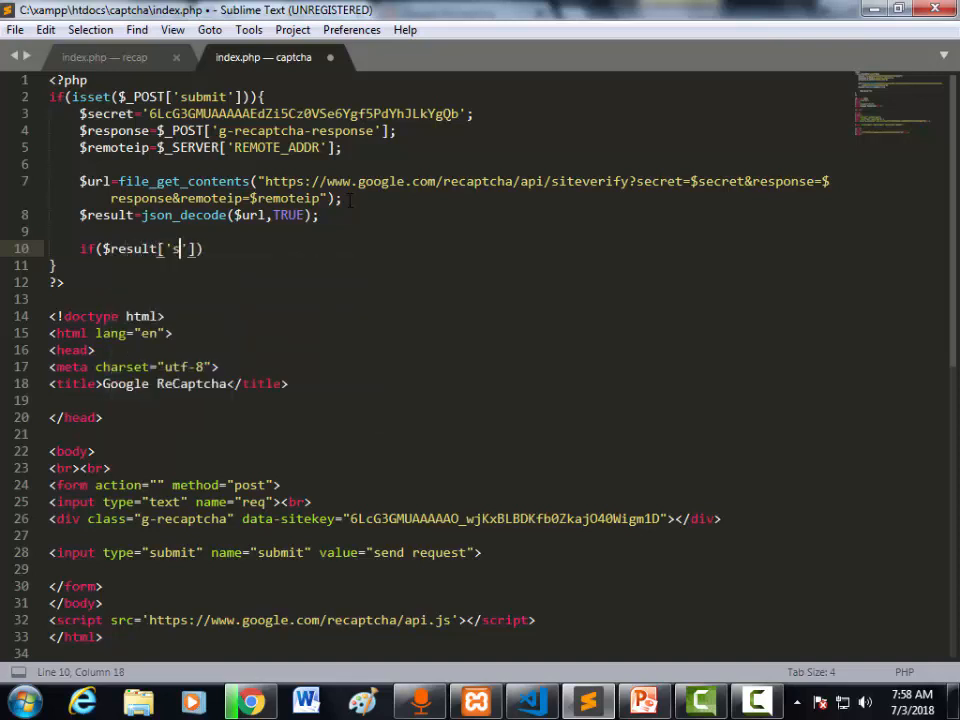
text(uccess)
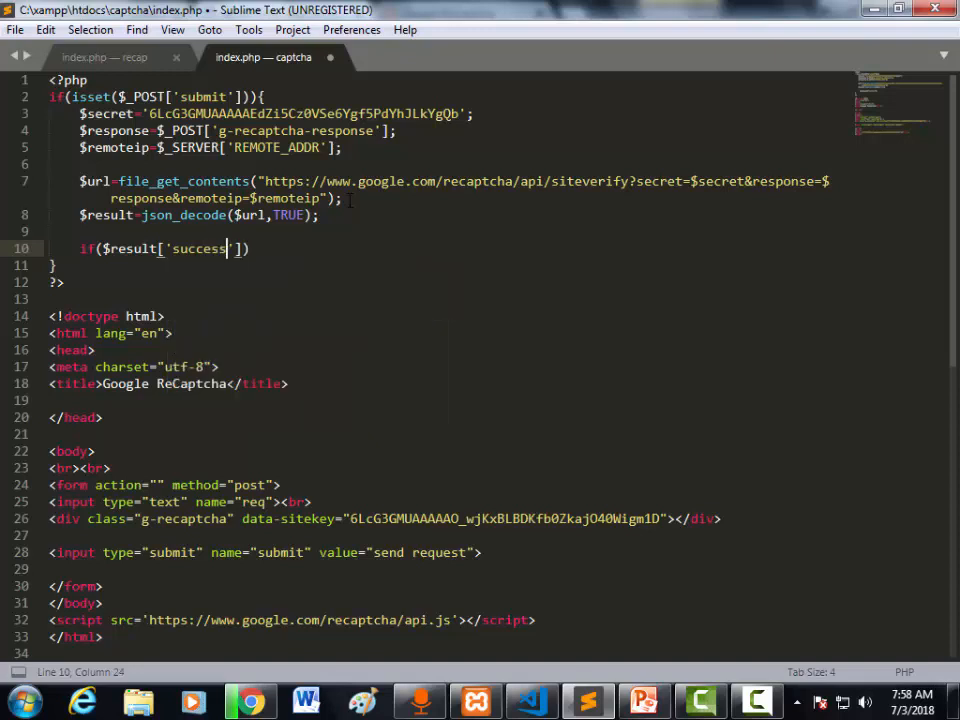
text(===)
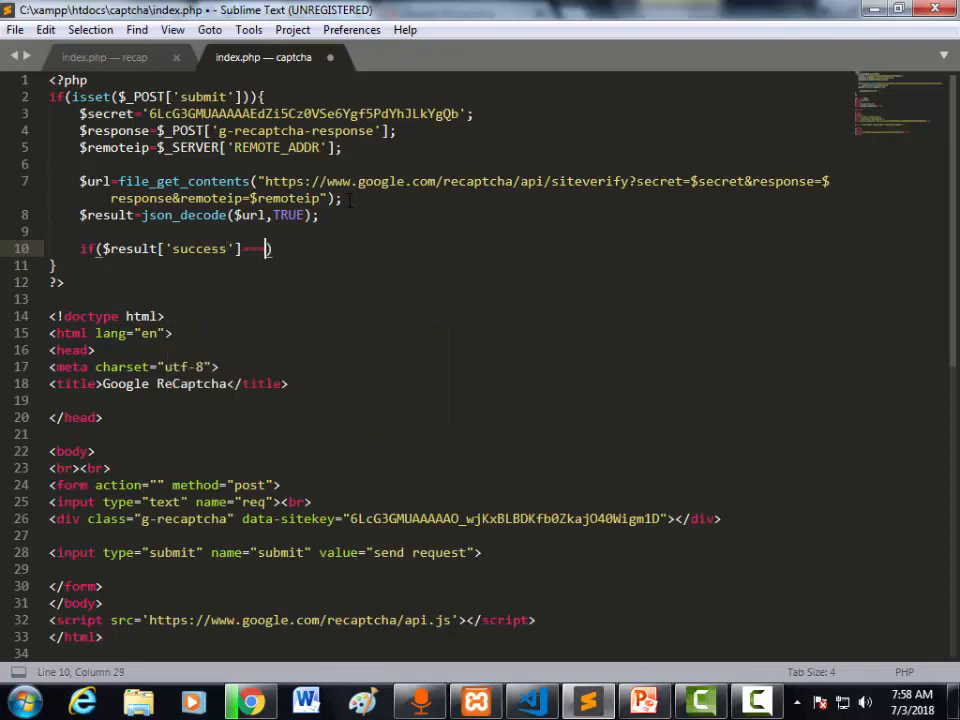
text(1)
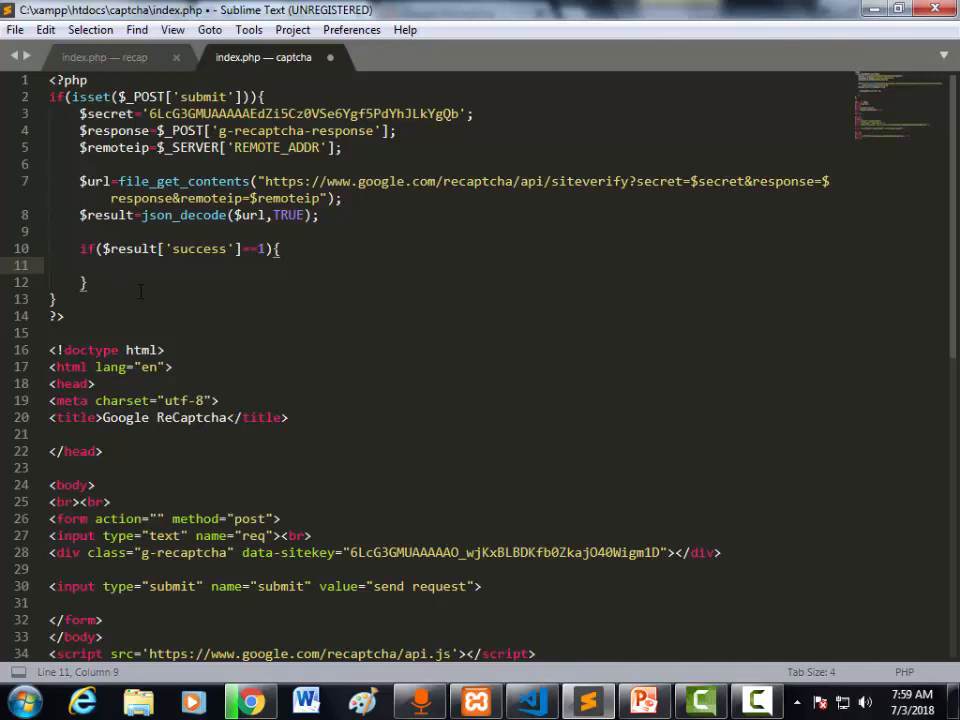
- Echo $_POST['req'] inside the success check and save index.php
text(echo)
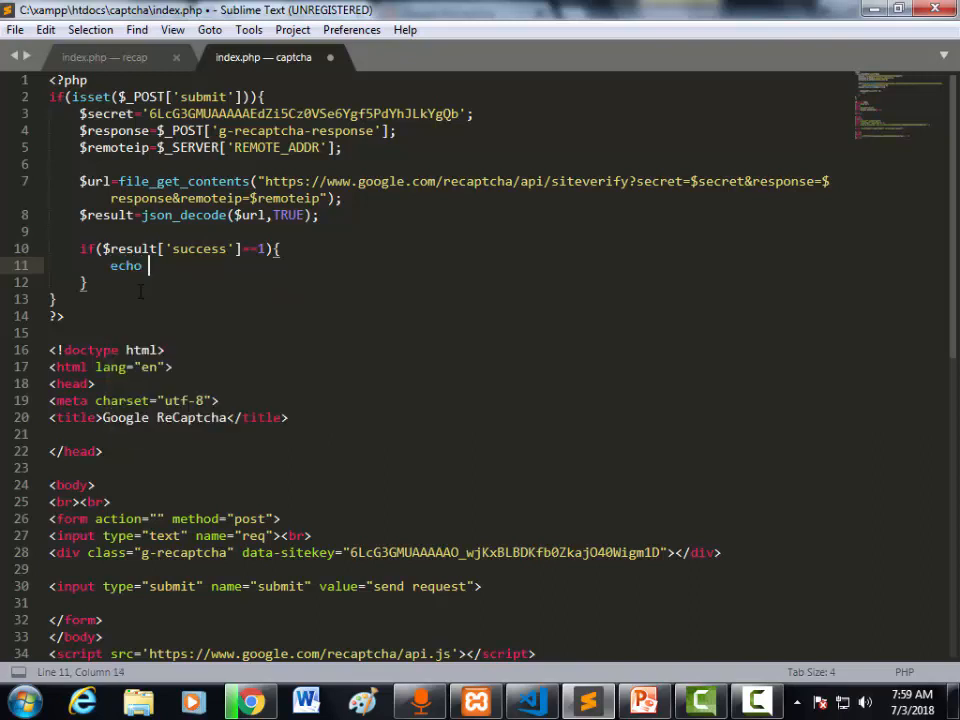
text(())
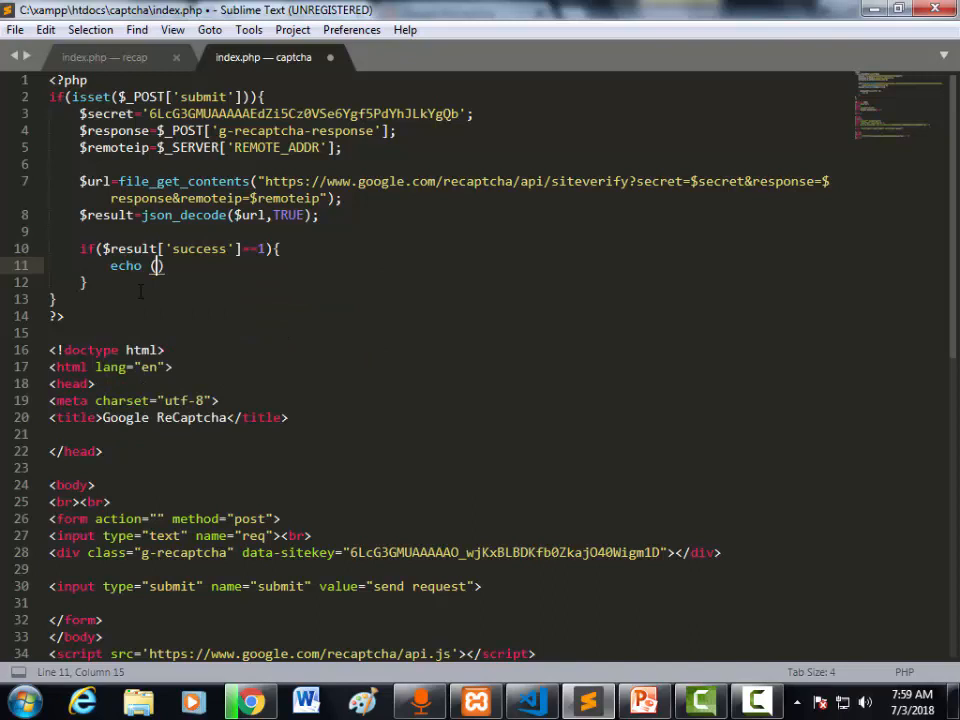
text($)
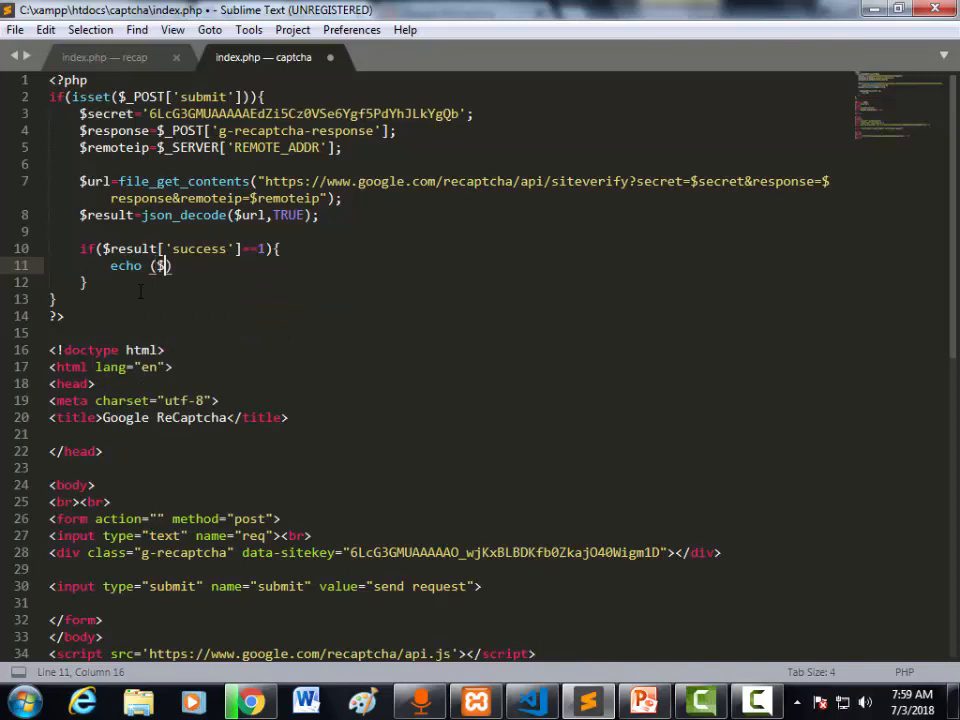
text(_POST)
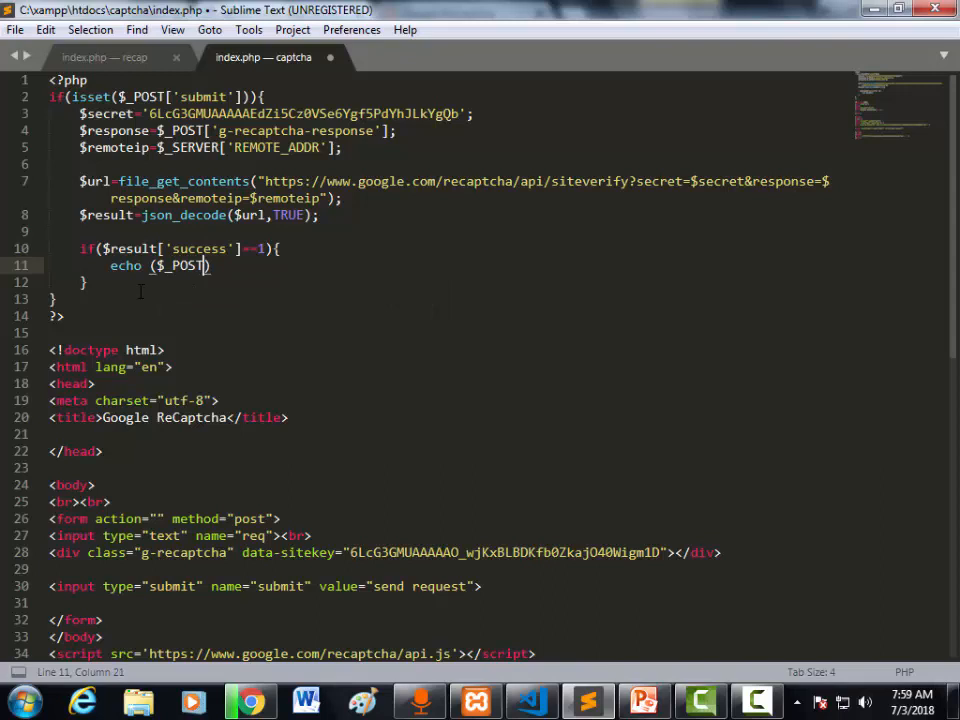
text([')
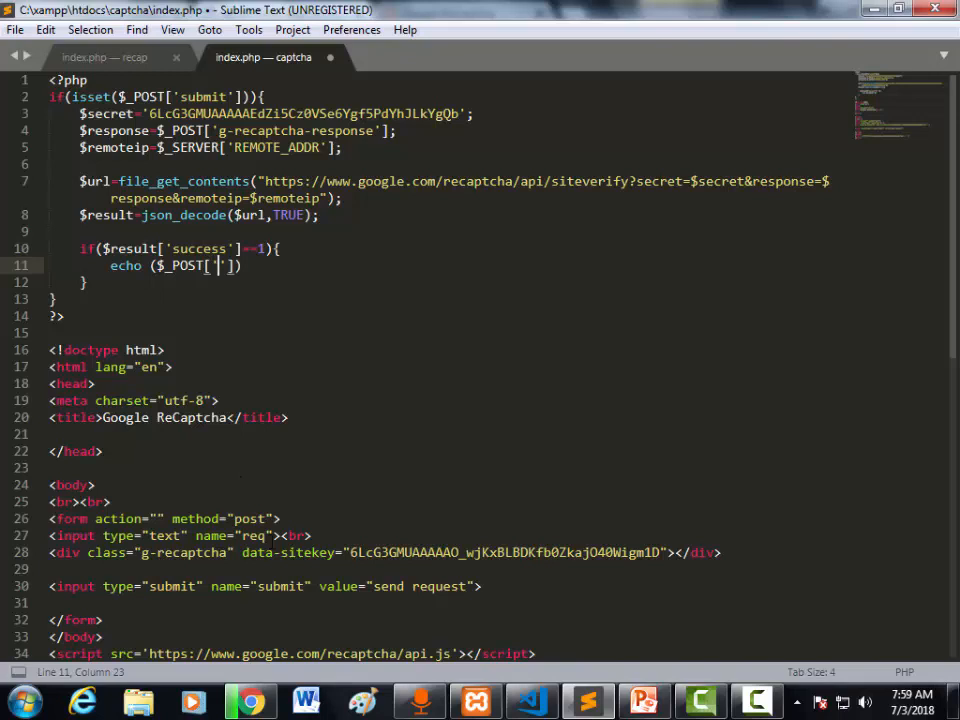
double_click(253, 535)
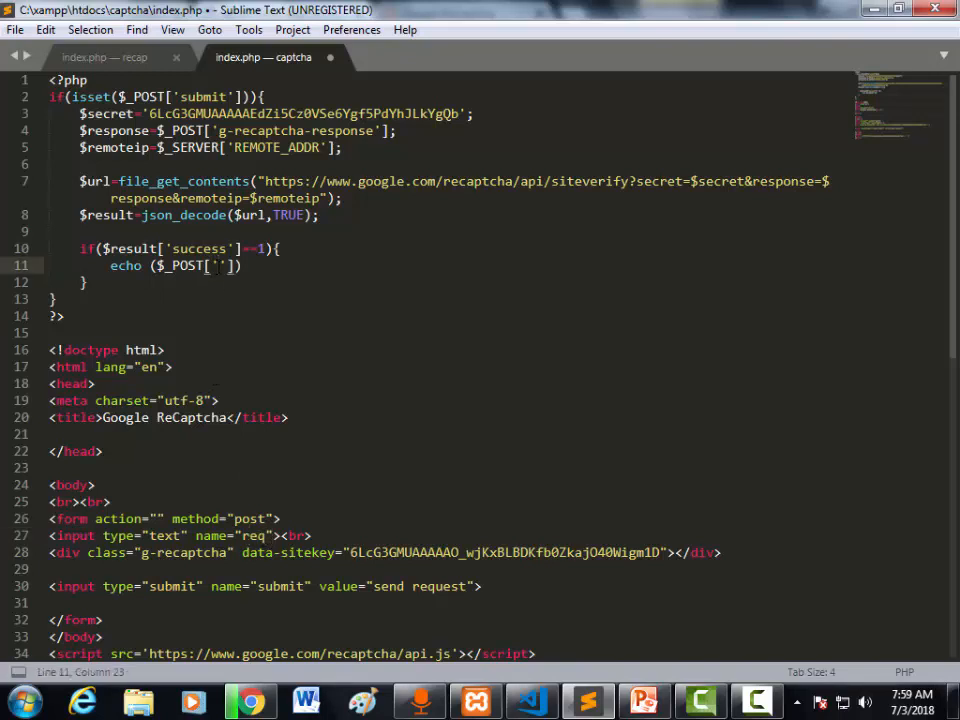
text(req)
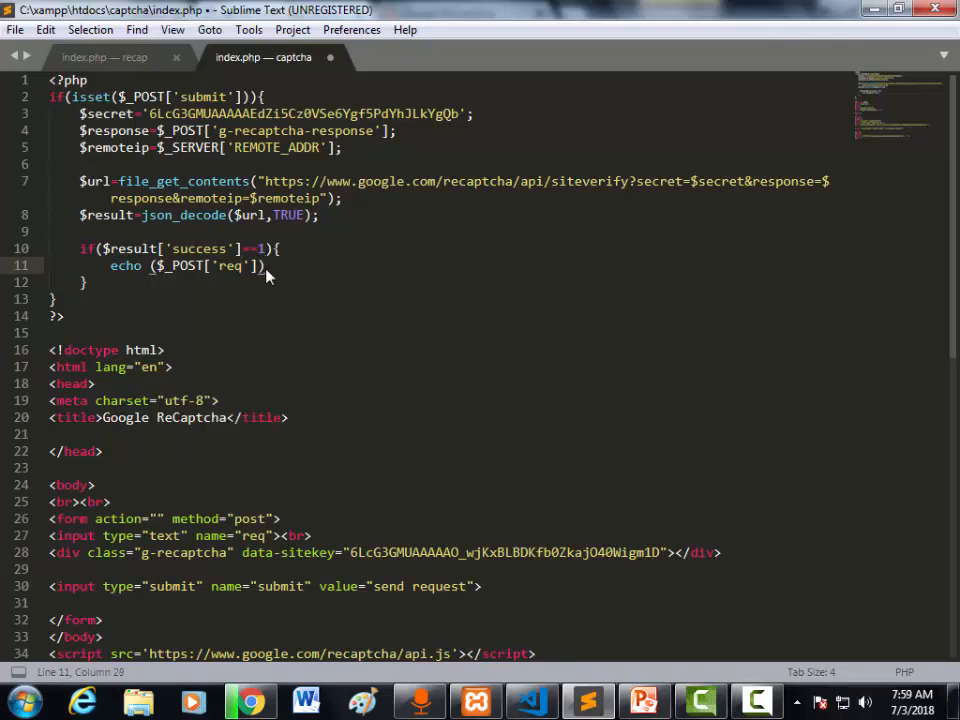
text(;)
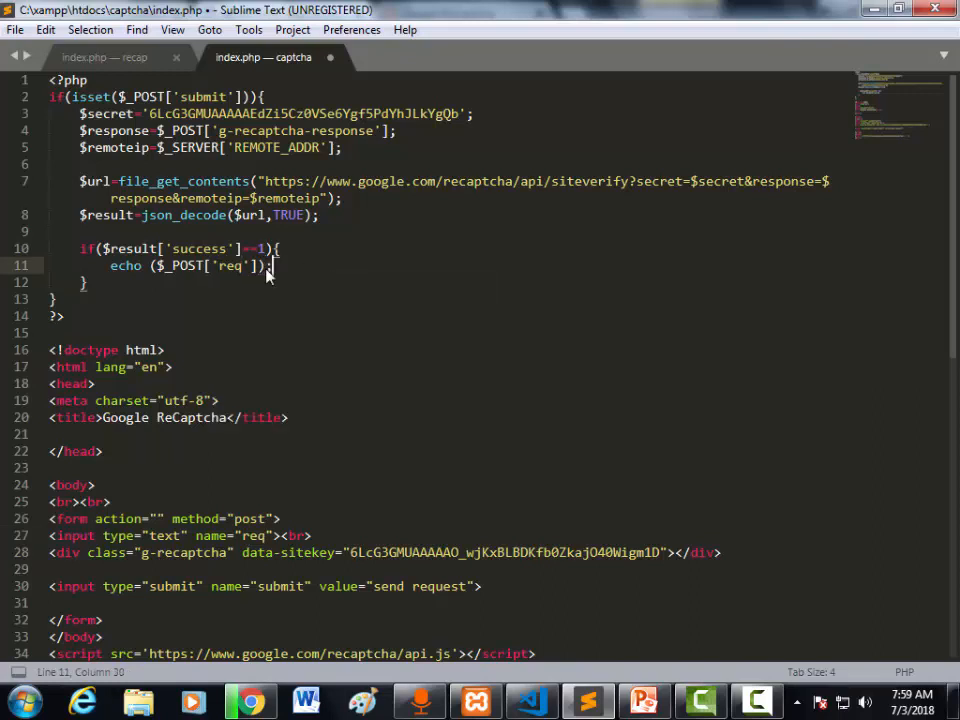
key(ctrl+s)
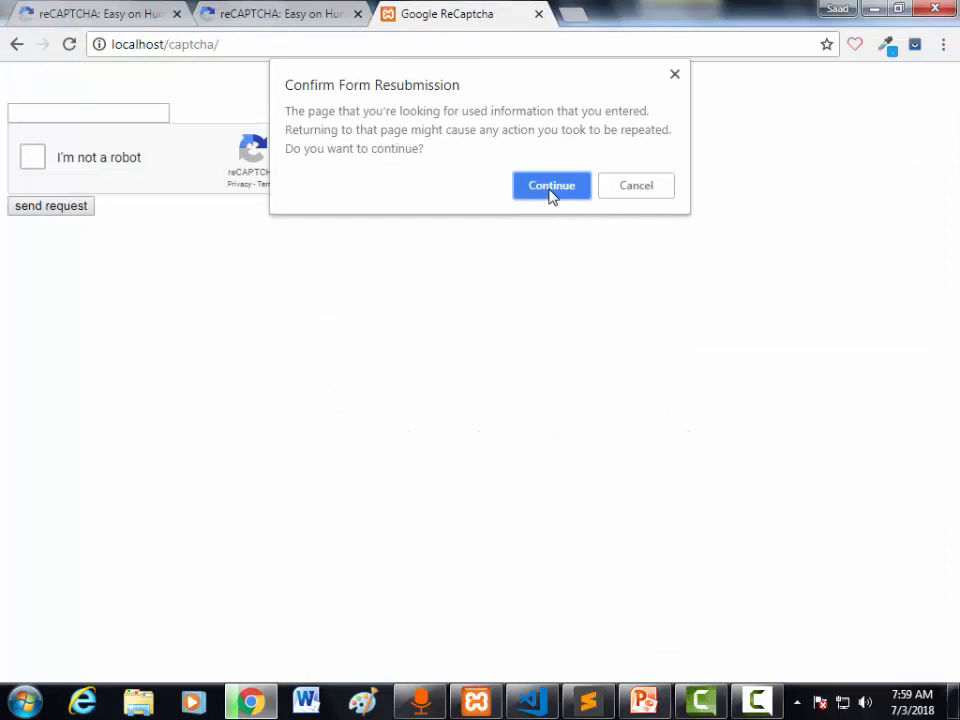
- Confirm the form resubmission, then return to the Google ReCaptcha tab after a brief new tab
click(551, 185)
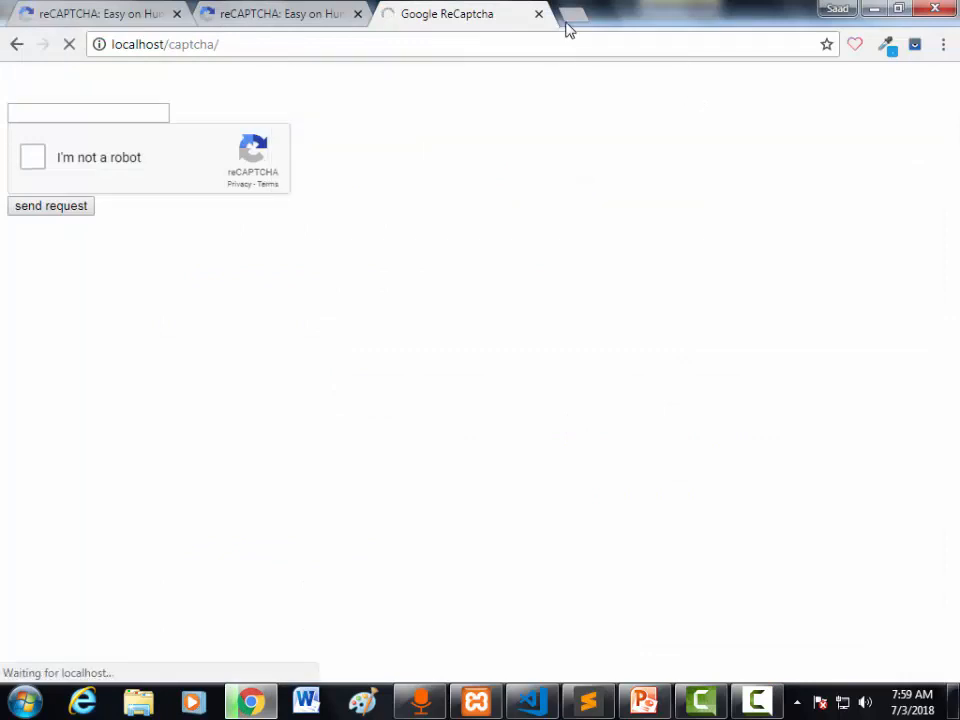
click(570, 14)
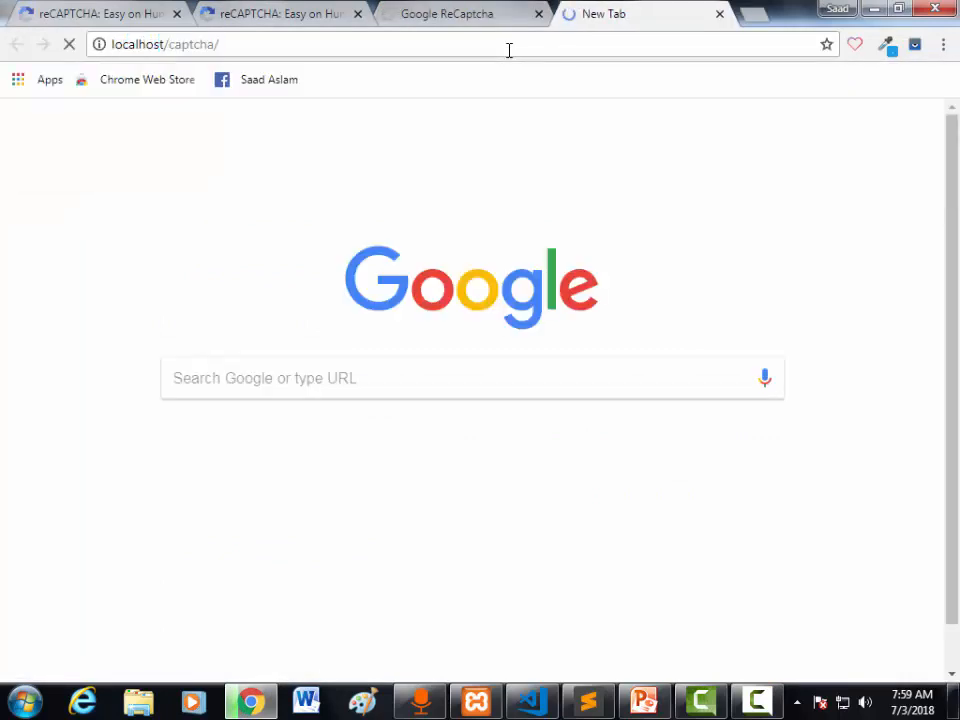
click(538, 13)
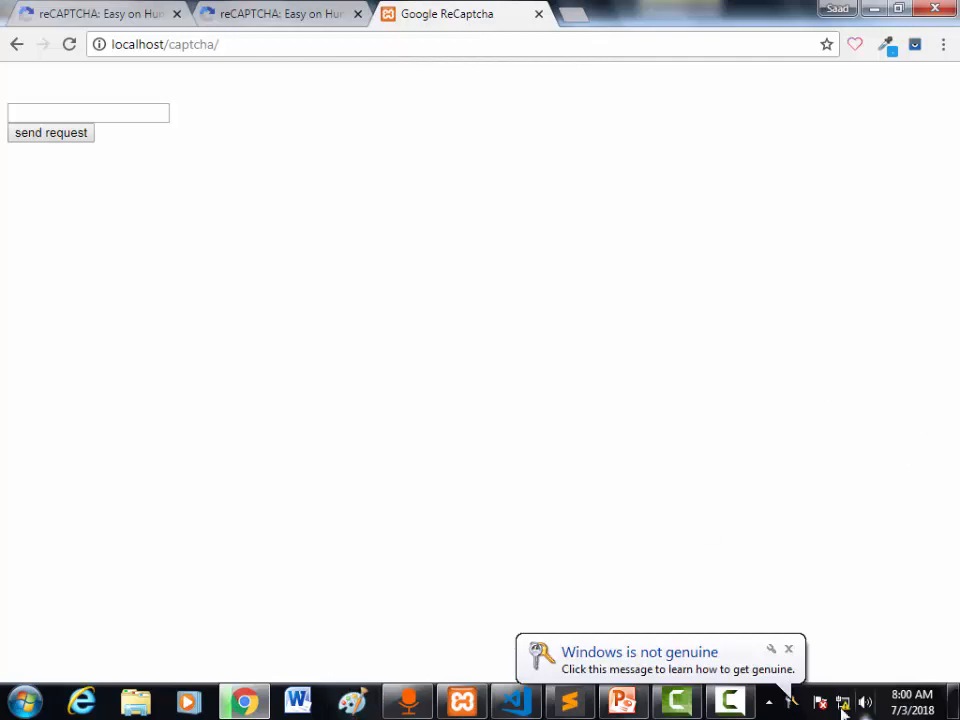
mouse_move(846, 591)
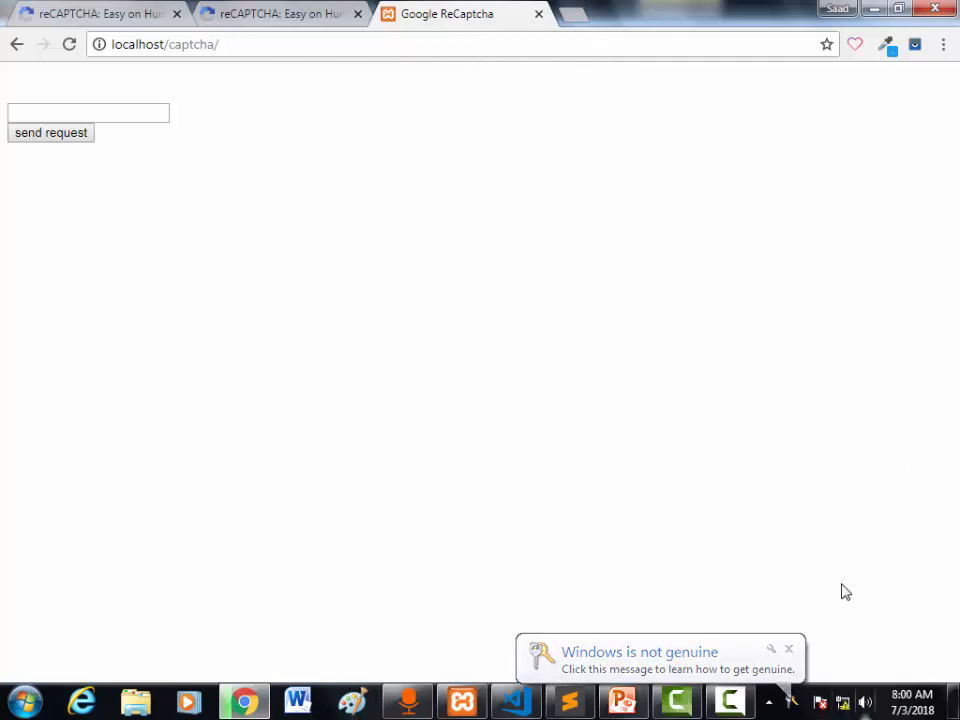
mouse_move(745, 665)
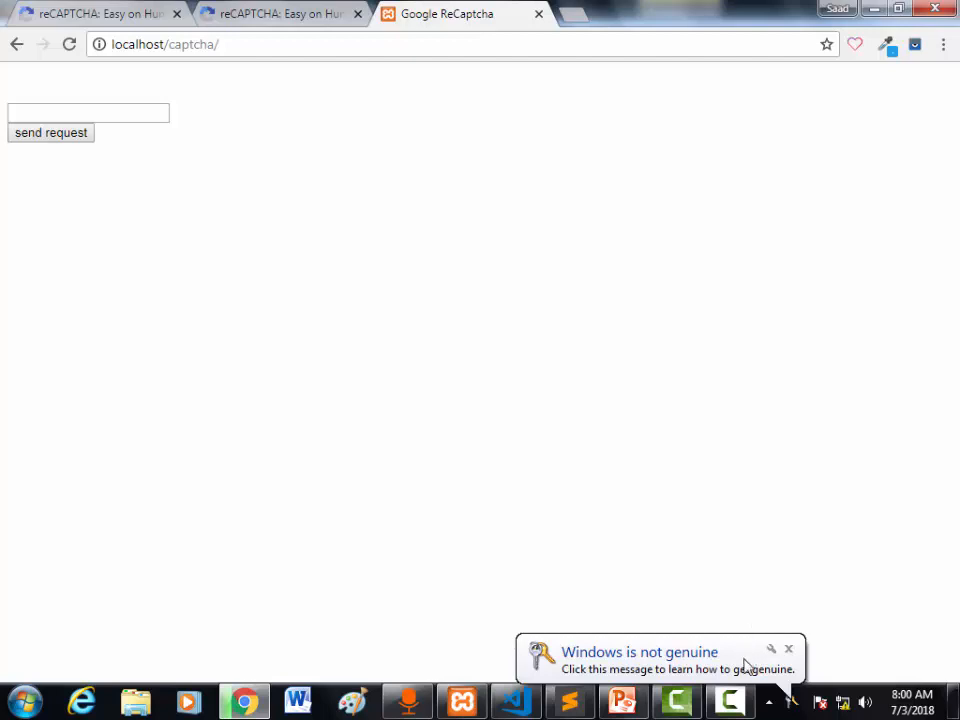
mouse_move(843, 700)
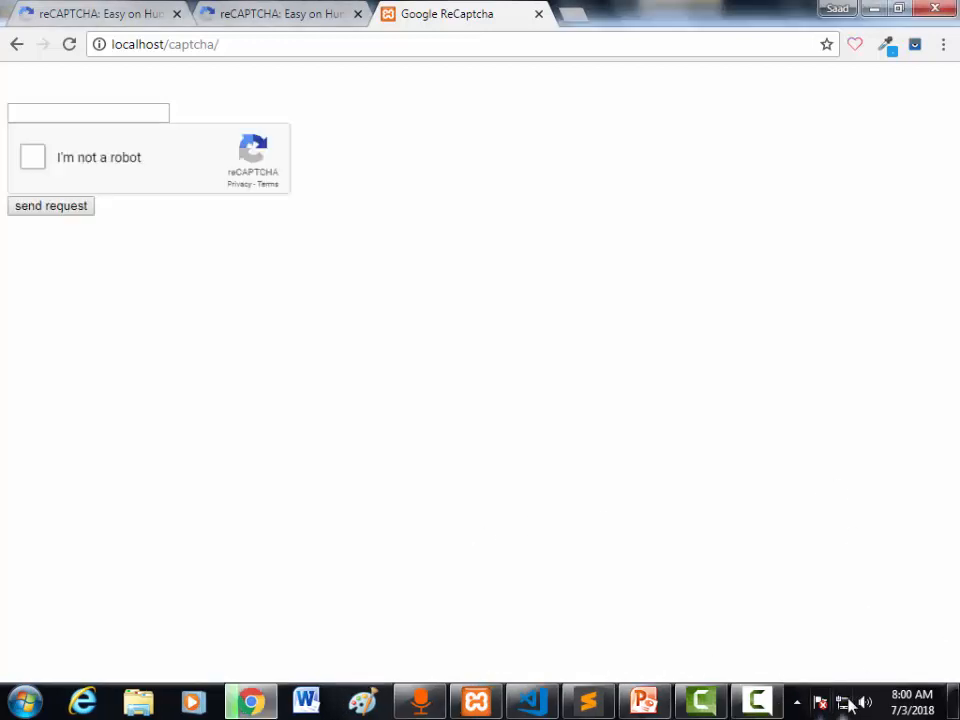
mouse_move(316, 102)
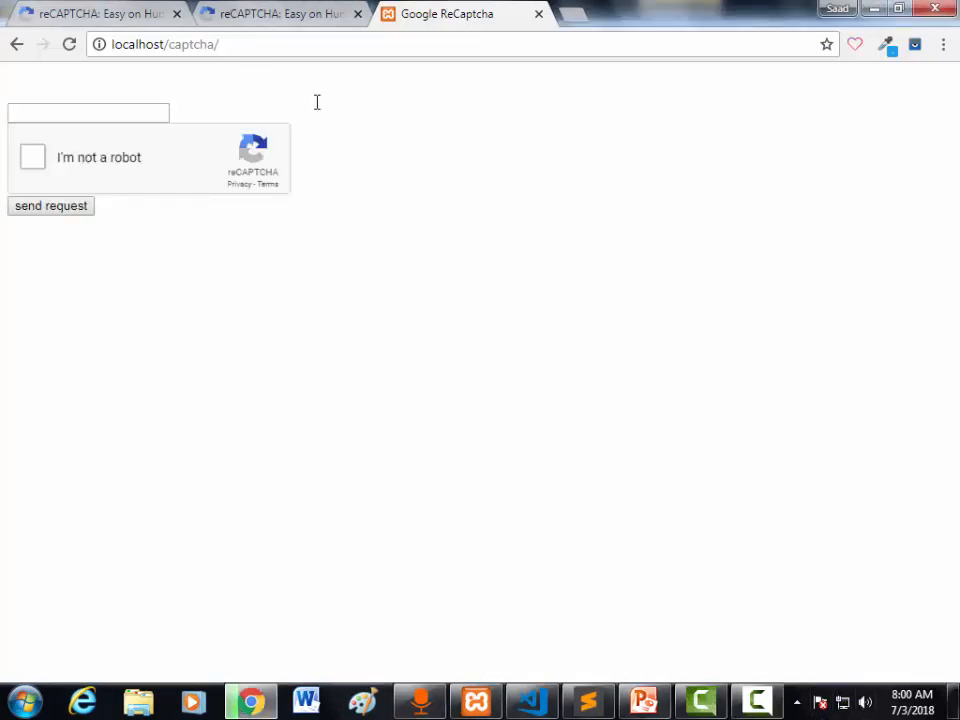
mouse_move(57, 131)
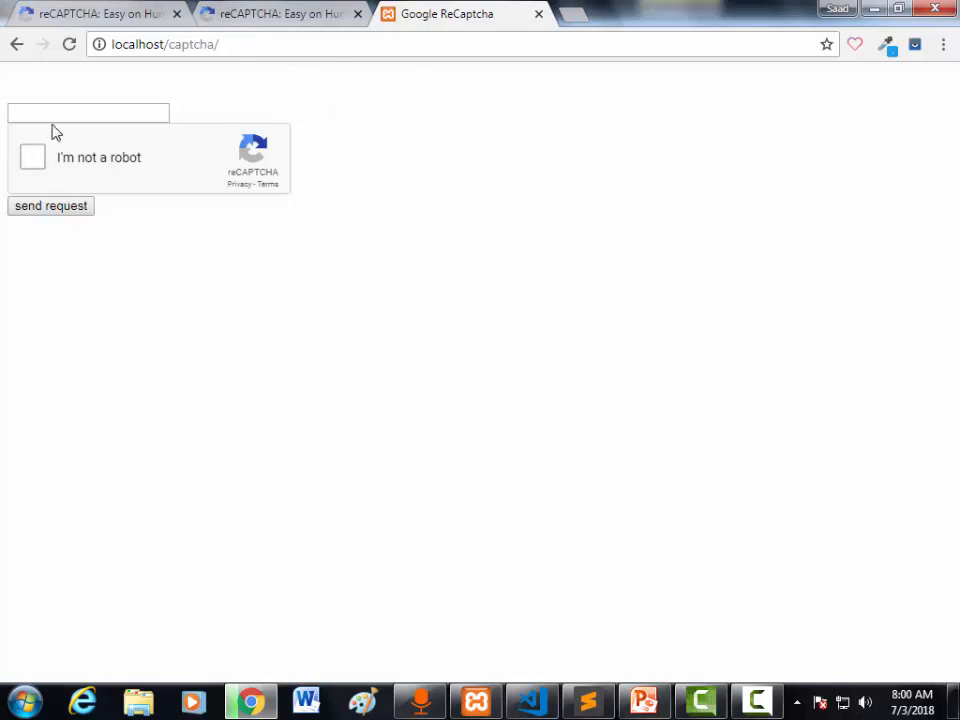
- Enter saad, tick I'm not a robot, choose the fire hydrant images and verify
text(saad)
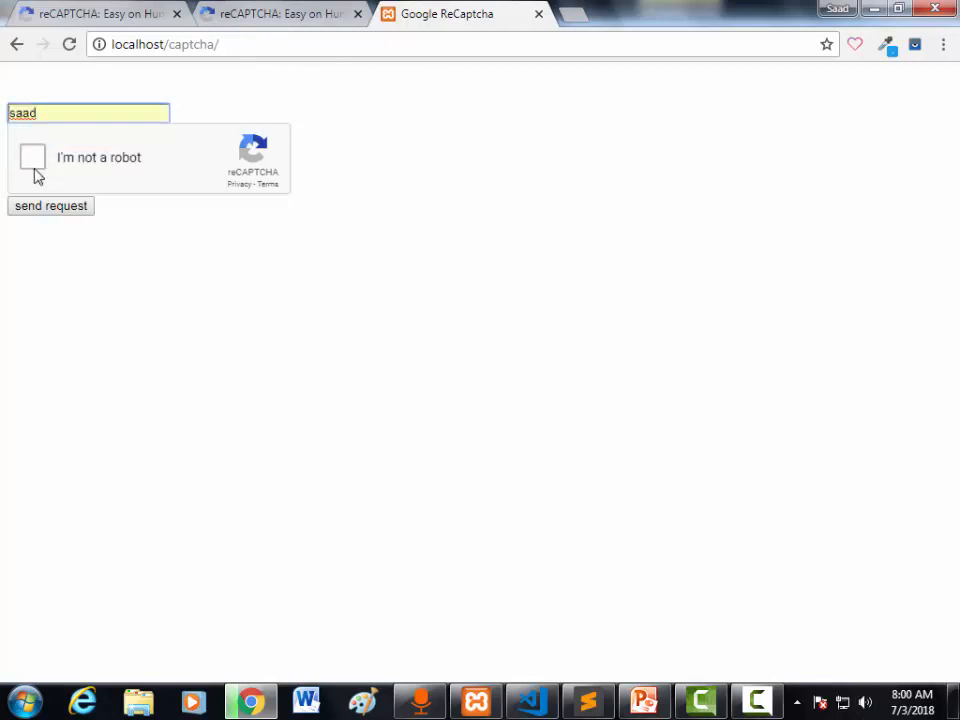
click(32, 157)
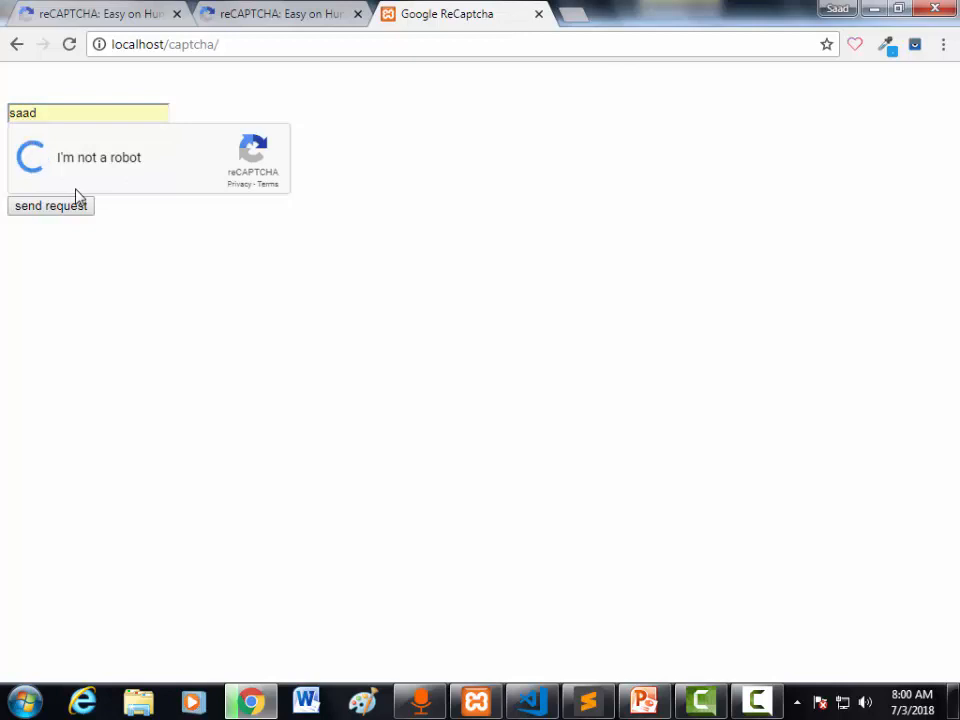
click(30, 157)
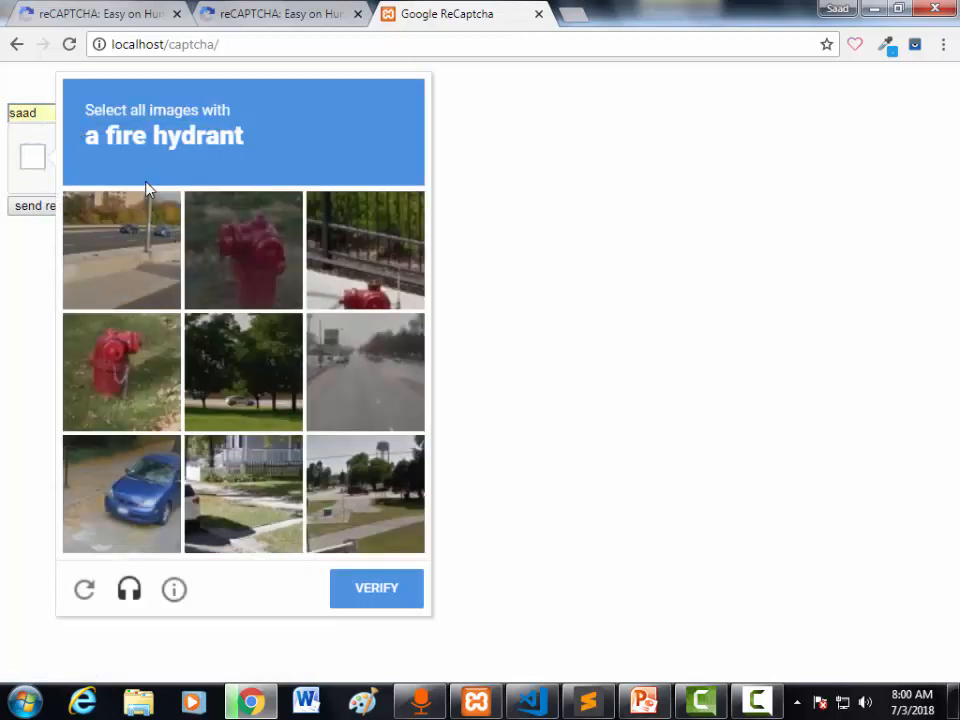
click(243, 249)
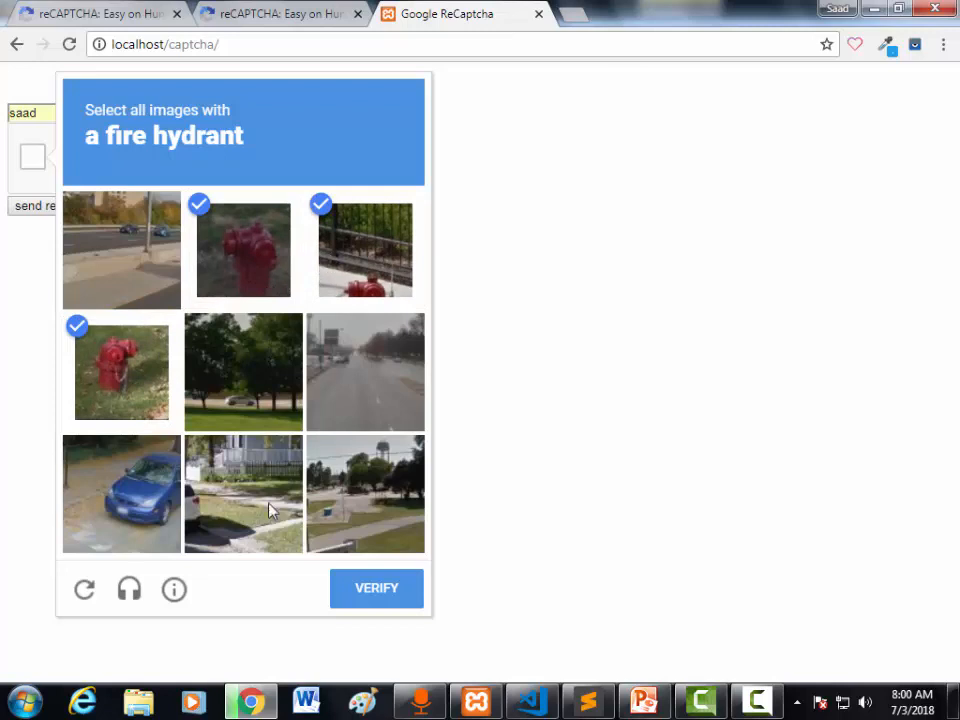
mouse_move(247, 388)
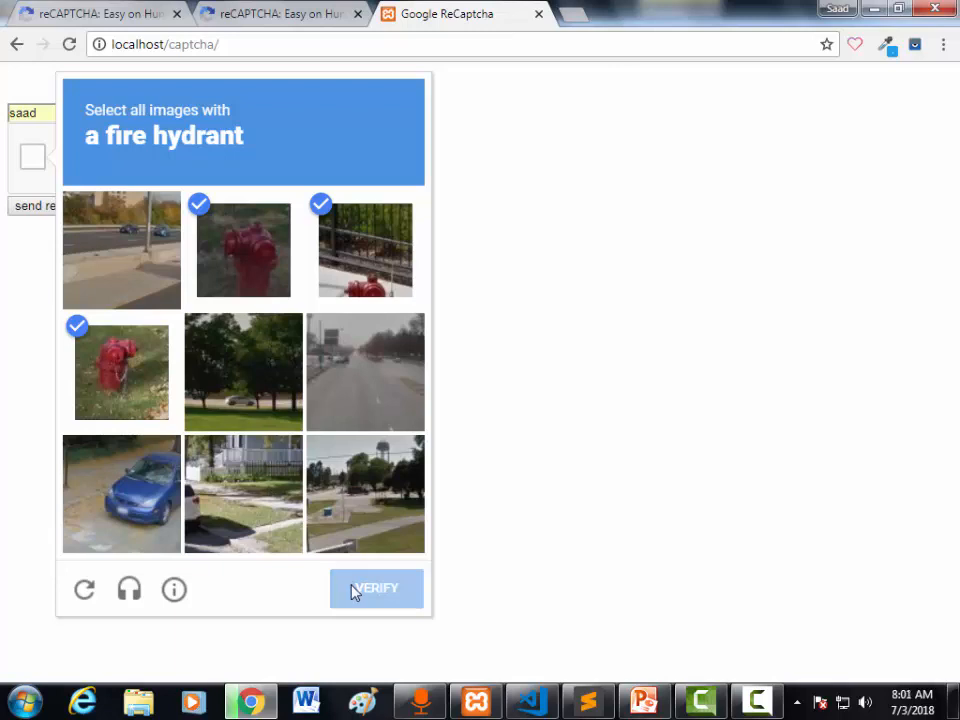
mouse_move(423, 585)
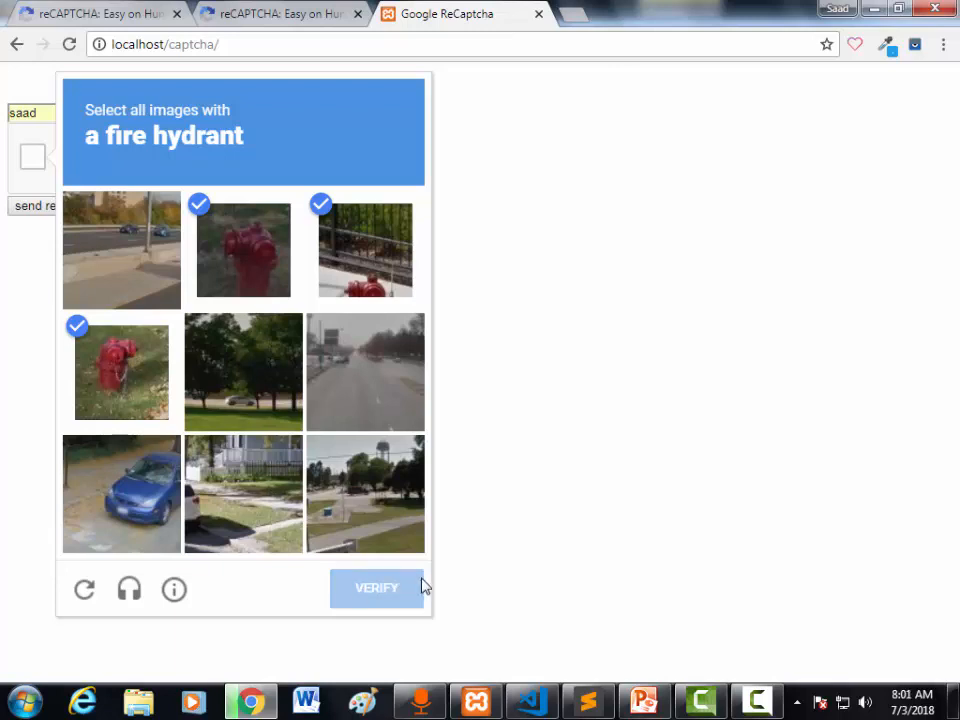
click(376, 588)
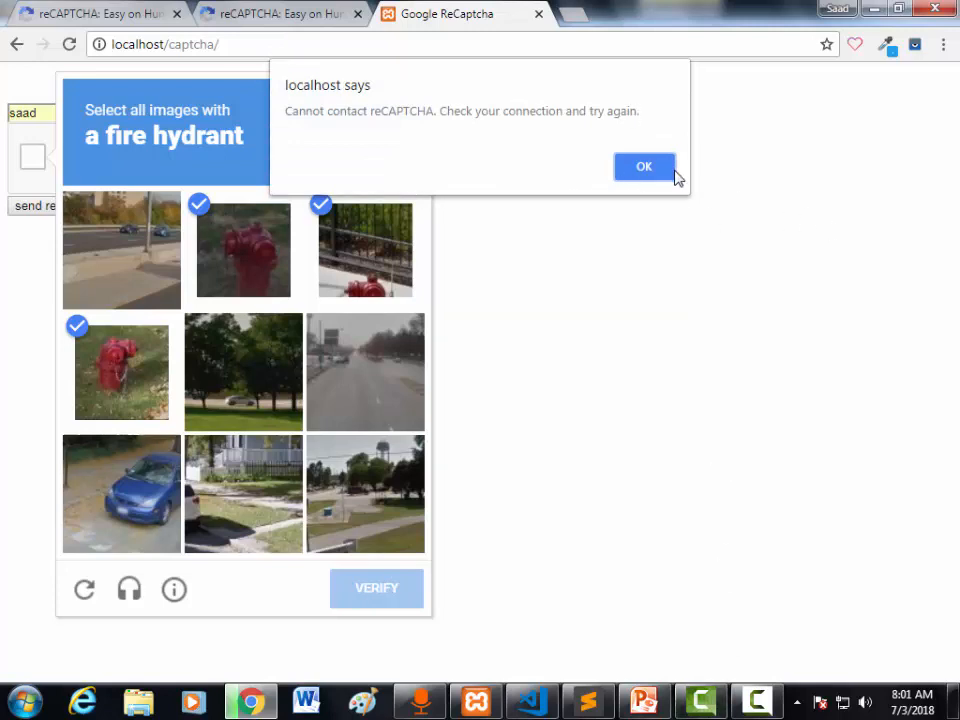
- Dismiss the connection error, enter saad and tick the reCAPTCHA checkbox again
click(644, 166)
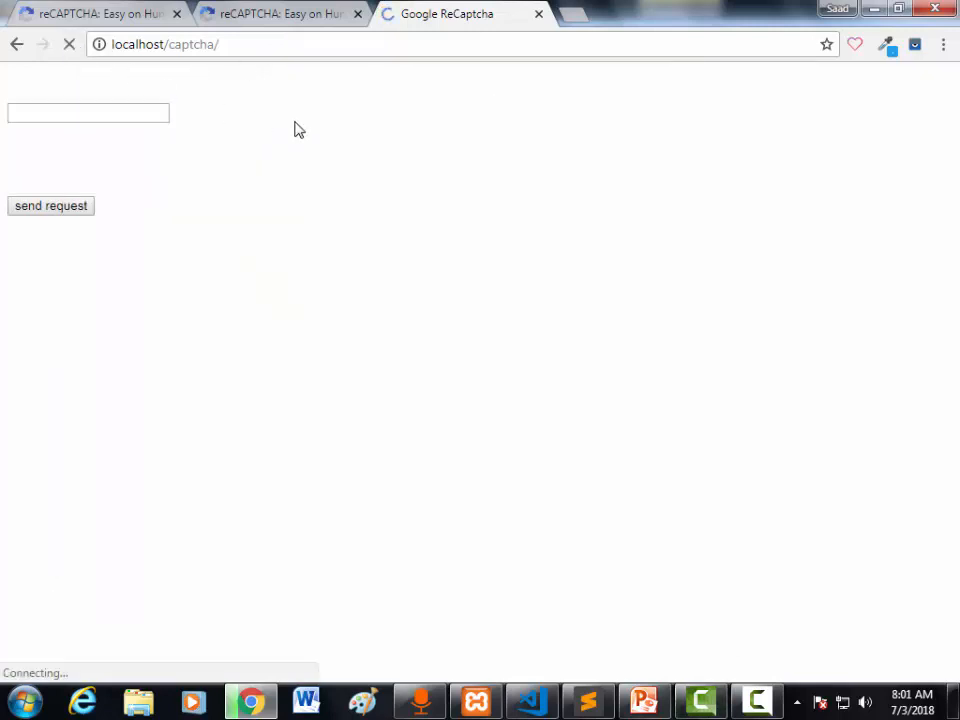
text(saad)
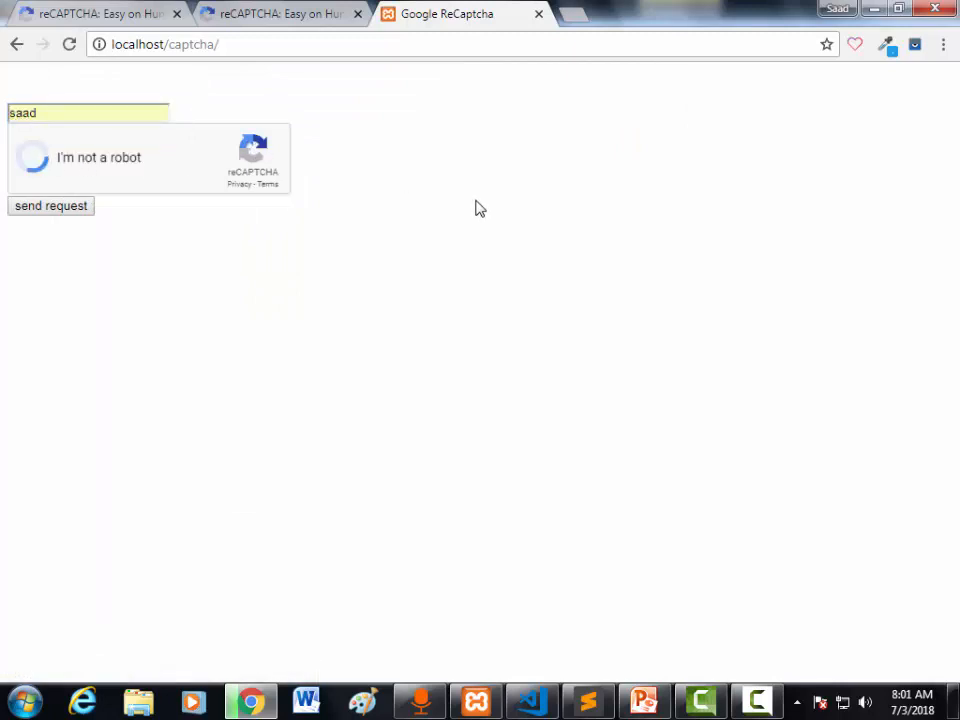
mouse_move(748, 533)
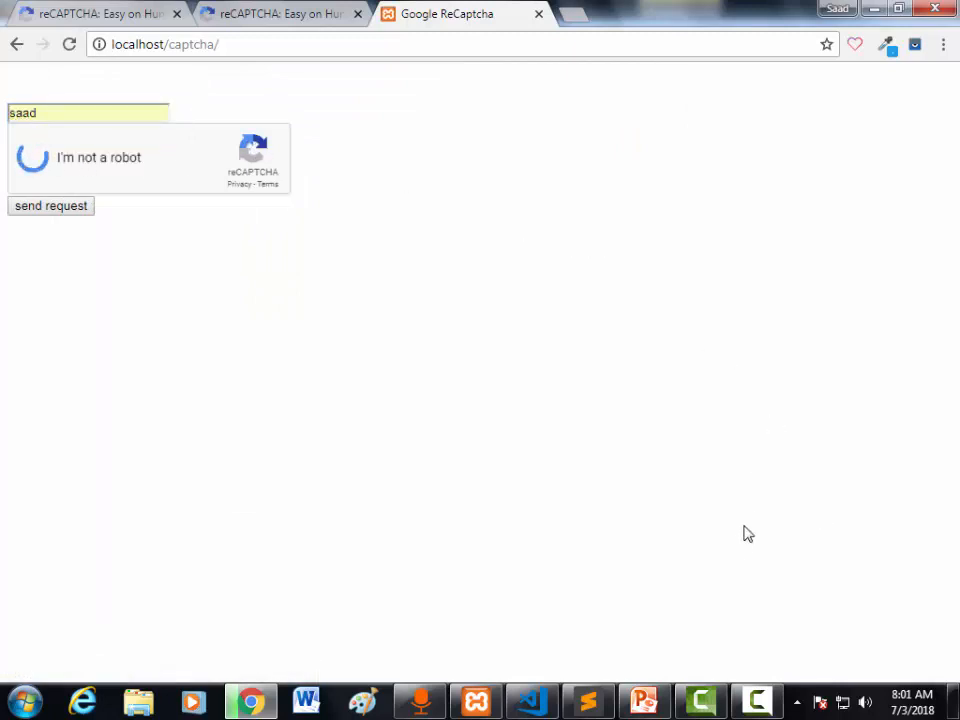
click(32, 157)
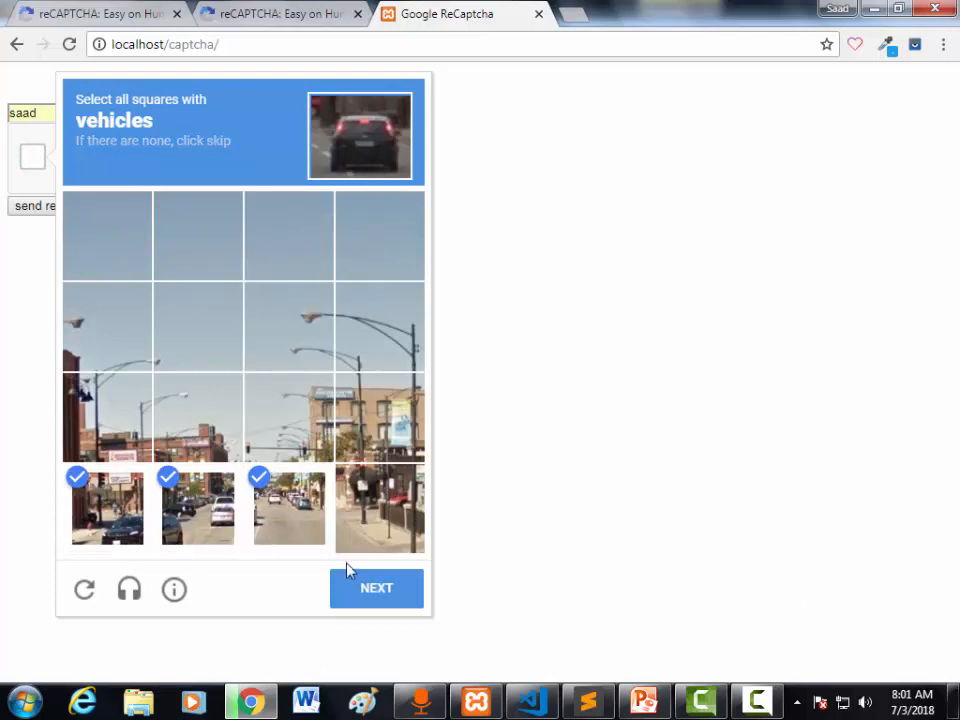
- Work through the vehicle image challenge and verify; dismiss the connection error that returns
click(376, 587)
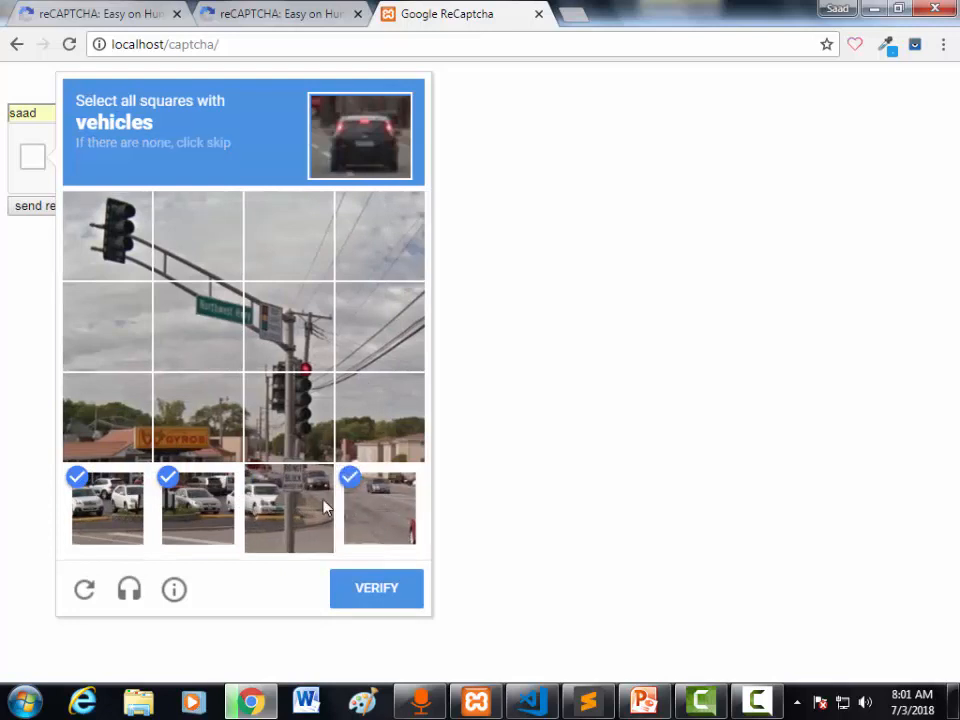
click(288, 508)
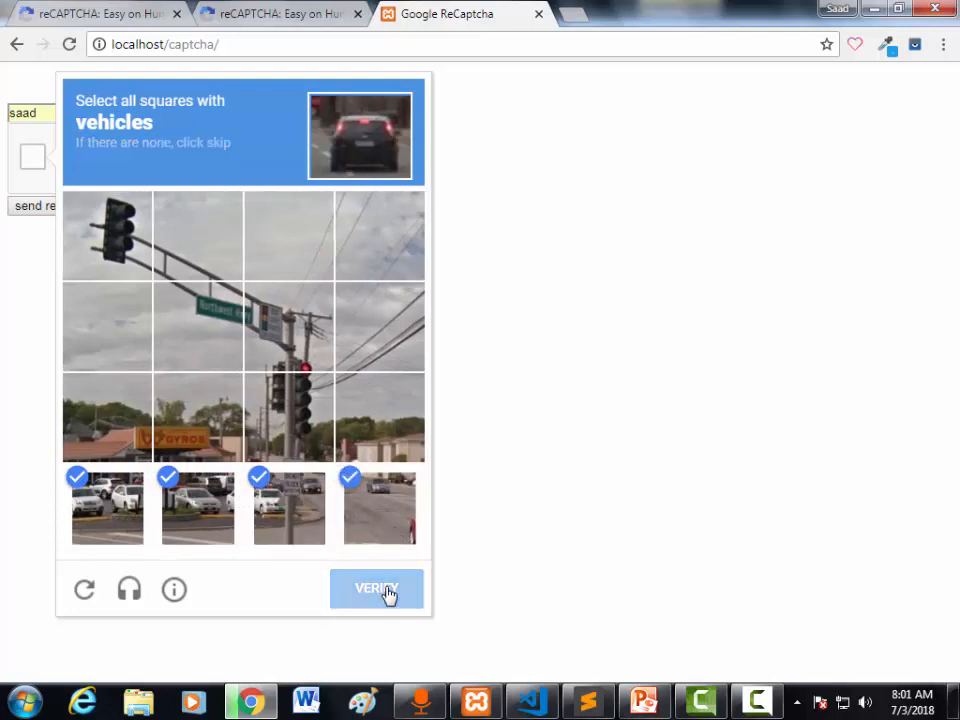
mouse_move(565, 414)
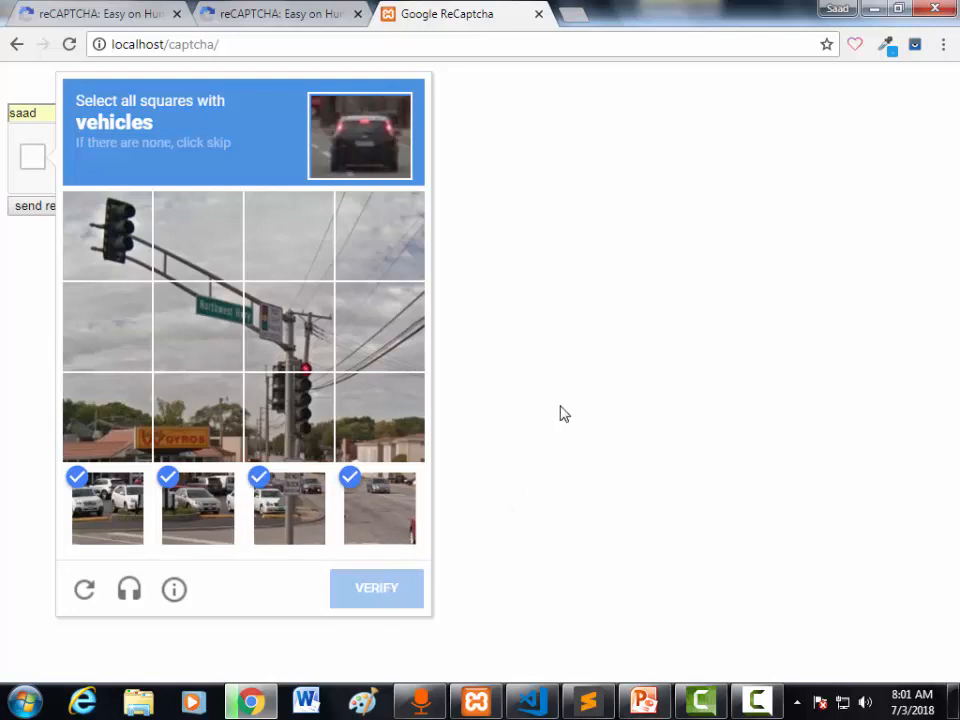
click(376, 588)
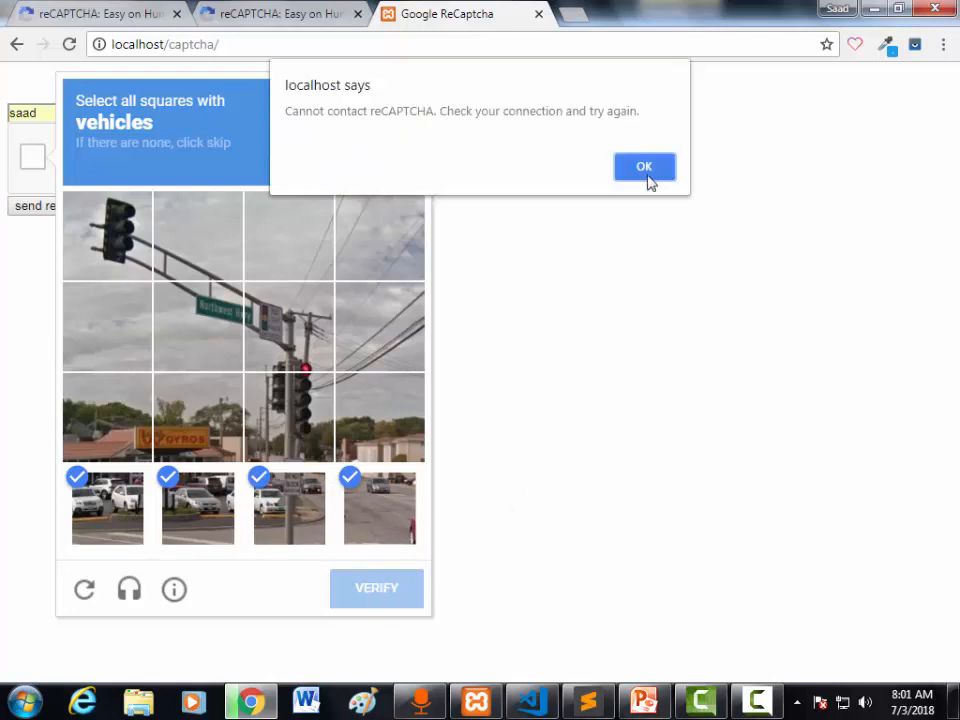
click(644, 166)
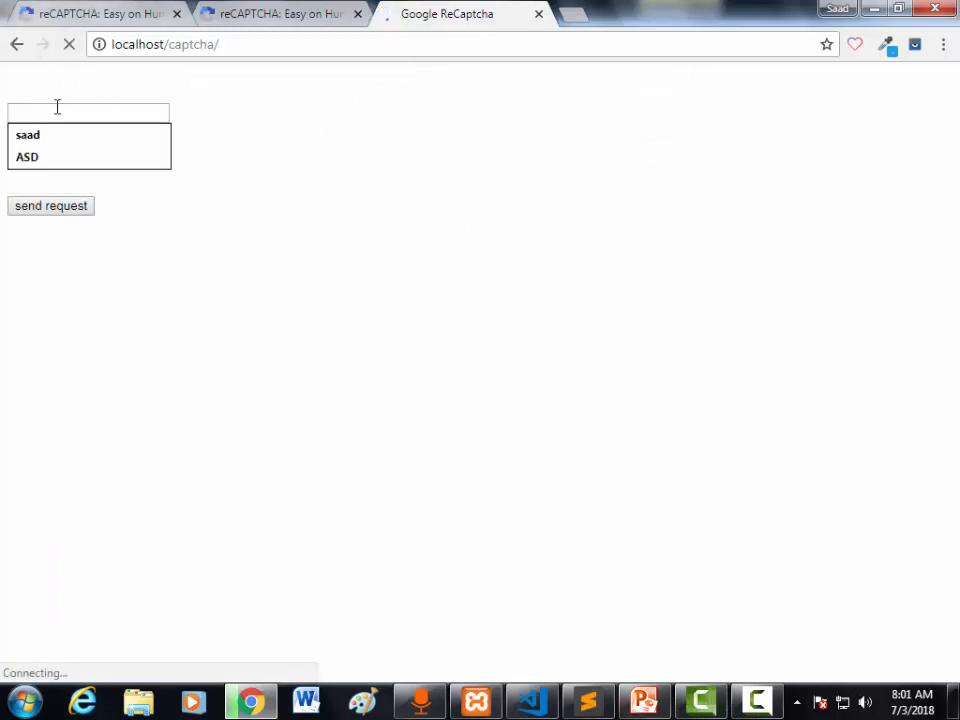
- Focus the empty text field on the reloaded form and dismiss the saved-entry suggestions
click(28, 135)
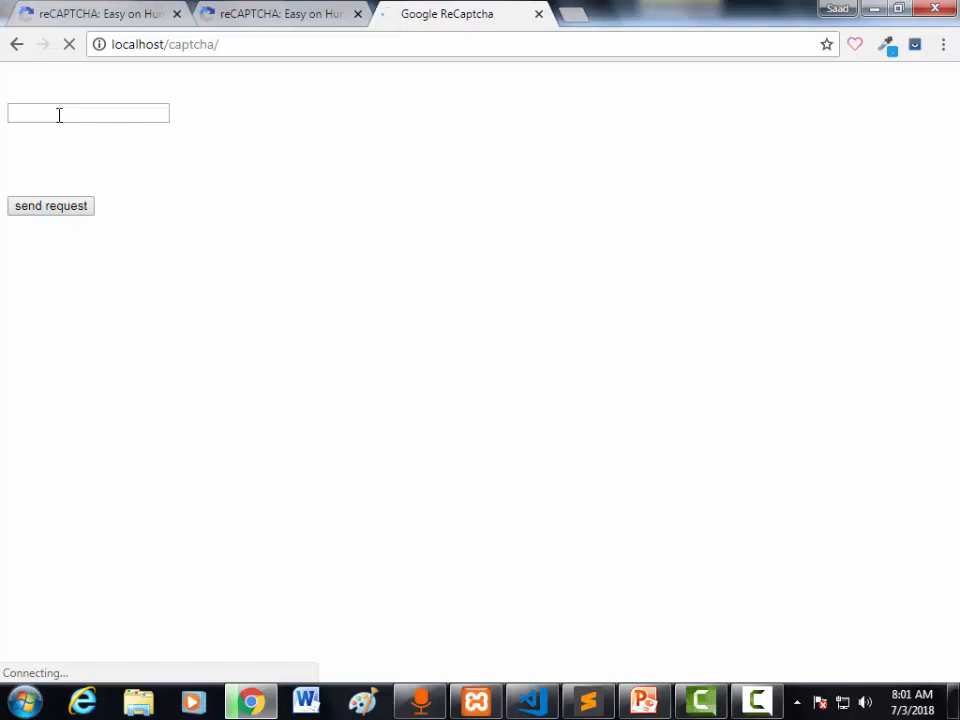
click(88, 113)
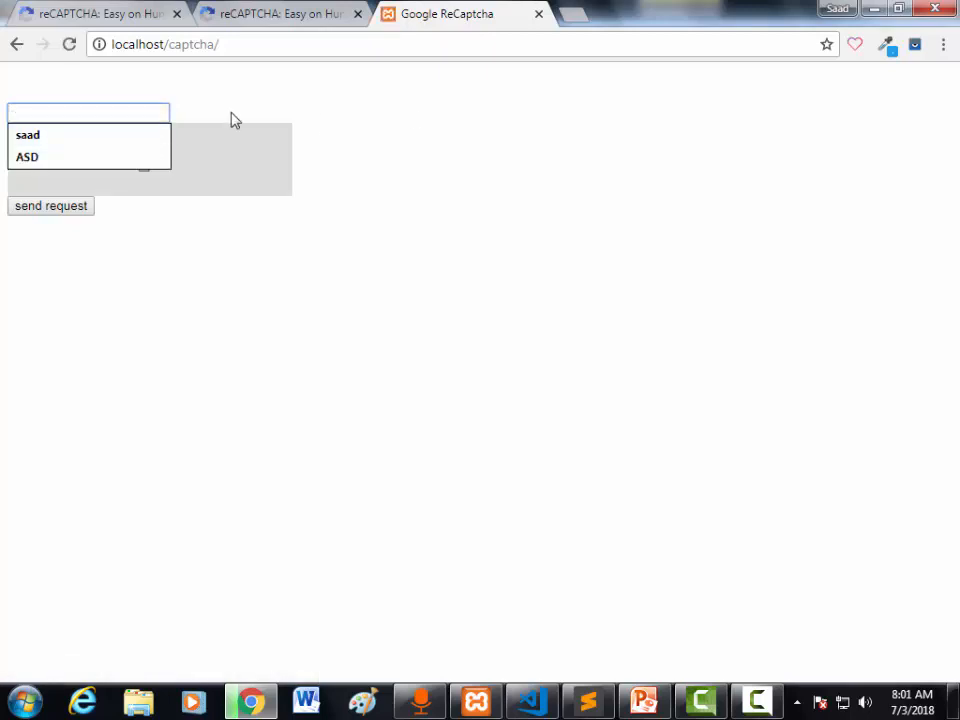
click(50, 205)
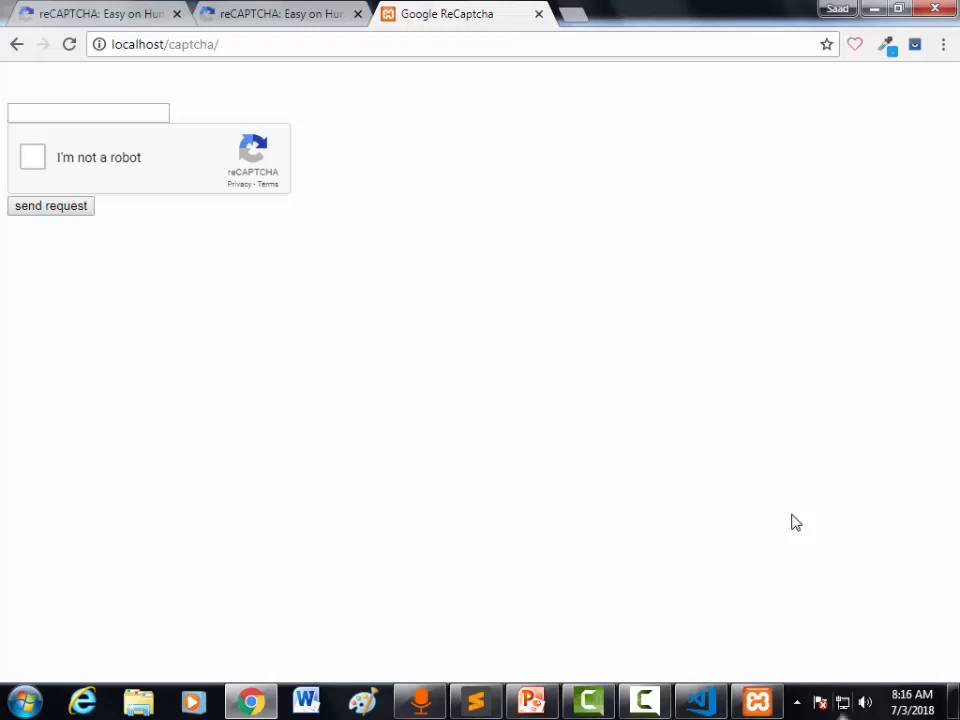
mouse_move(927, 640)
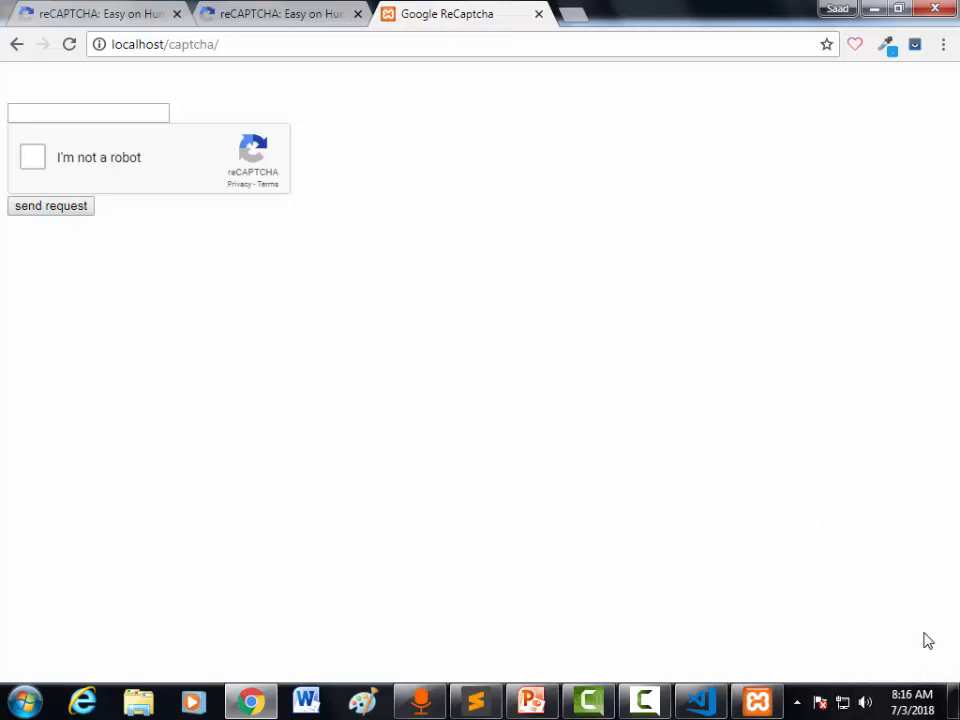
- Enter ASD in the form and tick the reCAPTCHA checkbox to start the store front challenge
text(ASD)
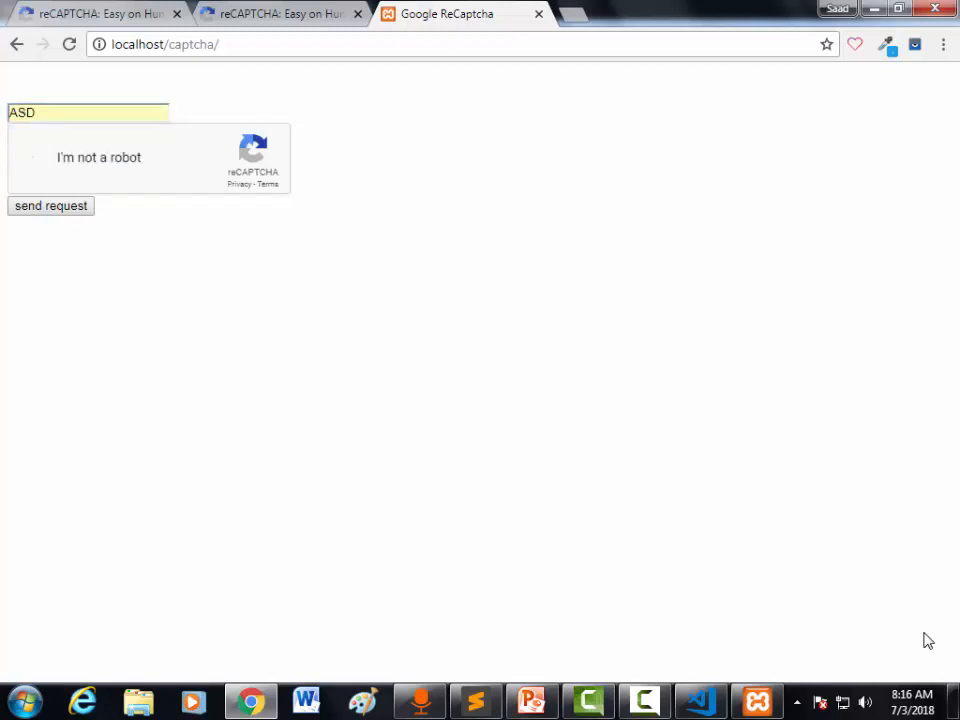
click(33, 157)
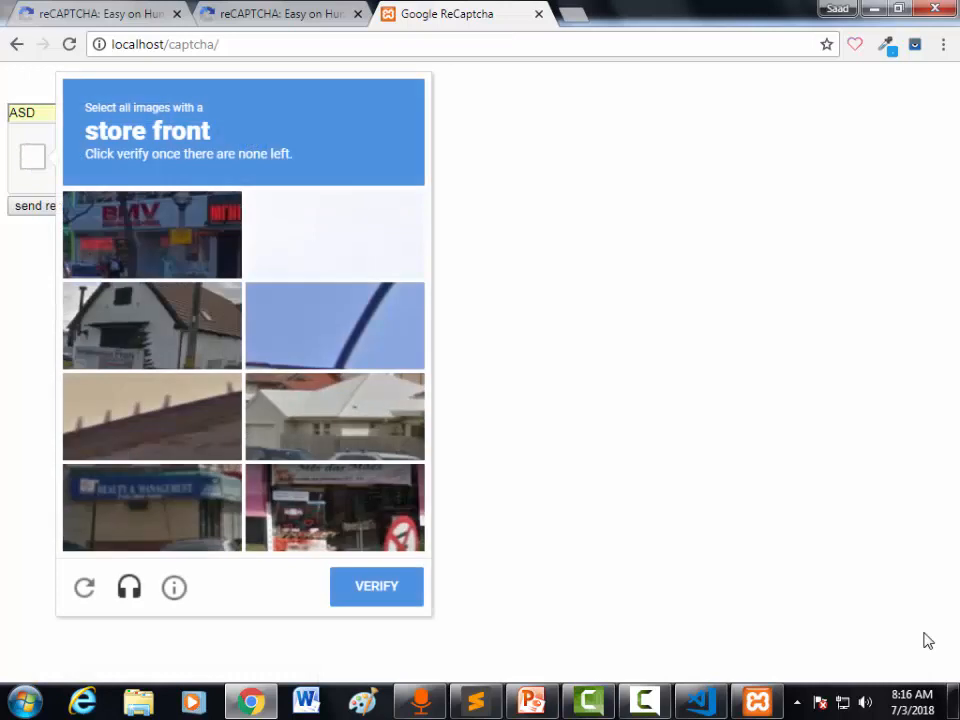
click(151, 235)
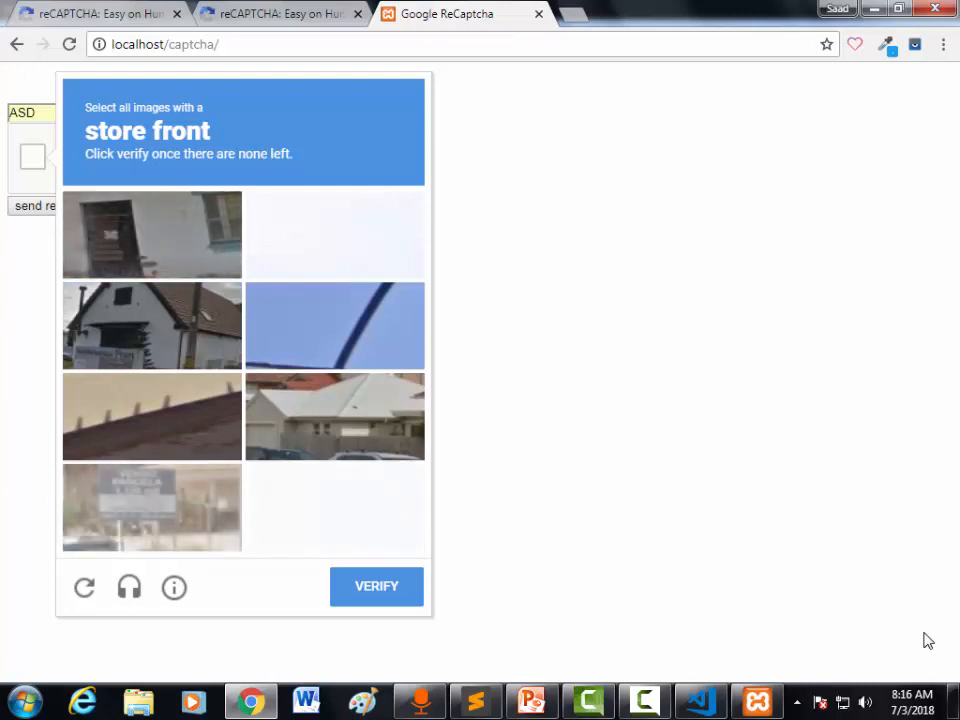
- Mark every store front tile as replacements appear and verify the selection
click(334, 507)
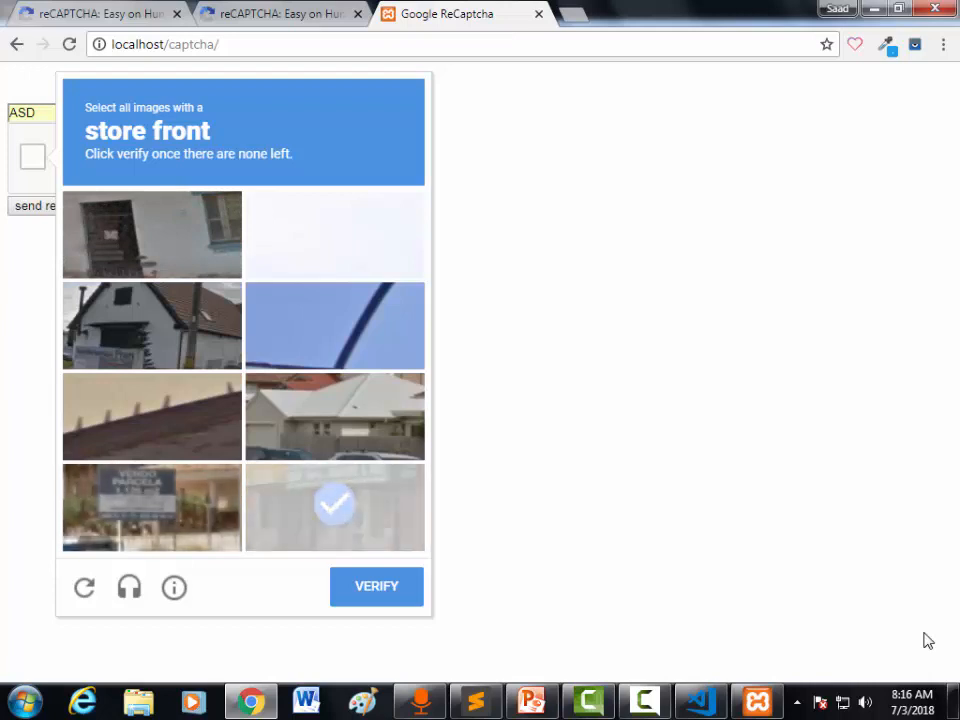
click(334, 507)
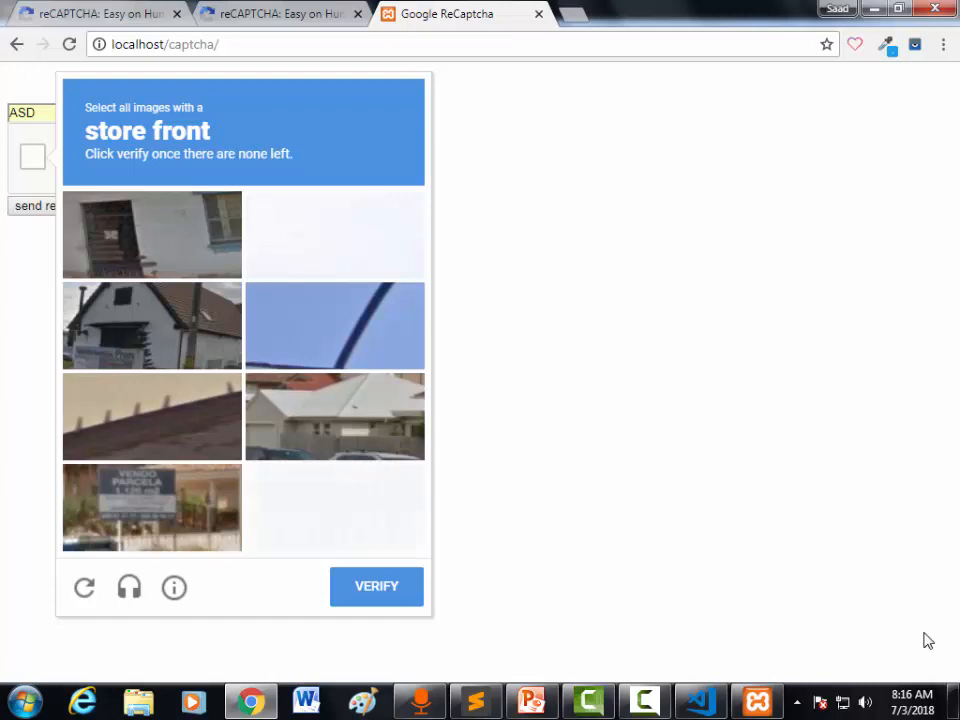
click(334, 507)
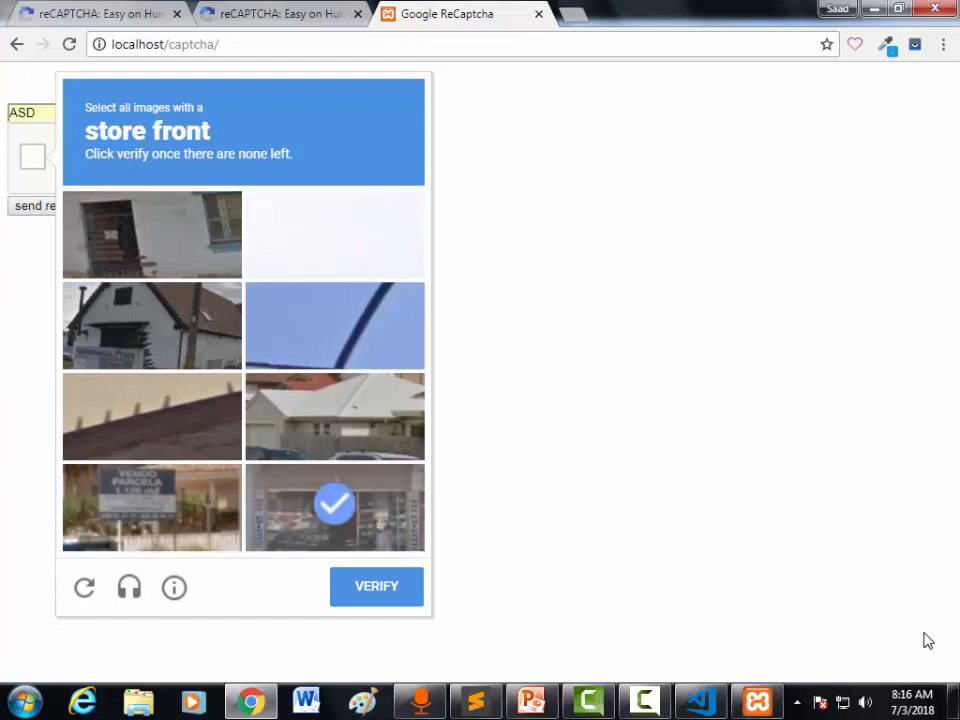
click(334, 507)
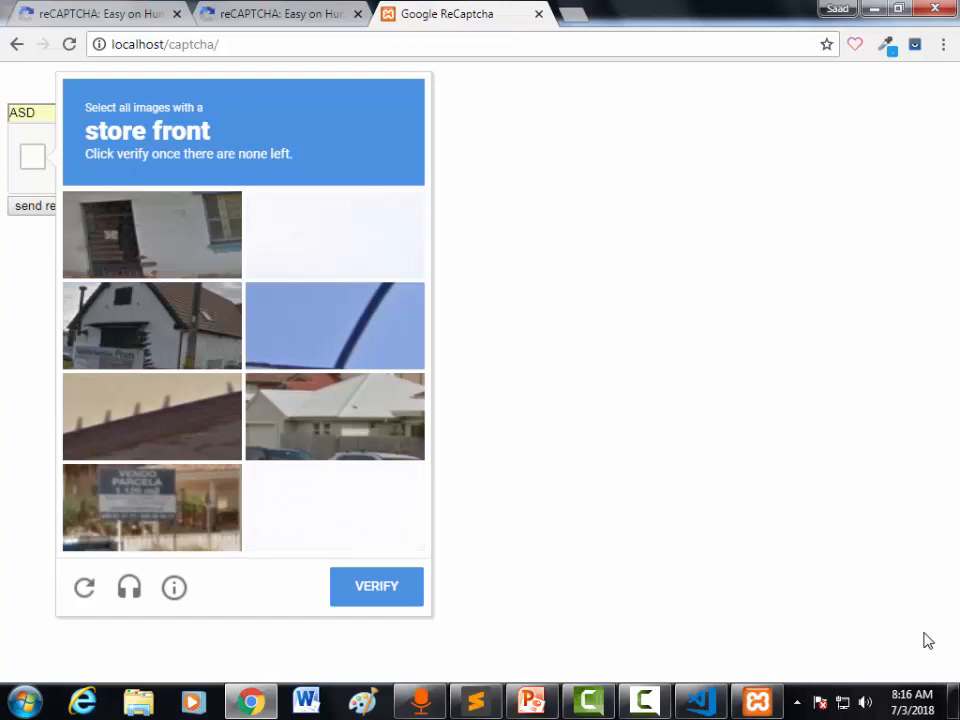
click(335, 507)
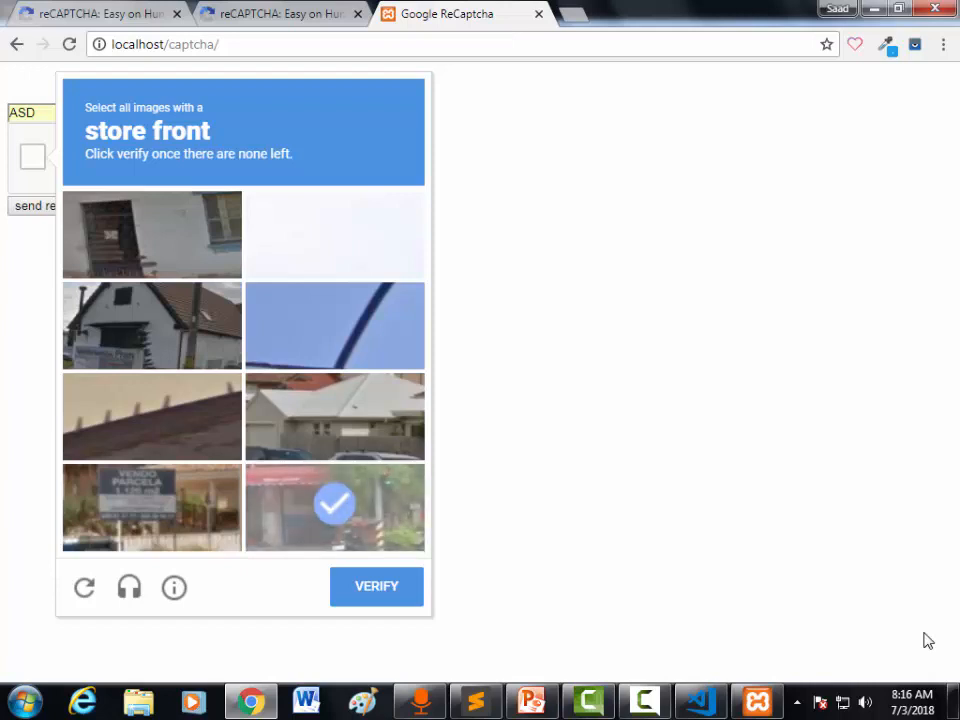
click(335, 507)
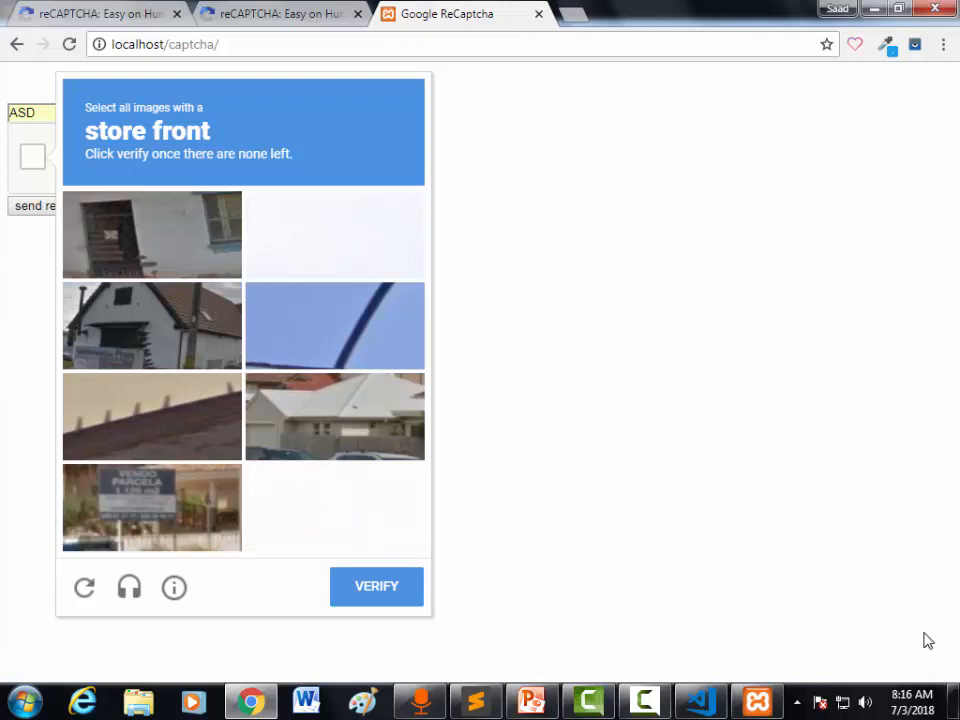
click(335, 508)
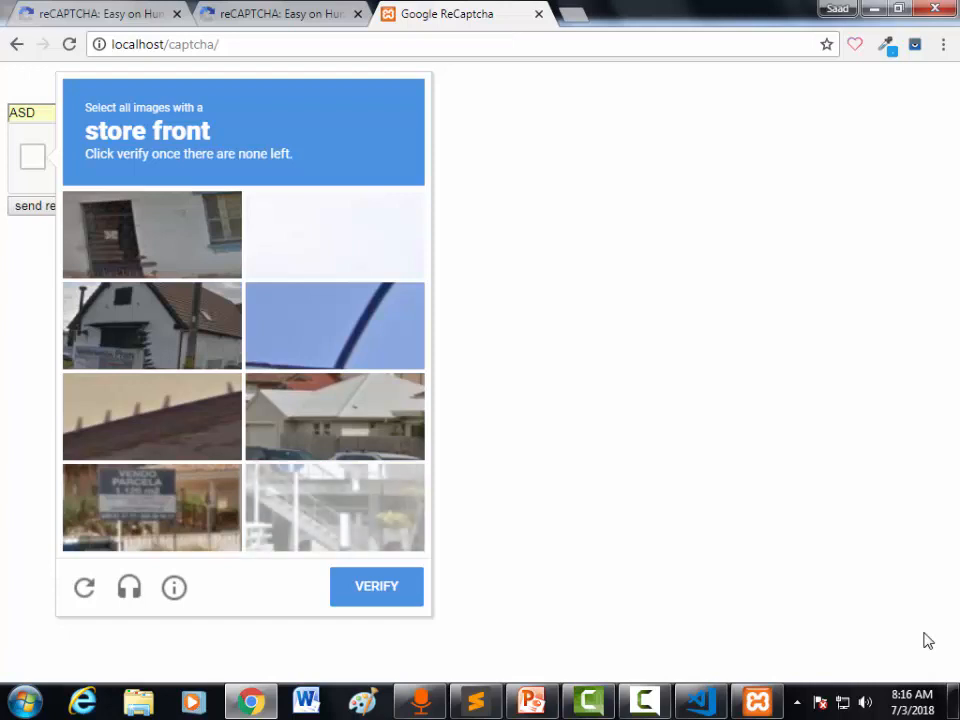
click(334, 507)
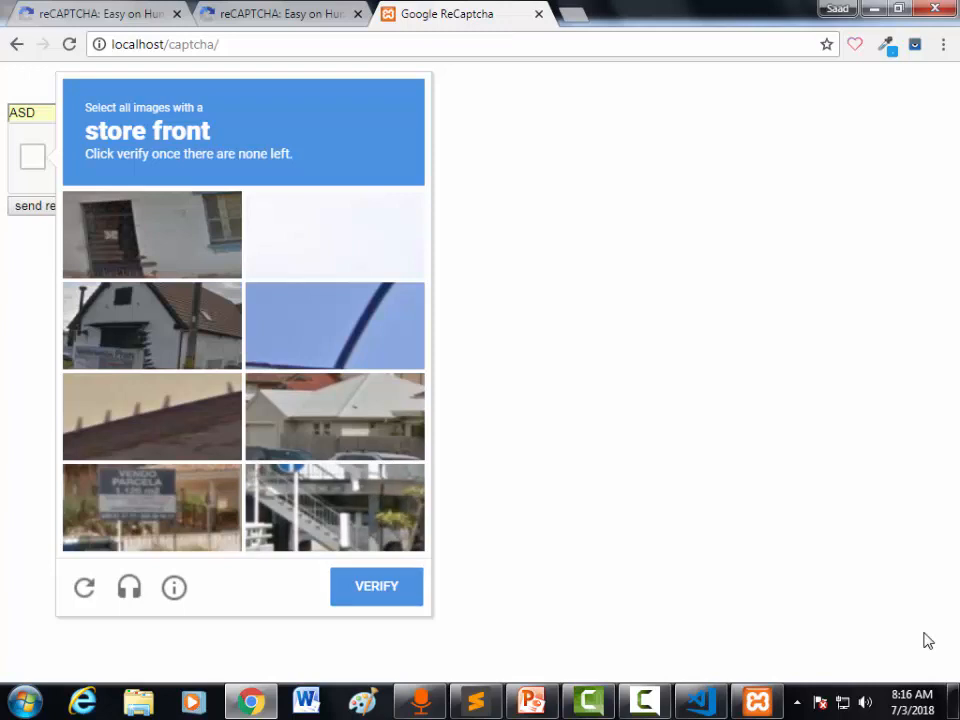
click(376, 586)
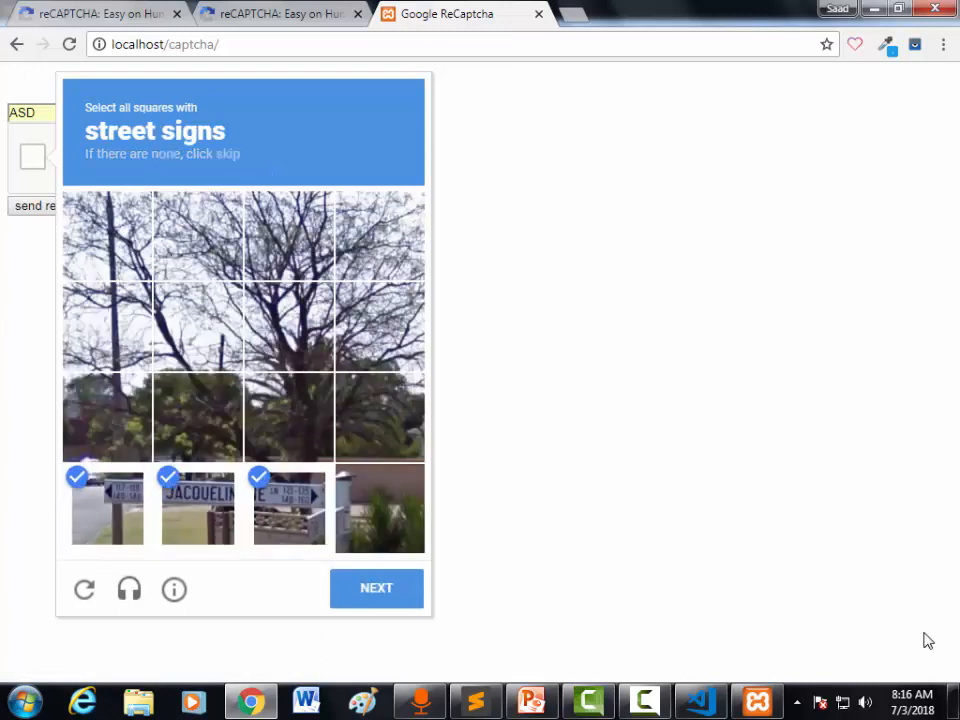
- Pass the stop-sign and green-sign street sign rounds so the cars challenge appears
click(378, 508)
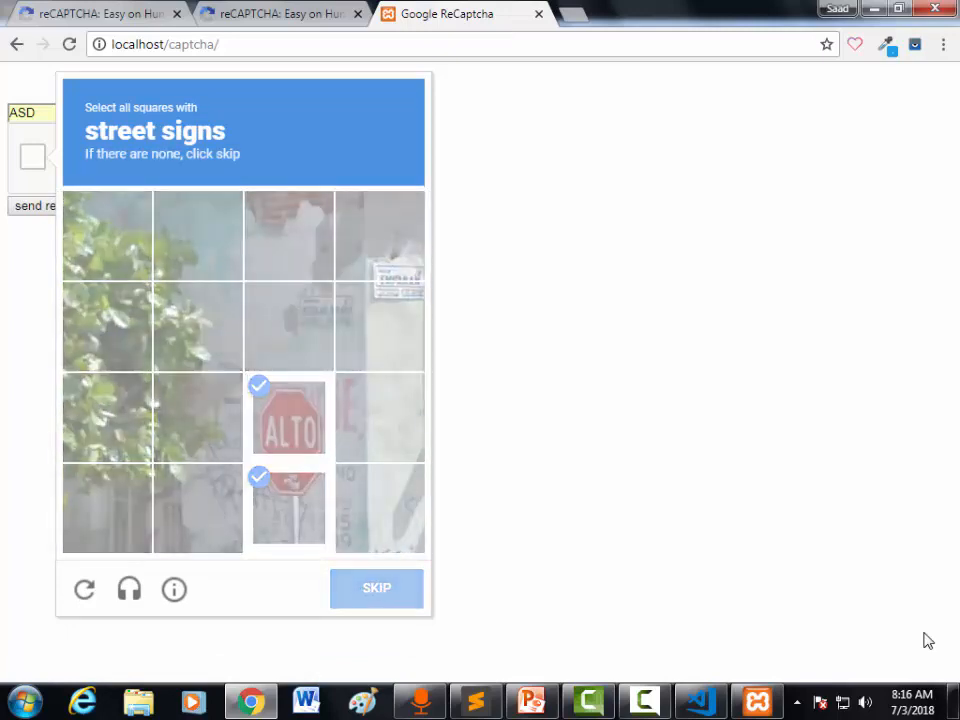
click(376, 587)
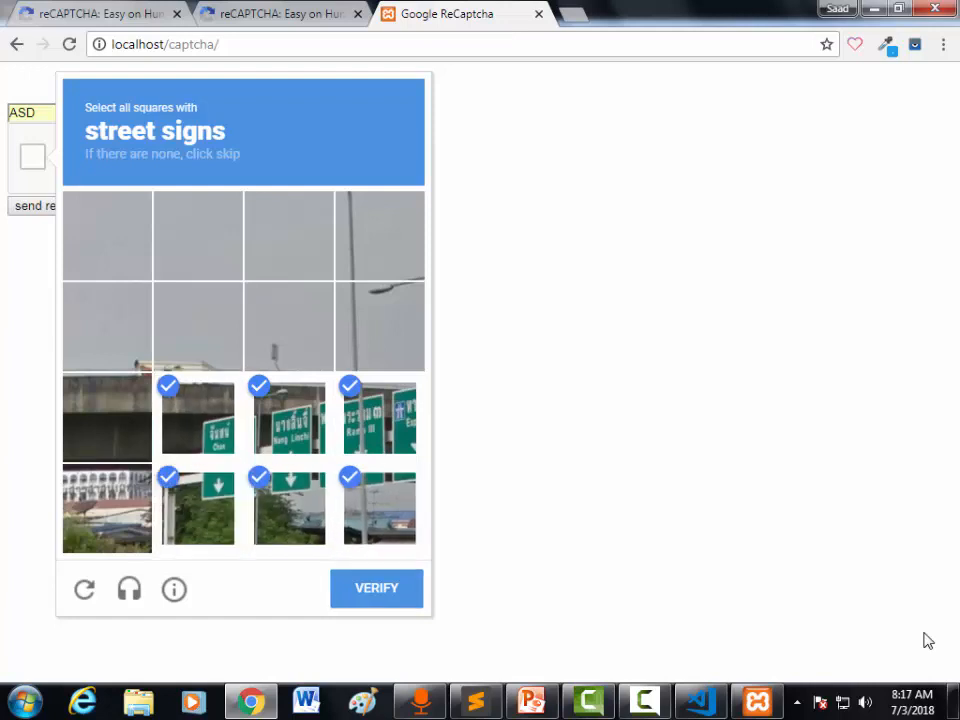
click(376, 588)
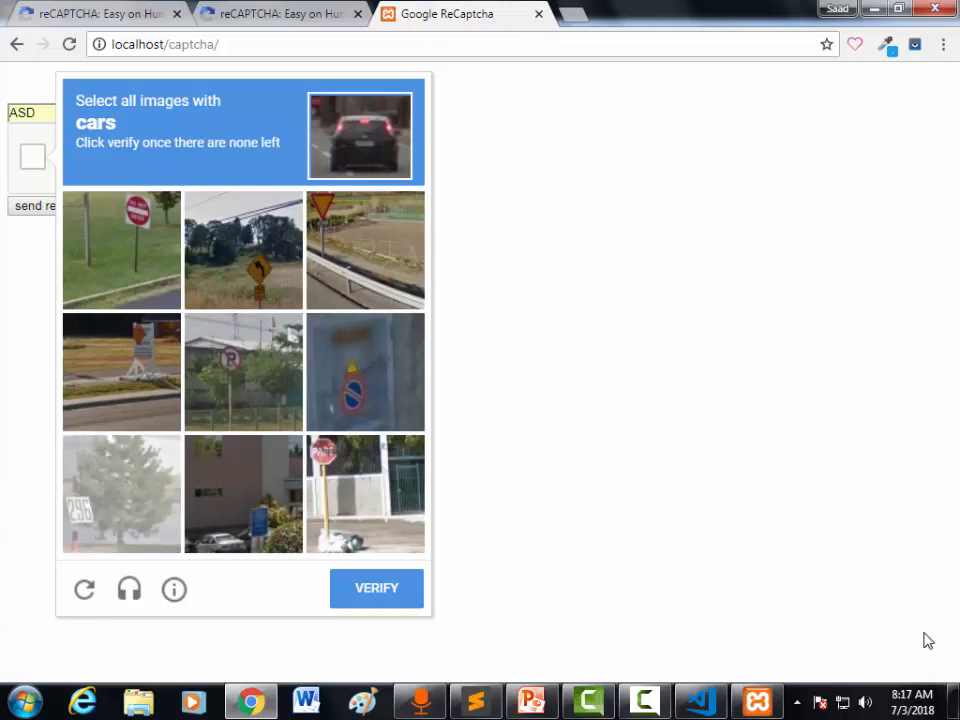
- Mark the car tiles as replacements appear and verify to get the green check
click(243, 494)
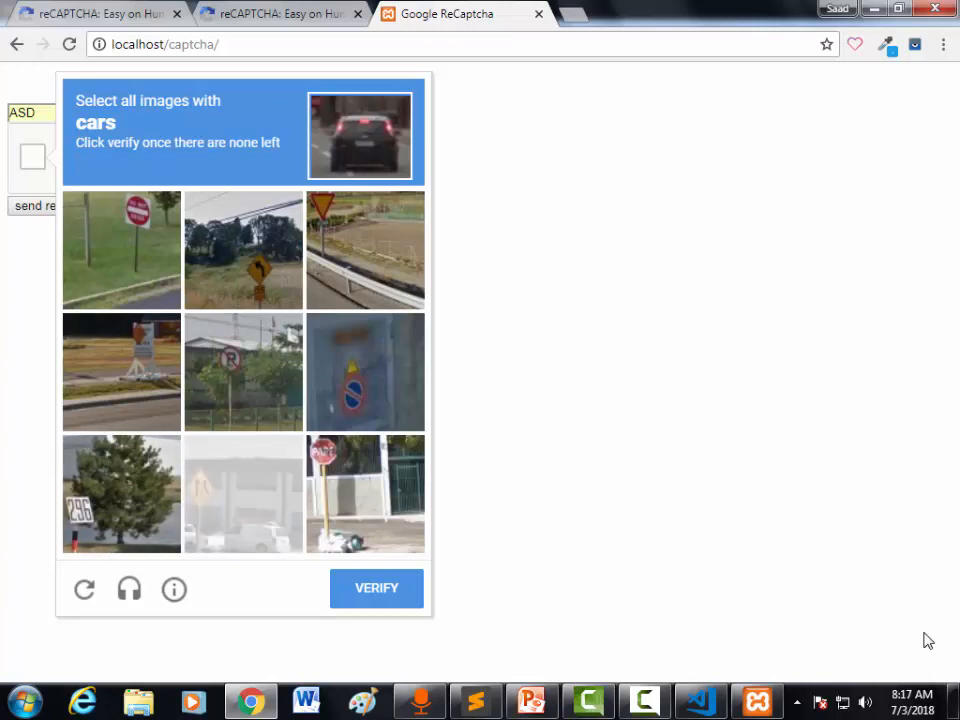
click(243, 494)
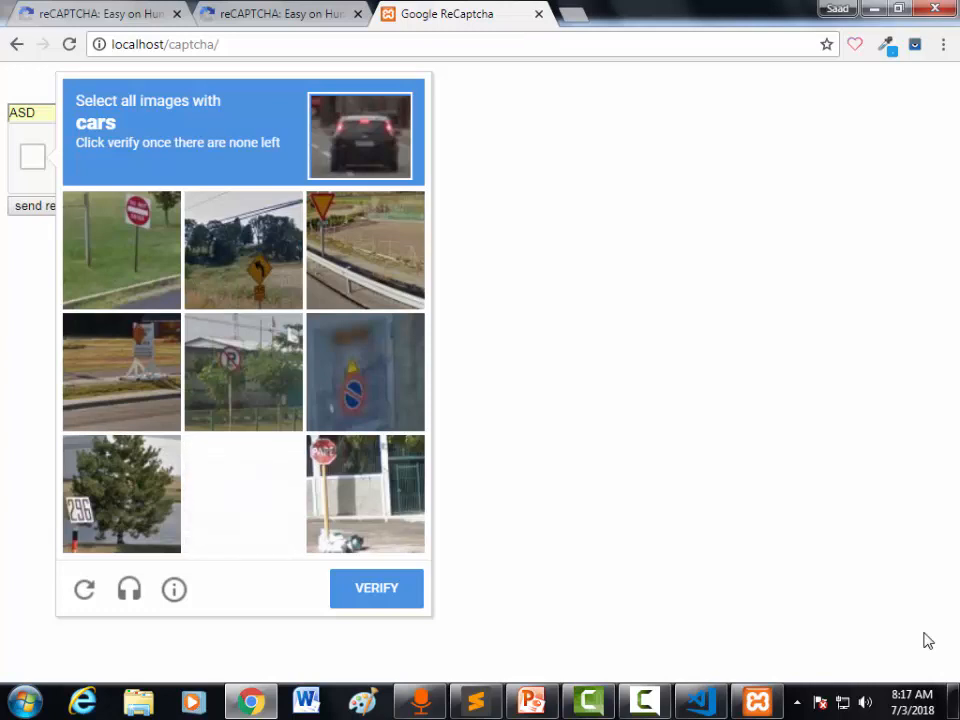
click(243, 493)
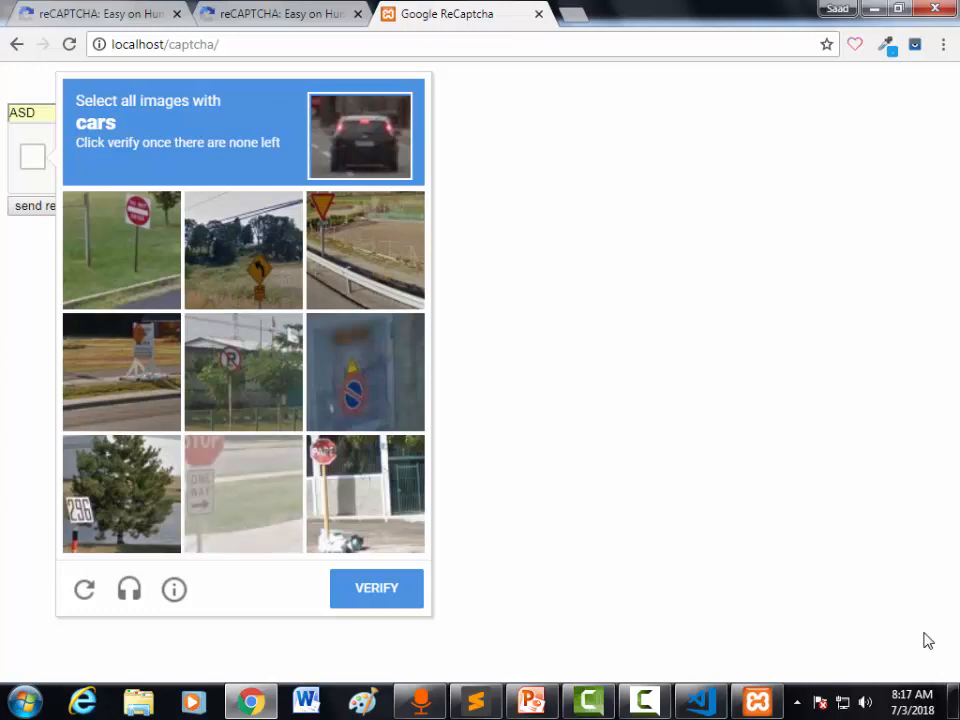
click(242, 494)
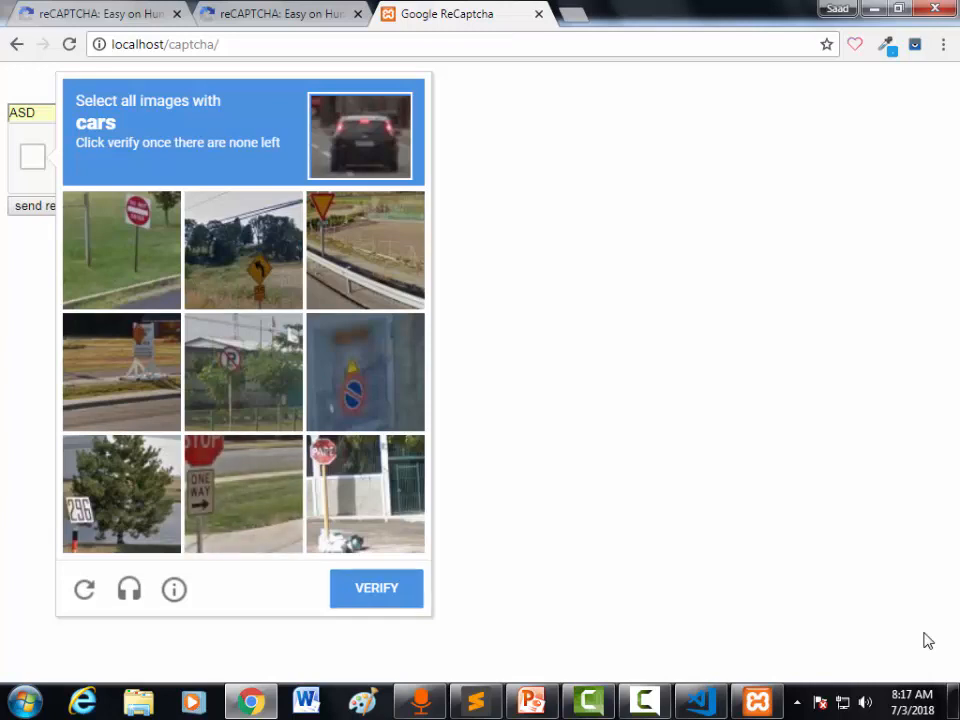
click(376, 588)
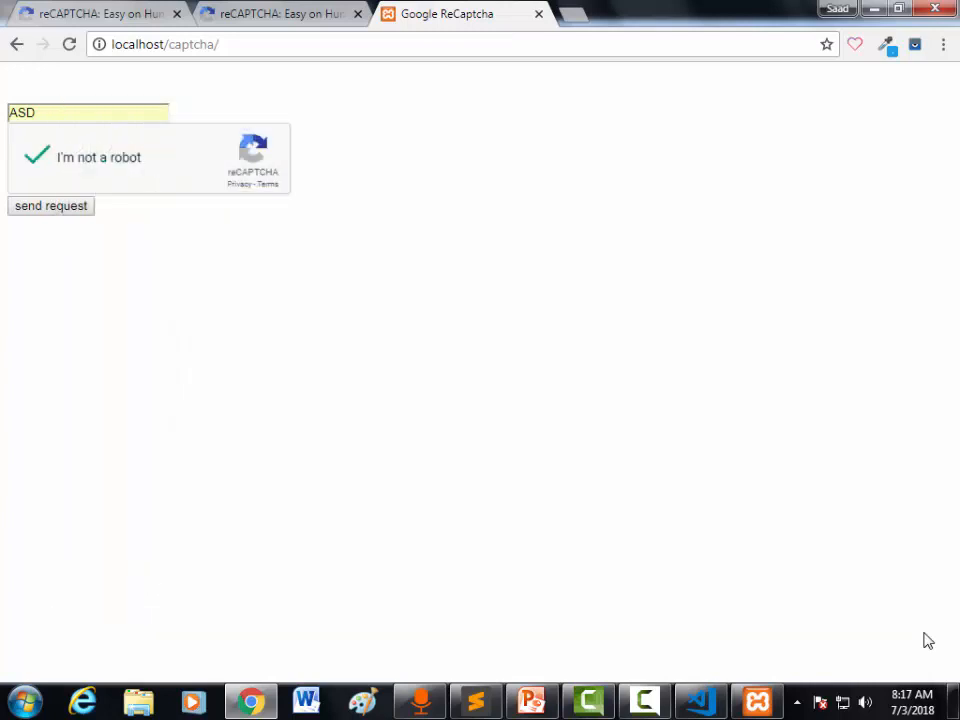
- Submit the form with send request so ASD is echoed above the reset form
click(51, 205)
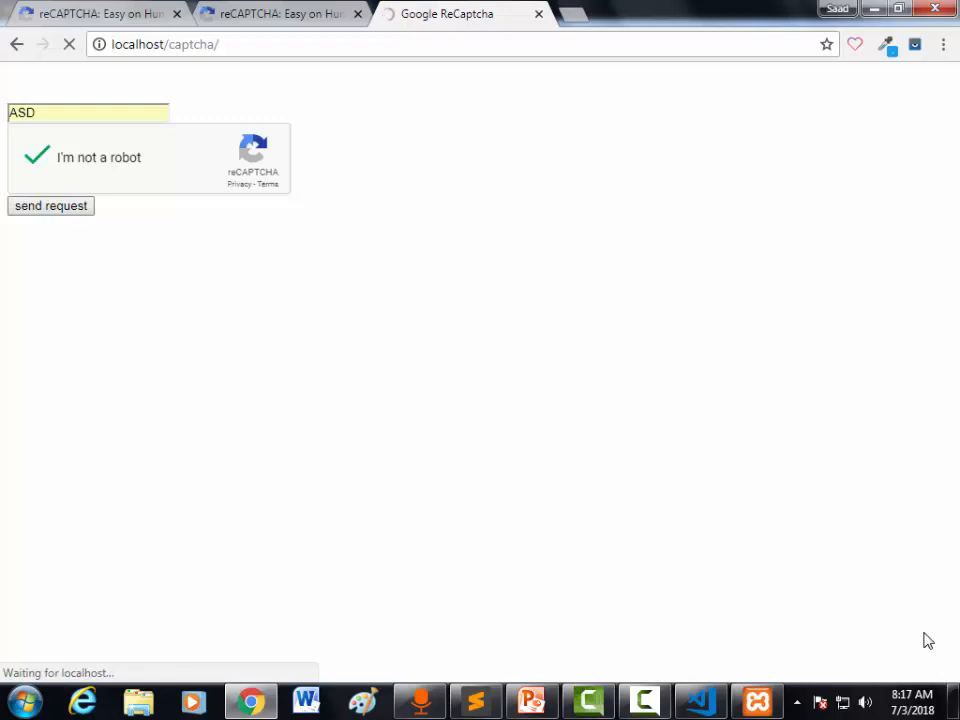
click(51, 206)
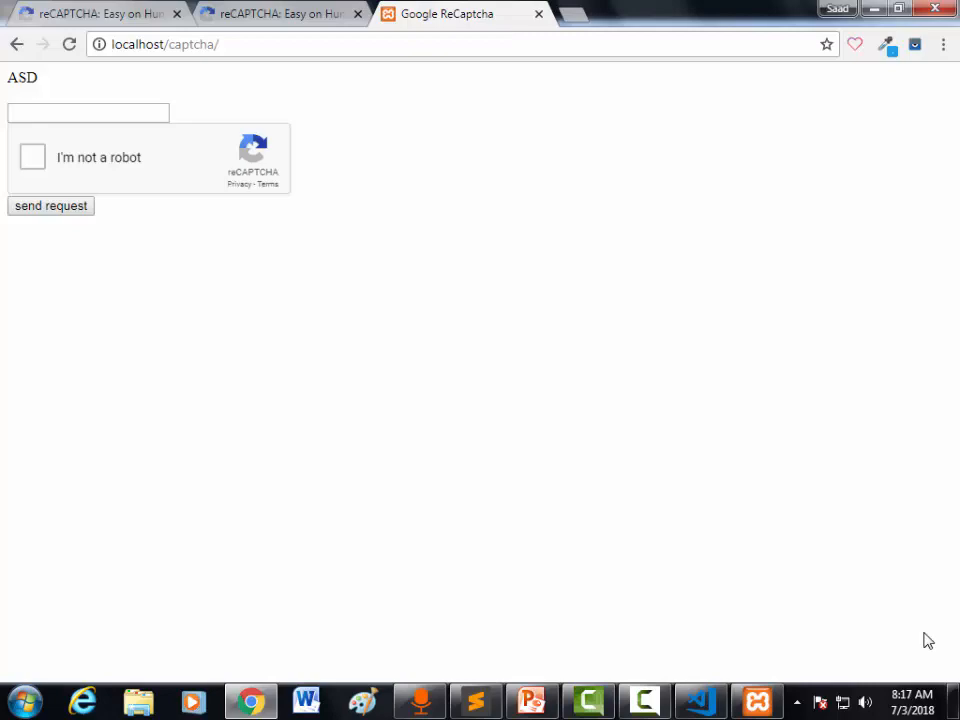
- Switch to Sublime Text showing index.php's PHP verification block
click(476, 700)
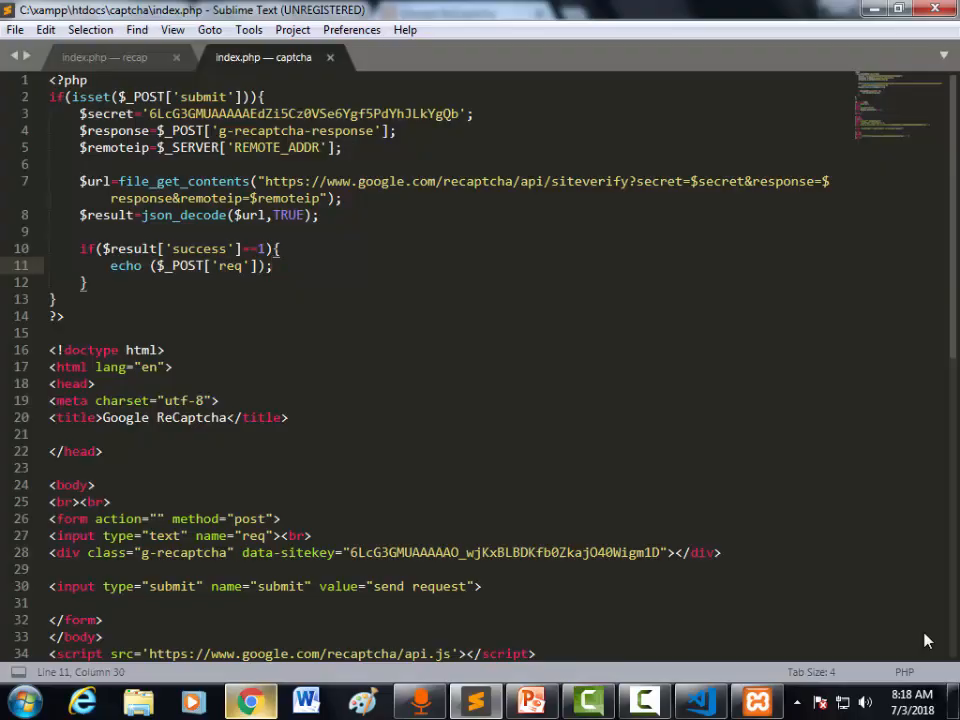
- Return via the browser to the PowerPoint deck and show the Contact Details slide
click(251, 701)
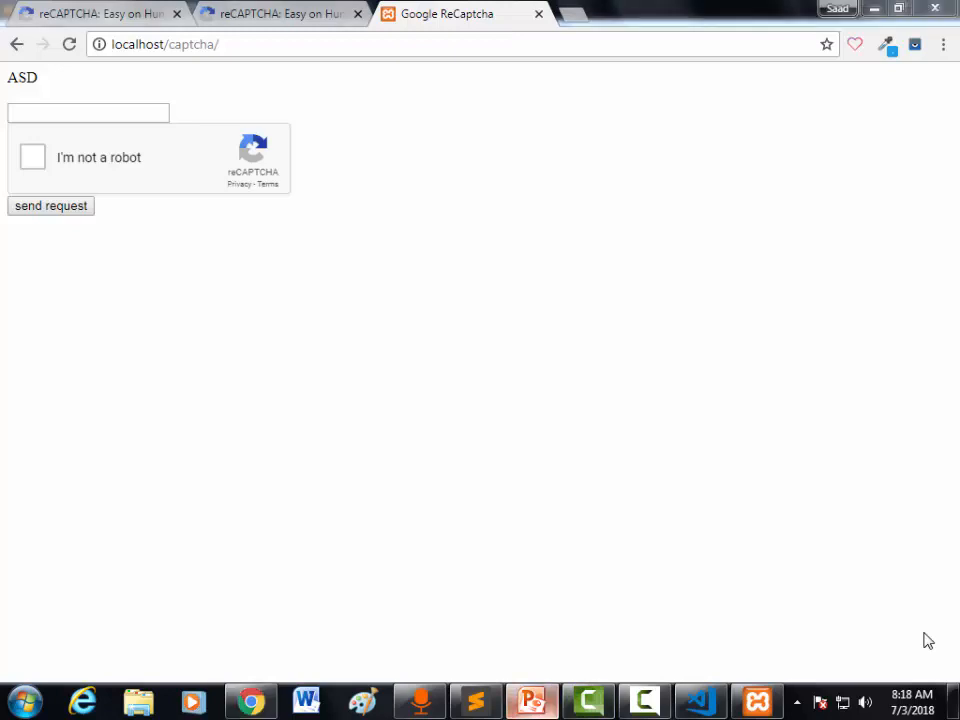
click(530, 700)
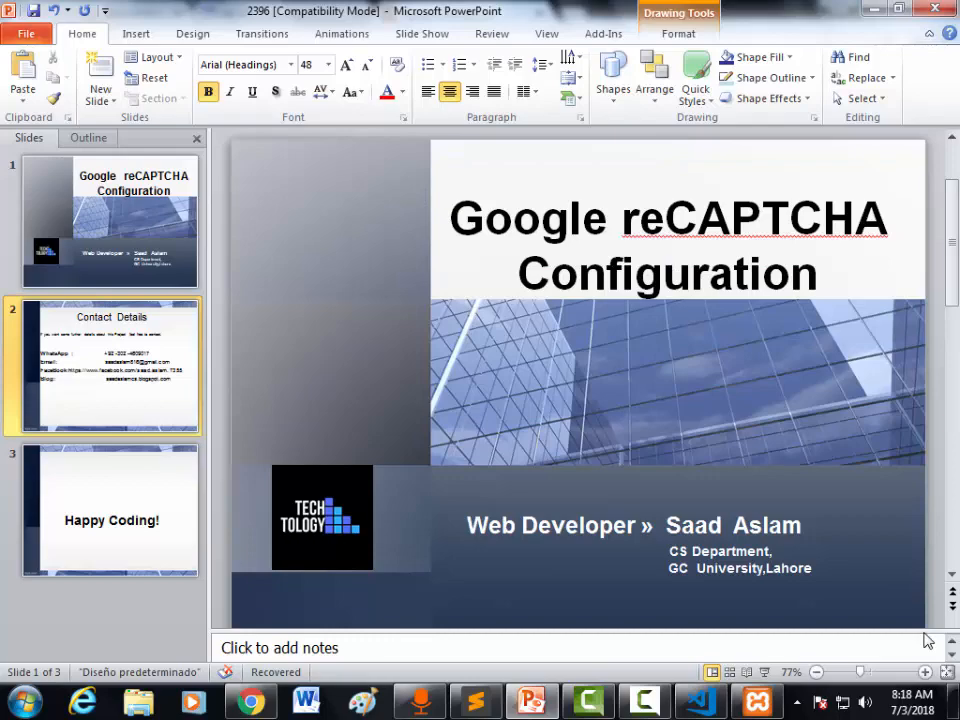
click(110, 365)
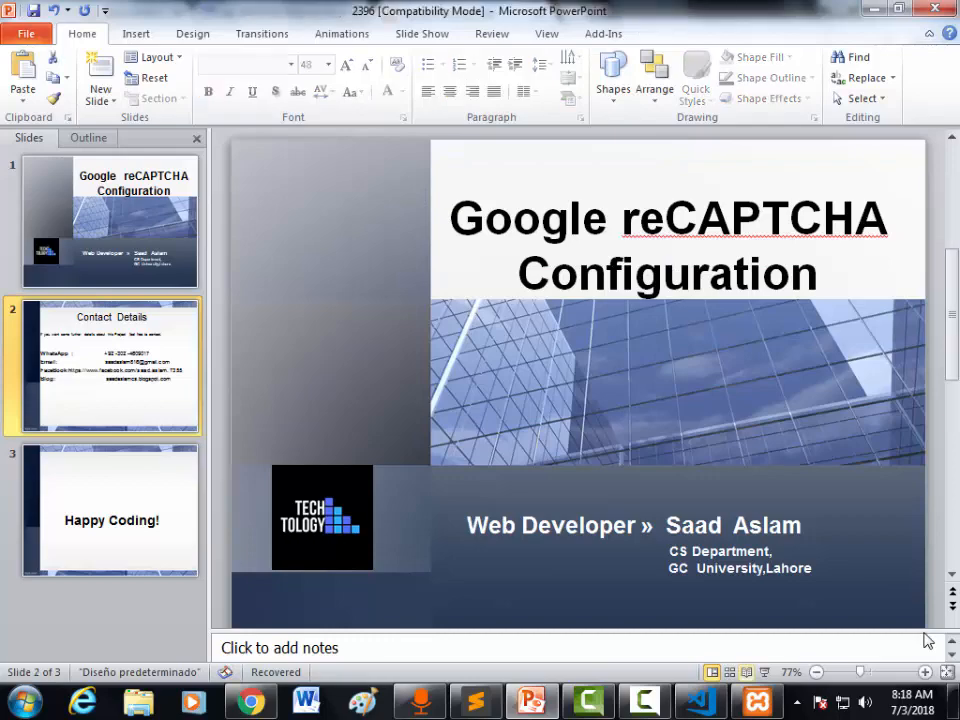